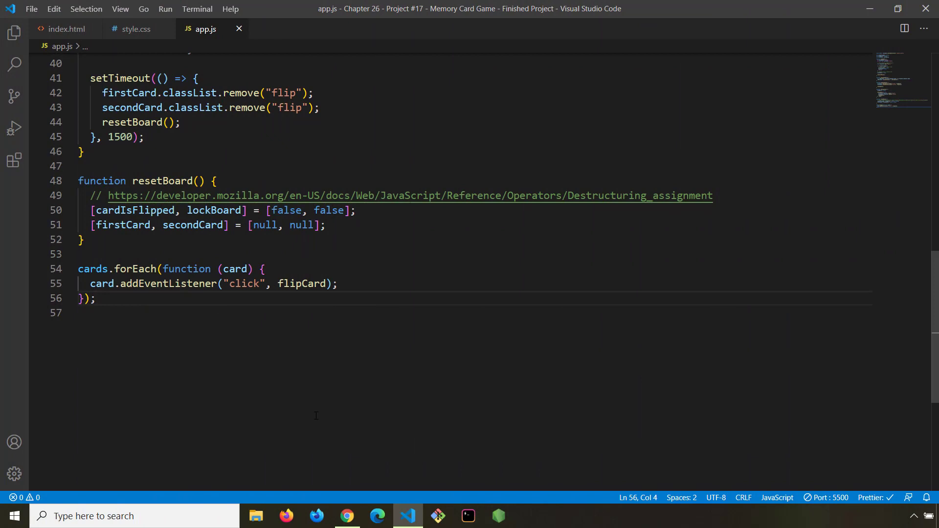
Play the memory game in Chrome matching pairs, then reload so all cards are face down.
{"action": "left_click", "coordinate": [347, 515]}
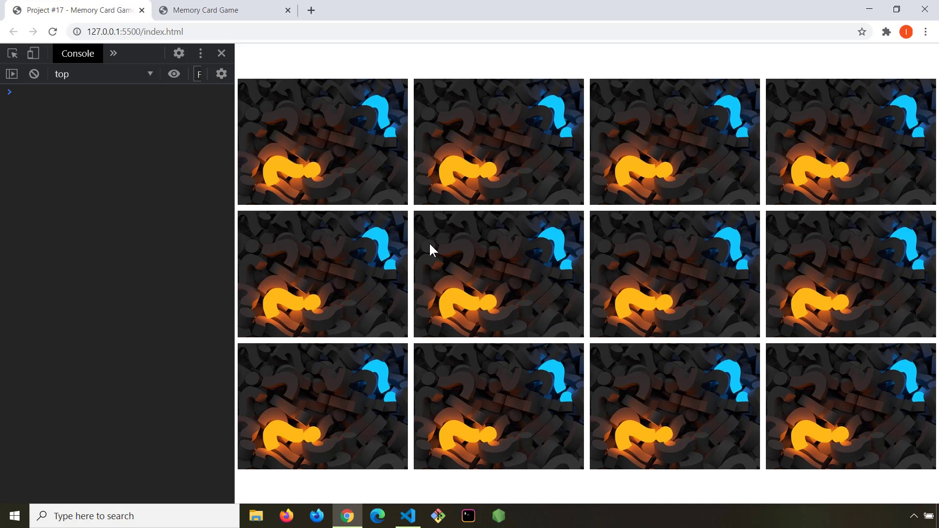
{"action": "mouse_move", "coordinate": [473, 254]}
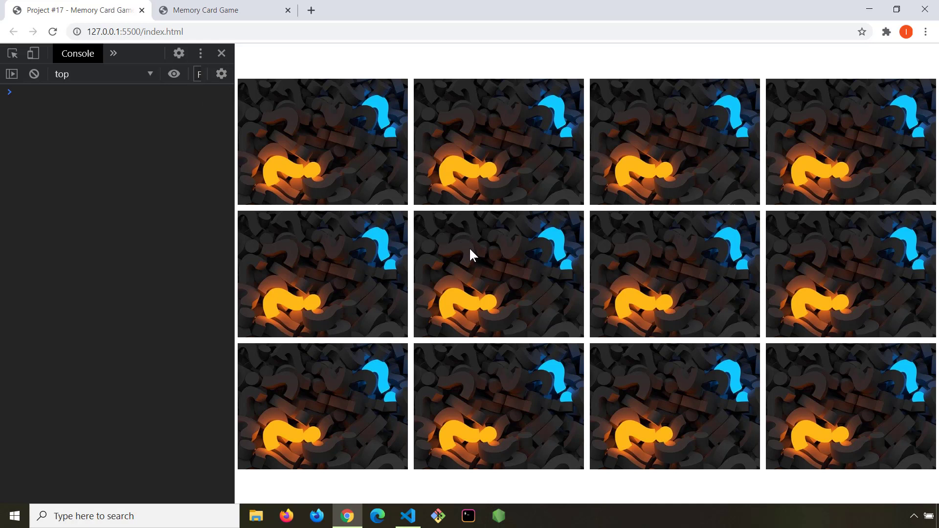
{"action": "mouse_move", "coordinate": [341, 272]}
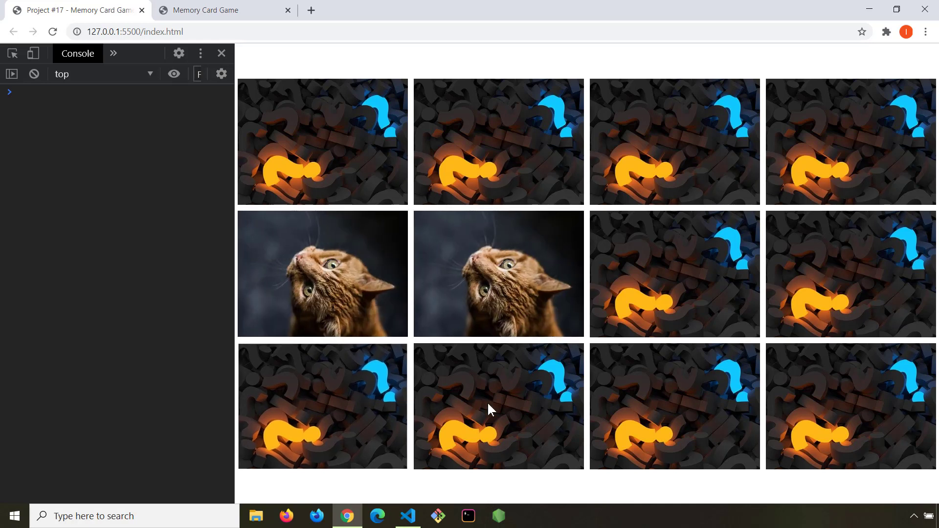
{"action": "left_click", "coordinate": [499, 409]}
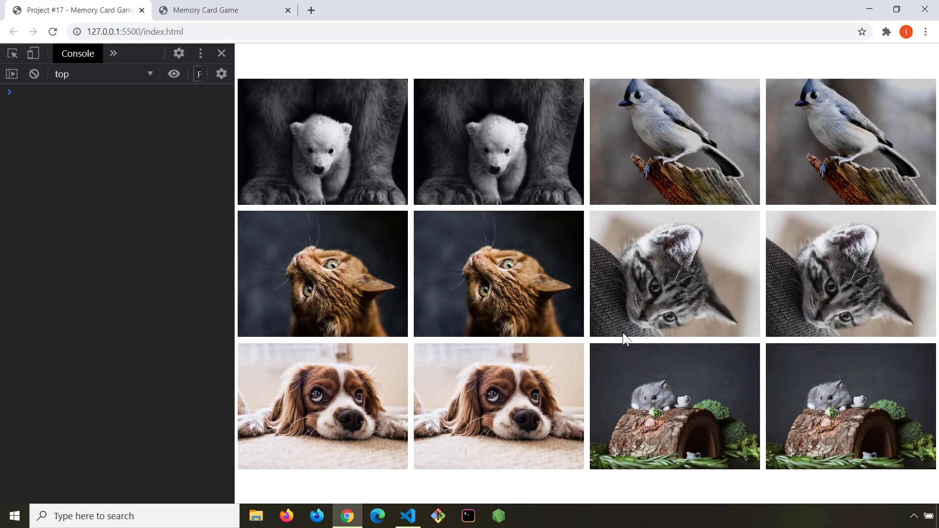
{"action": "mouse_move", "coordinate": [592, 270]}
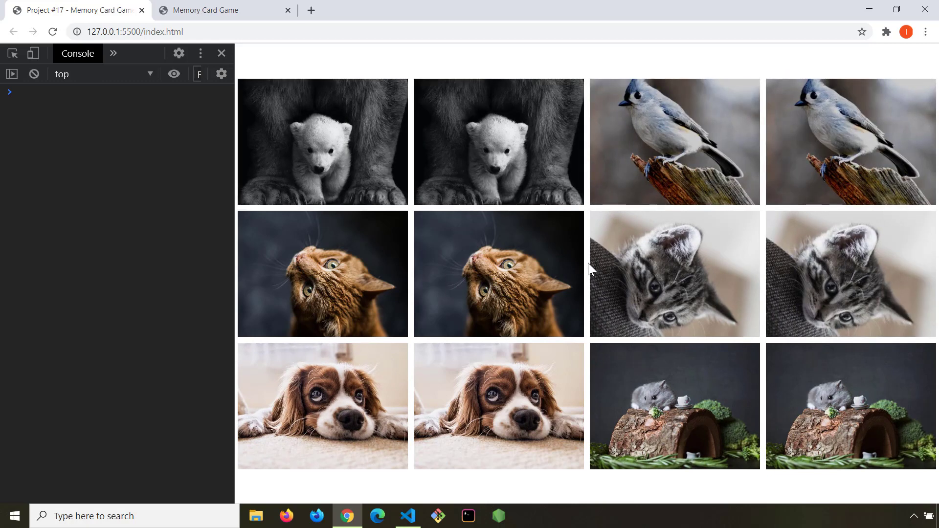
{"action": "left_click", "coordinate": [53, 32]}
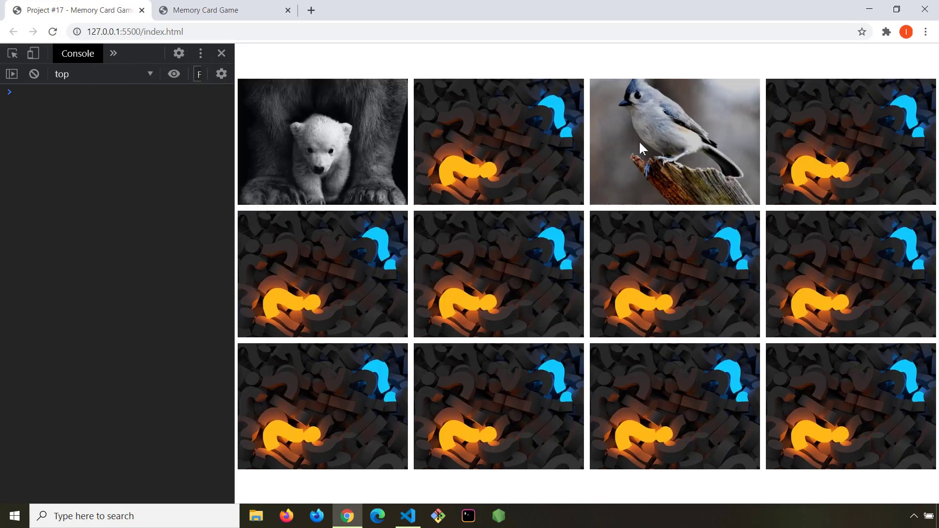
{"action": "left_click", "coordinate": [674, 142]}
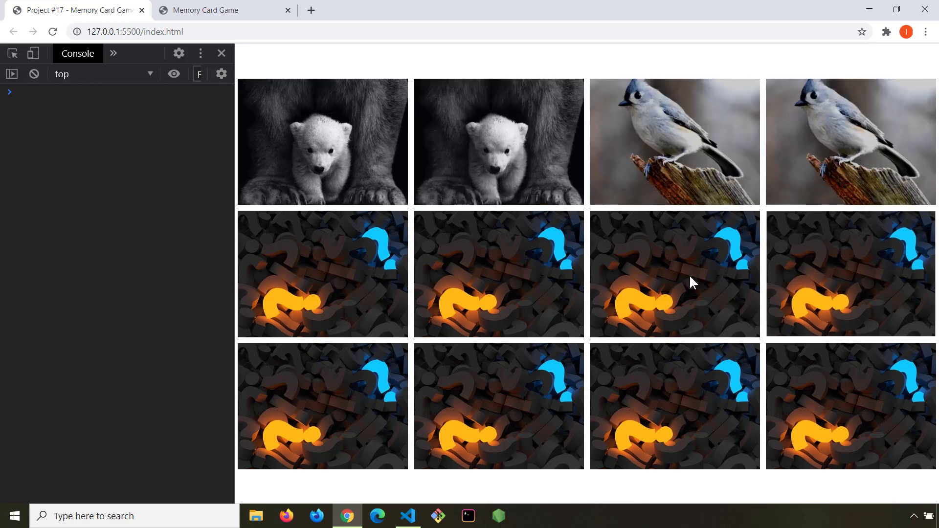
{"action": "left_click", "coordinate": [53, 32]}
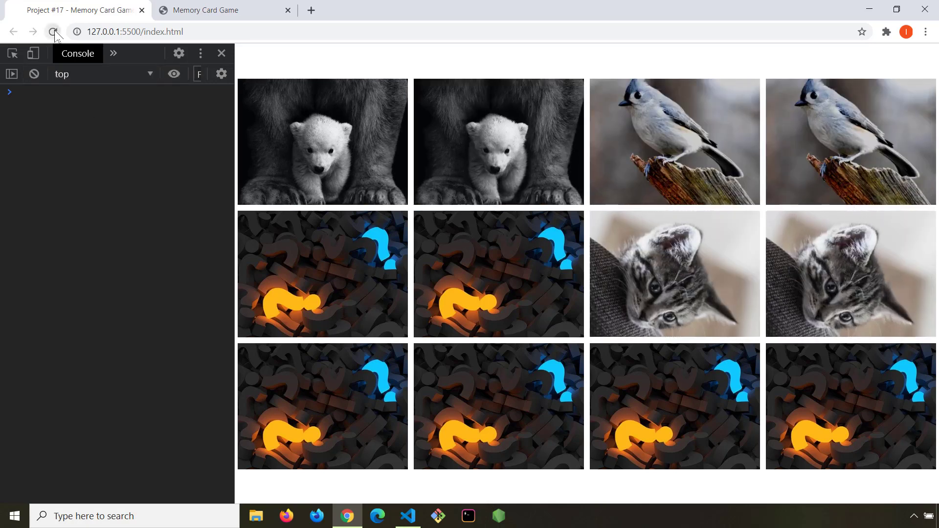
{"action": "left_click", "coordinate": [53, 32]}
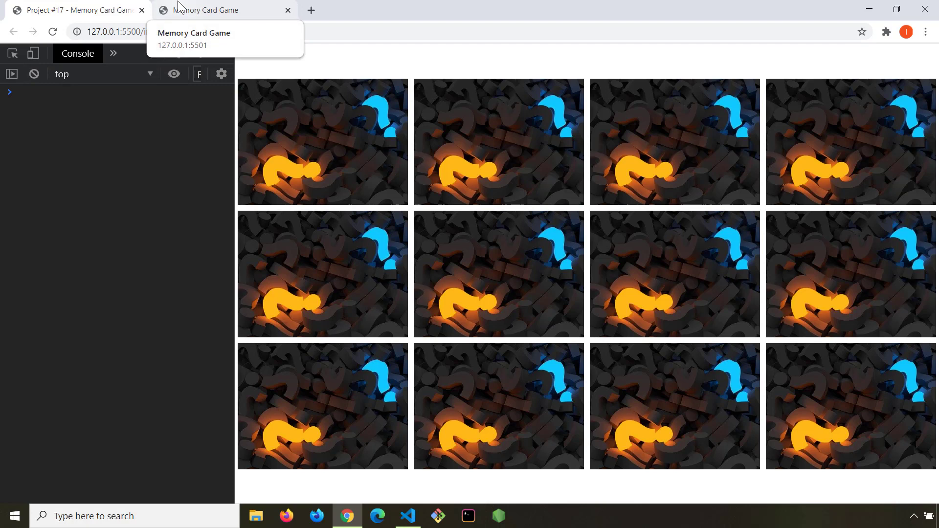
{"action": "left_click", "coordinate": [408, 516]}
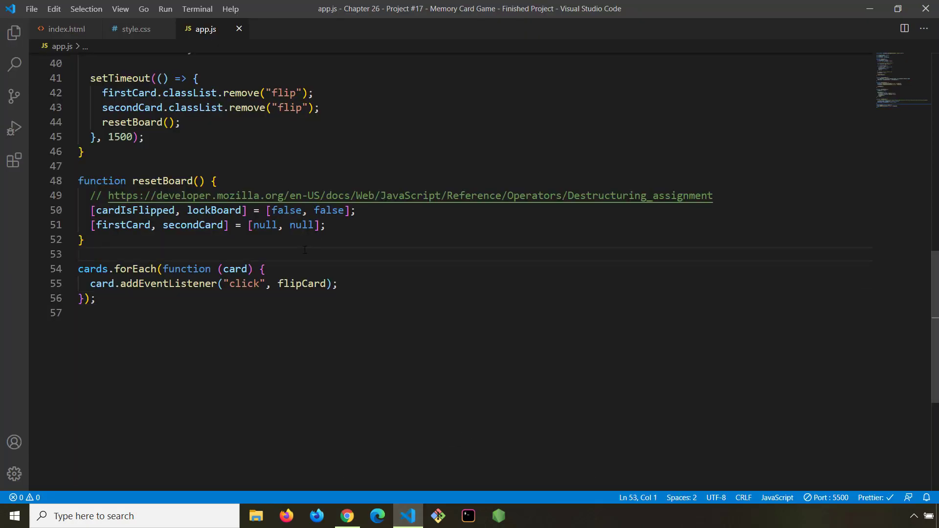
Above the listeners in app.js, write function shuffle() { cards.forEach(function(card) { }) }.
{"action": "key", "text": "Enter"}
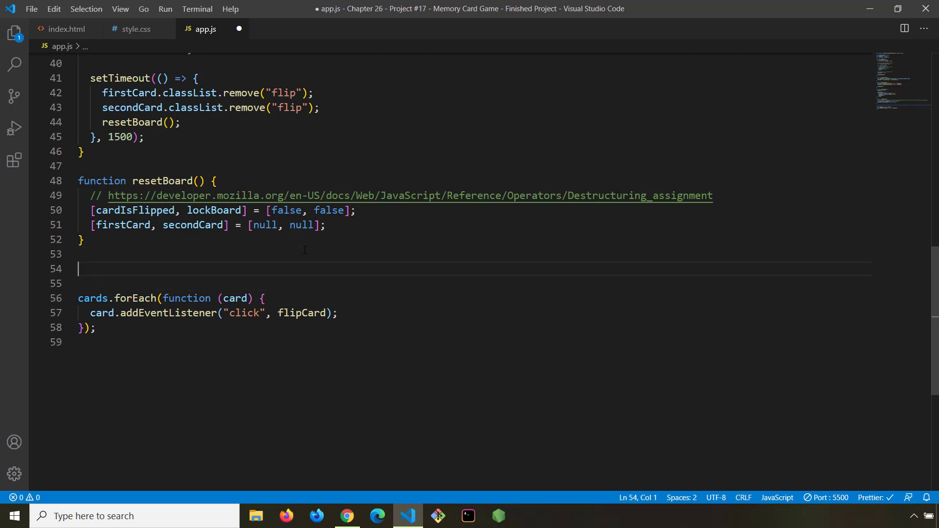
{"action": "type", "text": "function"}
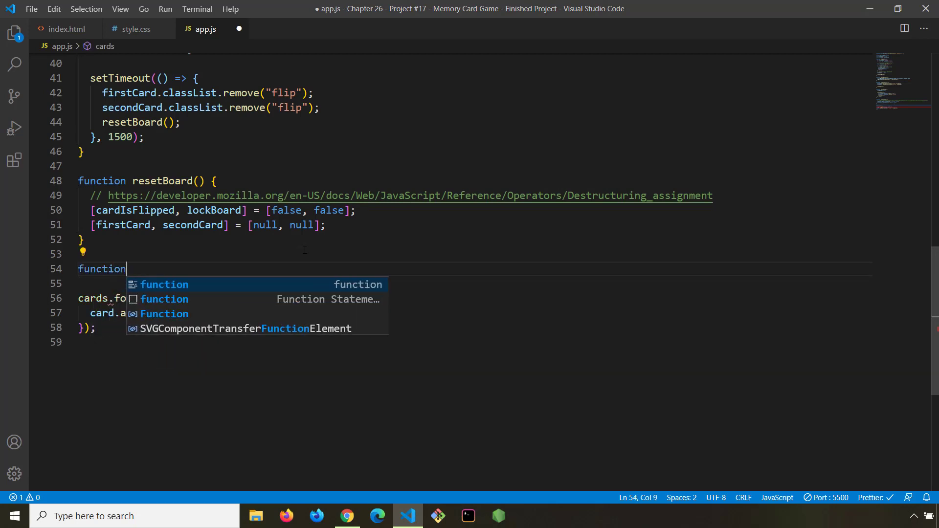
{"action": "type", "text": "shuffle"}
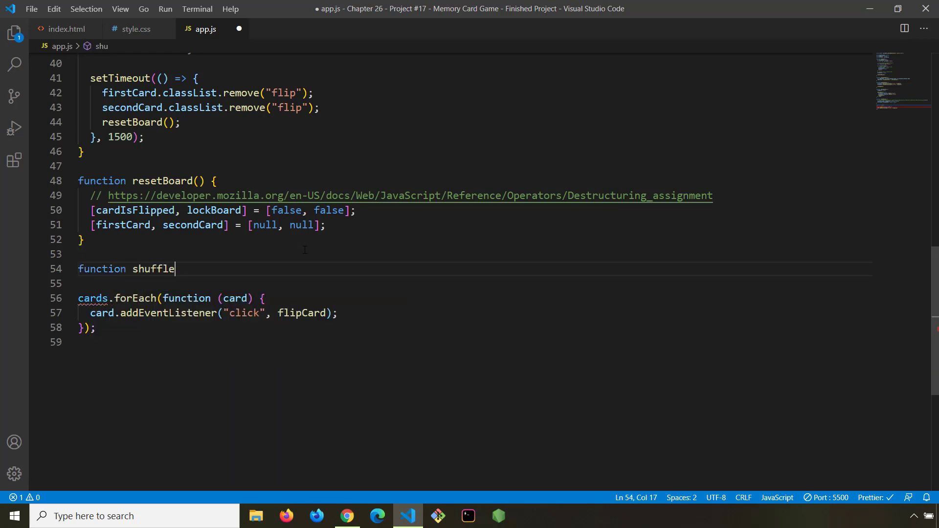
{"action": "type", "text": "("}
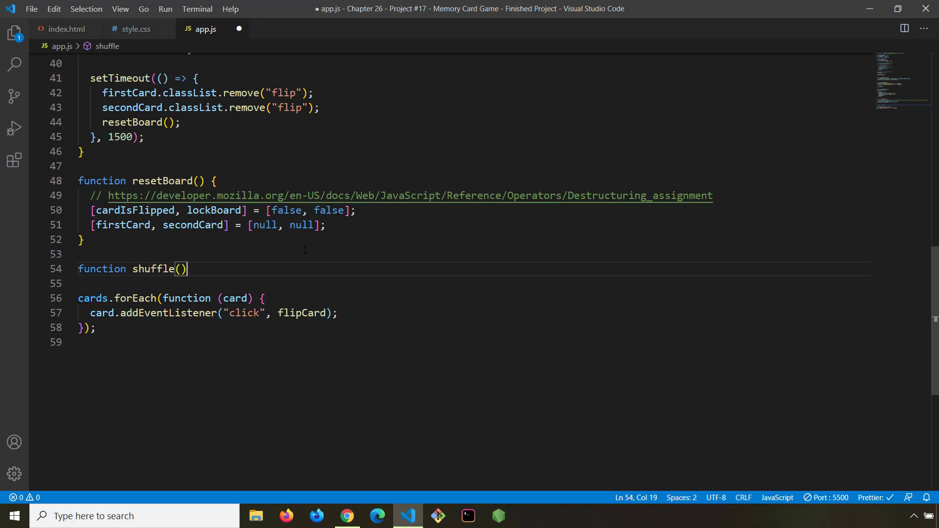
{"action": "type", "text": "{"}
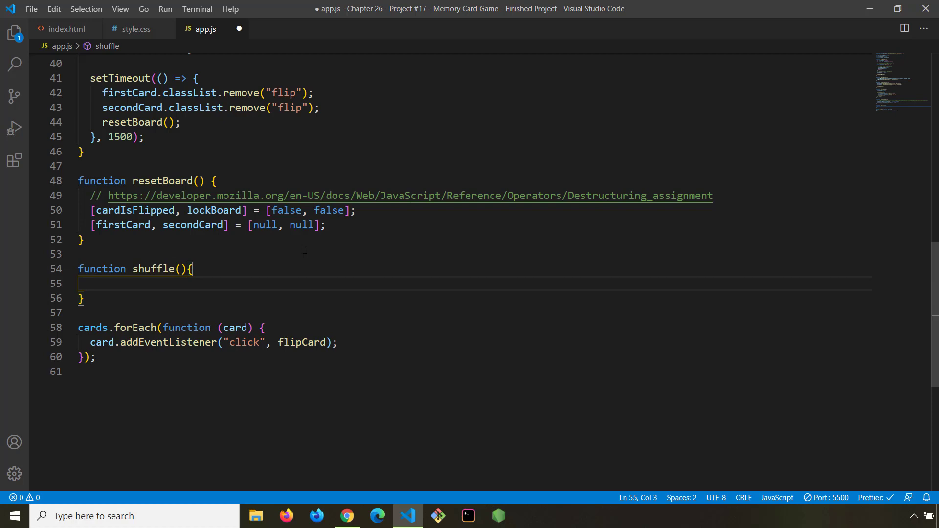
{"action": "type", "text": "cards"}
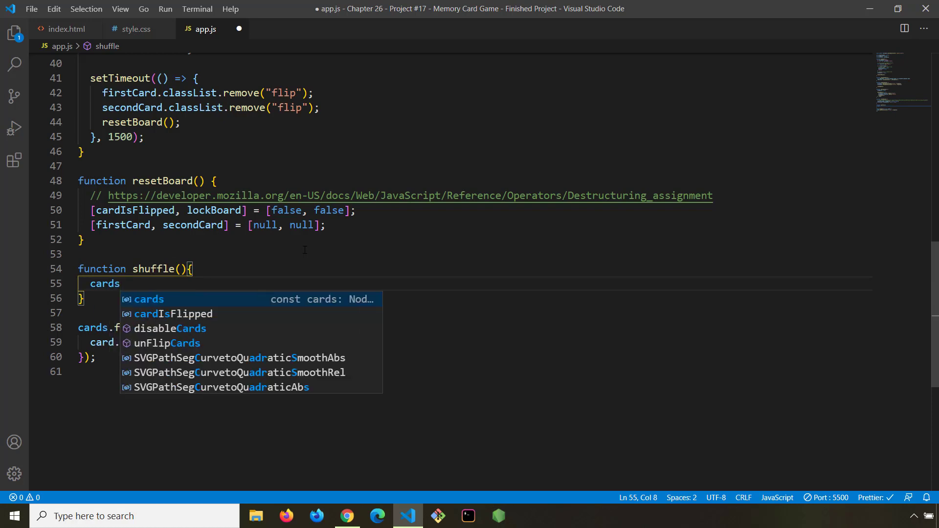
{"action": "type", "text": ".forEach"}
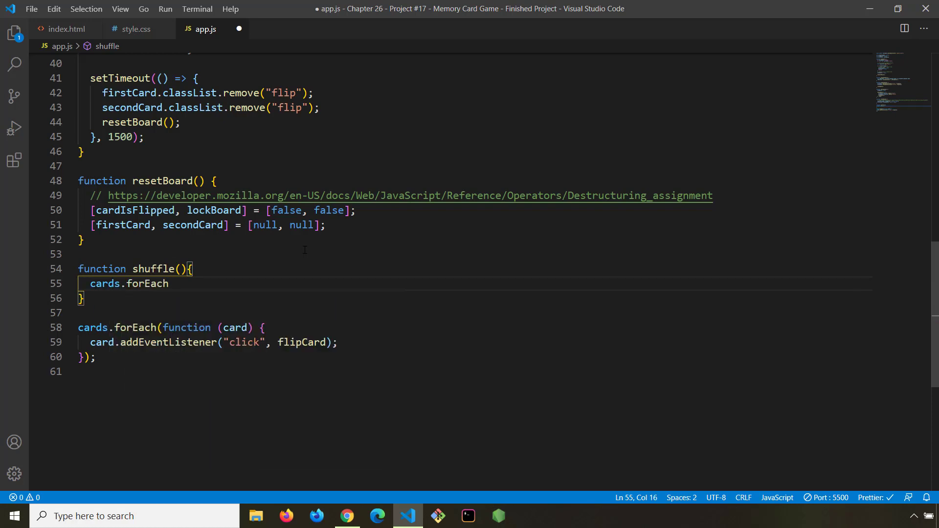
{"action": "type", "text": "("}
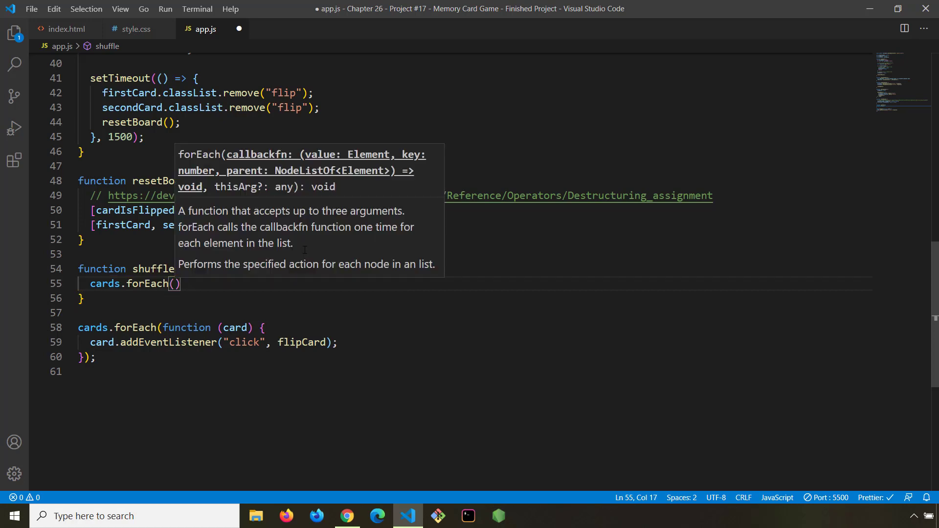
{"action": "type", "text": "function"}
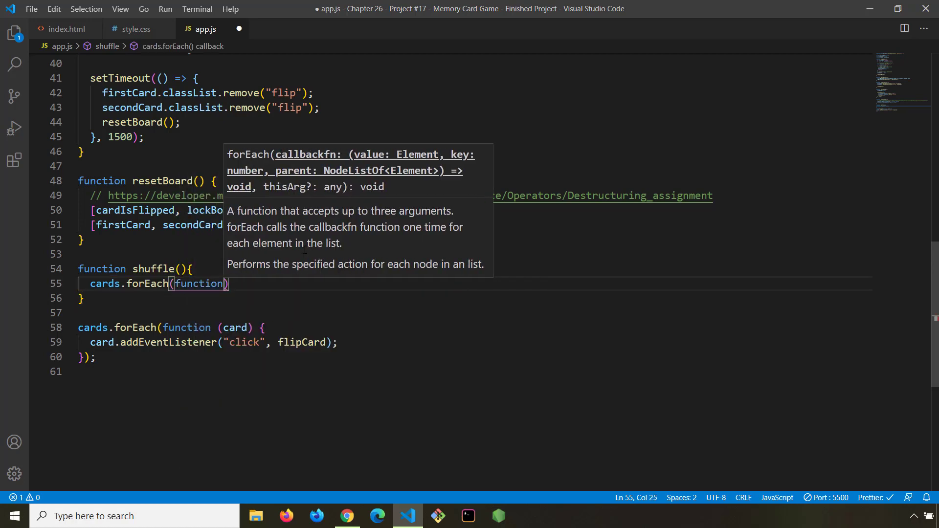
{"action": "type", "text": "()"}
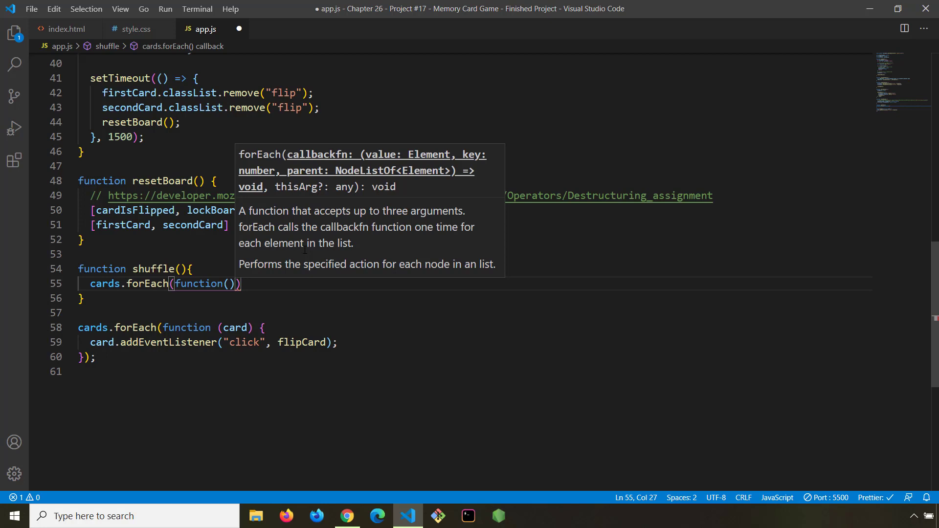
{"action": "type", "text": "card"}
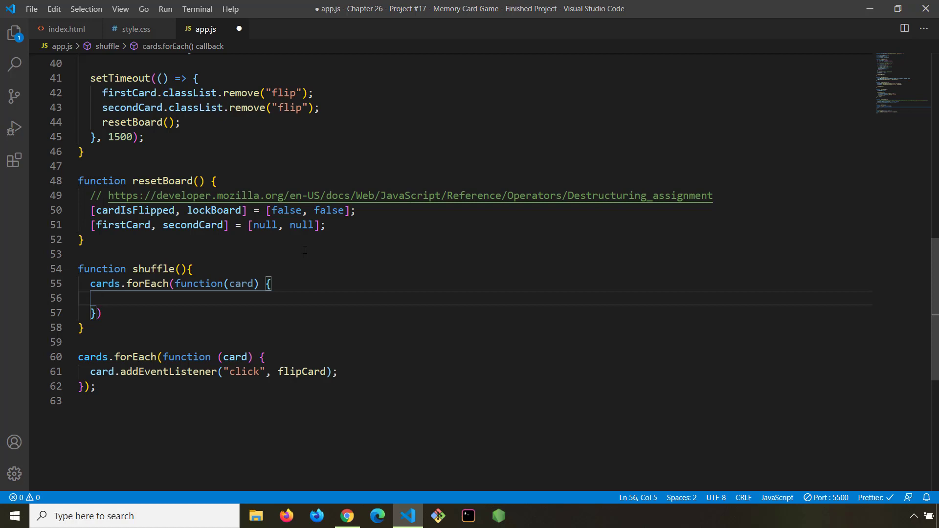
{"action": "left_click", "coordinate": [135, 29]}
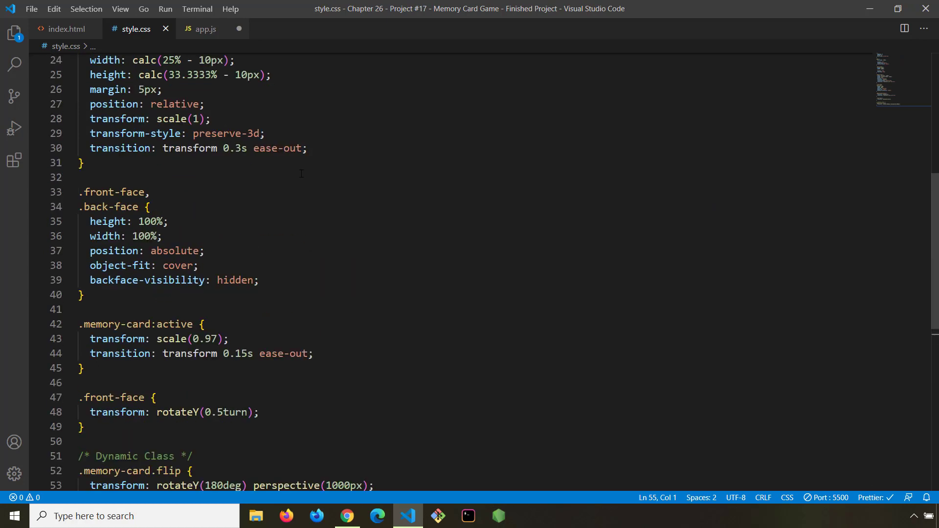
In index.html, fold each memory-card div in the gutter, then scroll back to the top.
{"action": "scroll", "scroll_direction": "up", "scroll_amount": 3}
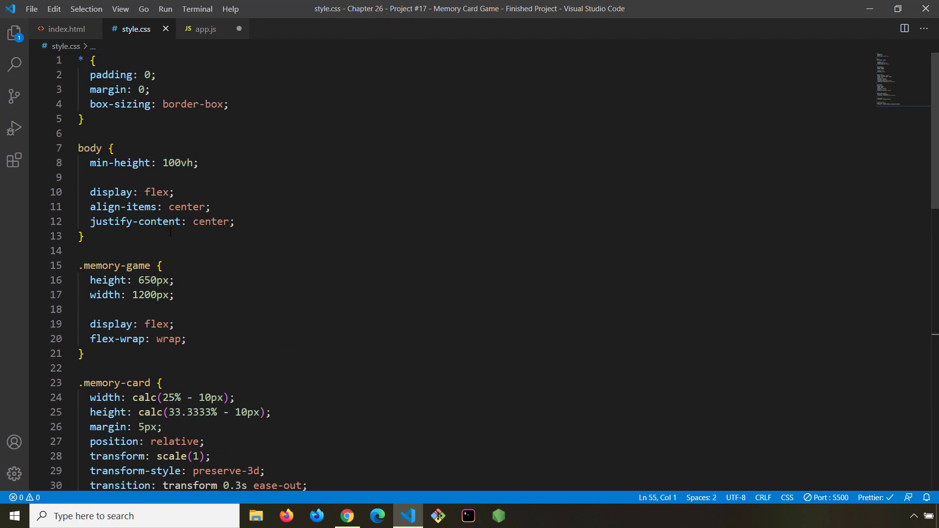
{"action": "scroll", "scroll_direction": "down", "scroll_amount": 3}
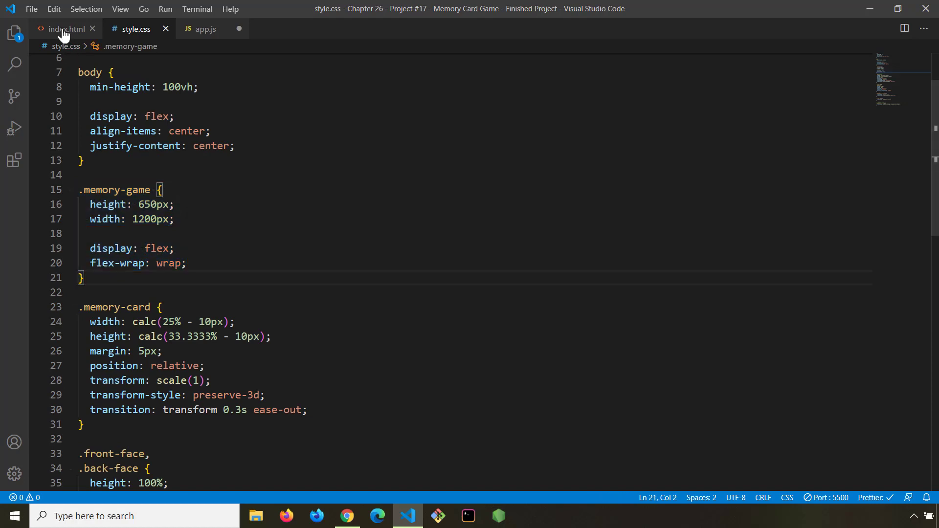
{"action": "left_click", "coordinate": [62, 29]}
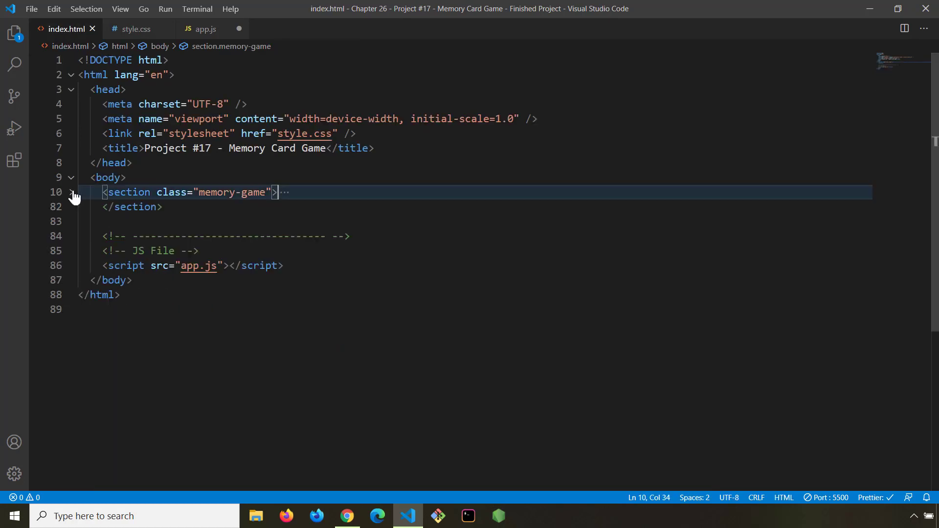
{"action": "left_click", "coordinate": [70, 191]}
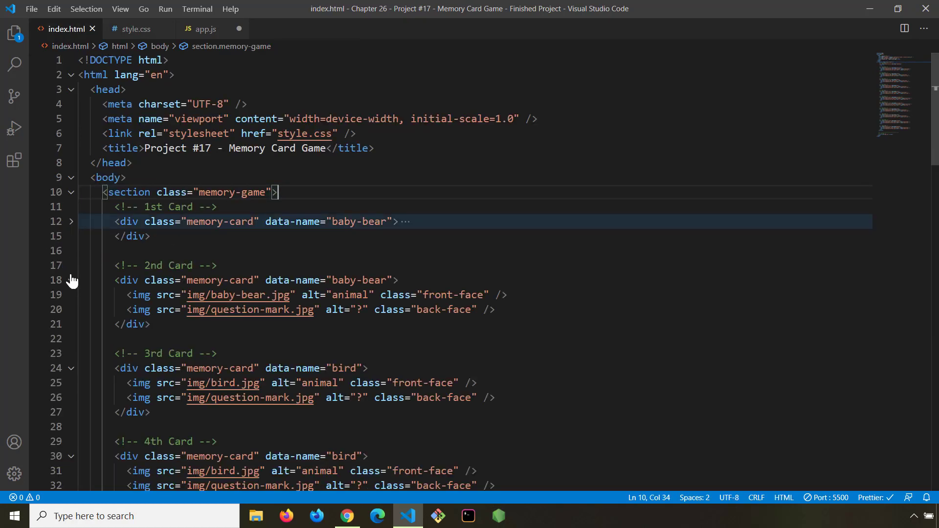
{"action": "scroll", "scroll_direction": "down", "scroll_amount": 3}
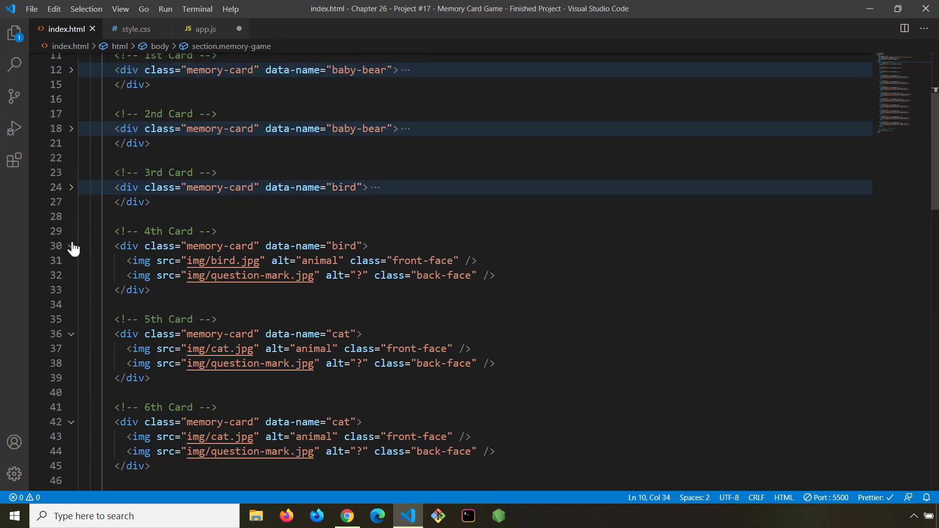
{"action": "scroll", "scroll_direction": "down", "scroll_amount": 3}
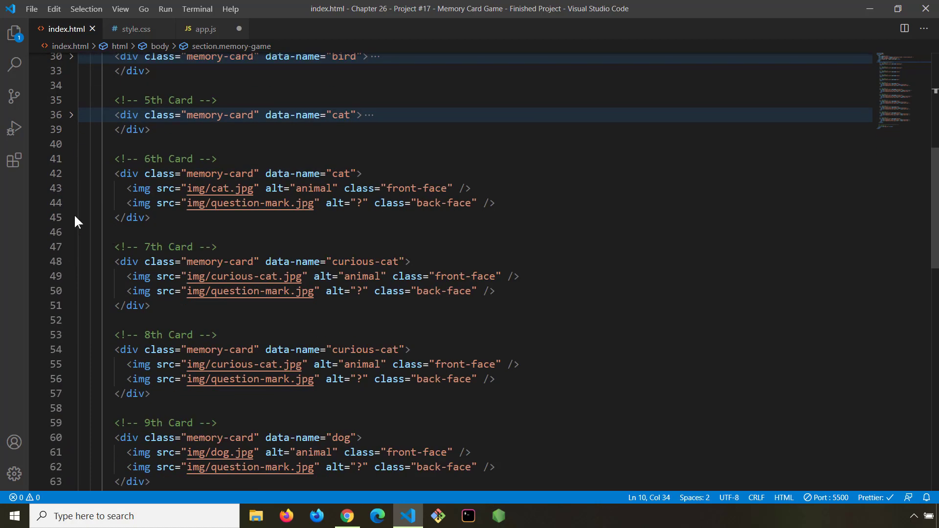
{"action": "scroll", "scroll_direction": "down", "scroll_amount": 3}
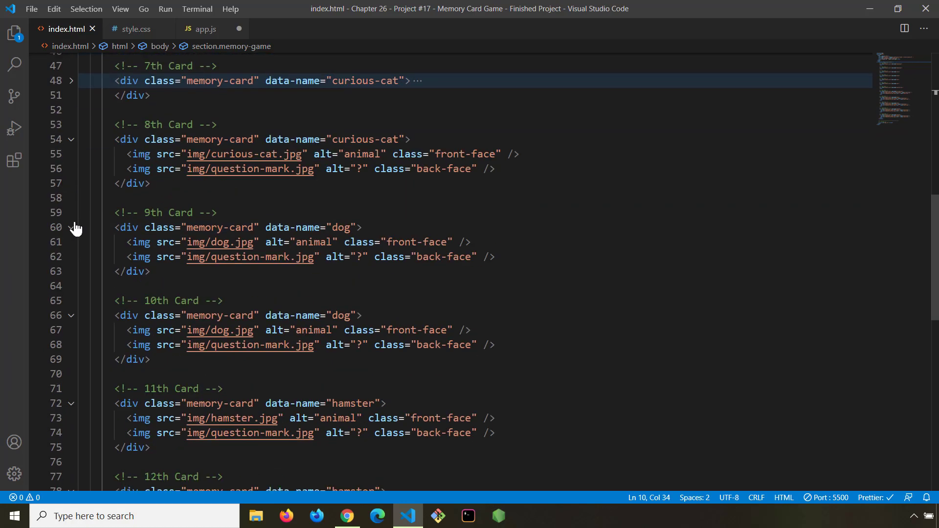
{"action": "left_click", "coordinate": [70, 139]}
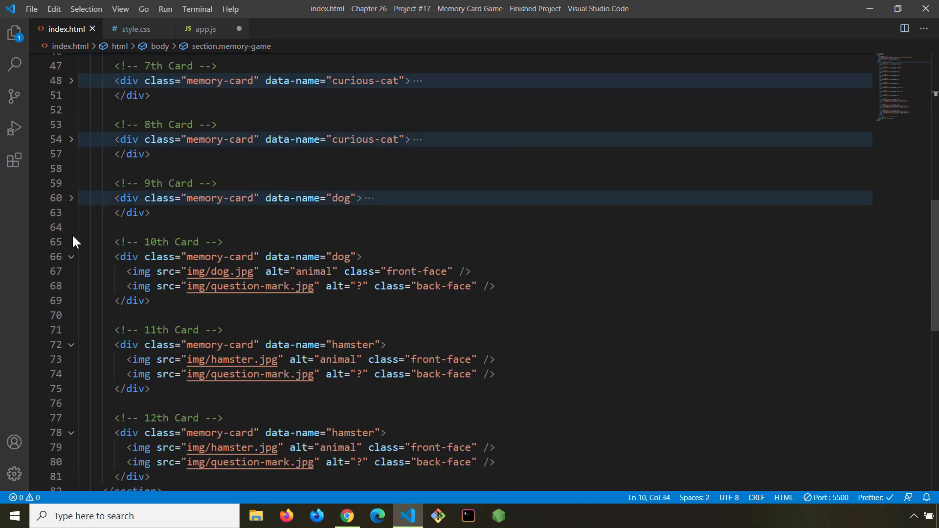
{"action": "scroll", "scroll_direction": "down", "scroll_amount": 3}
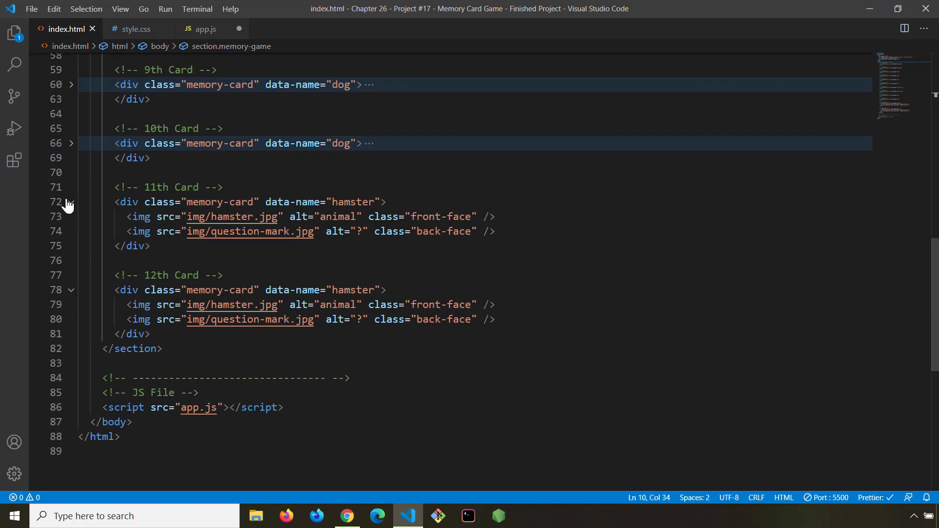
{"action": "left_click", "coordinate": [70, 202]}
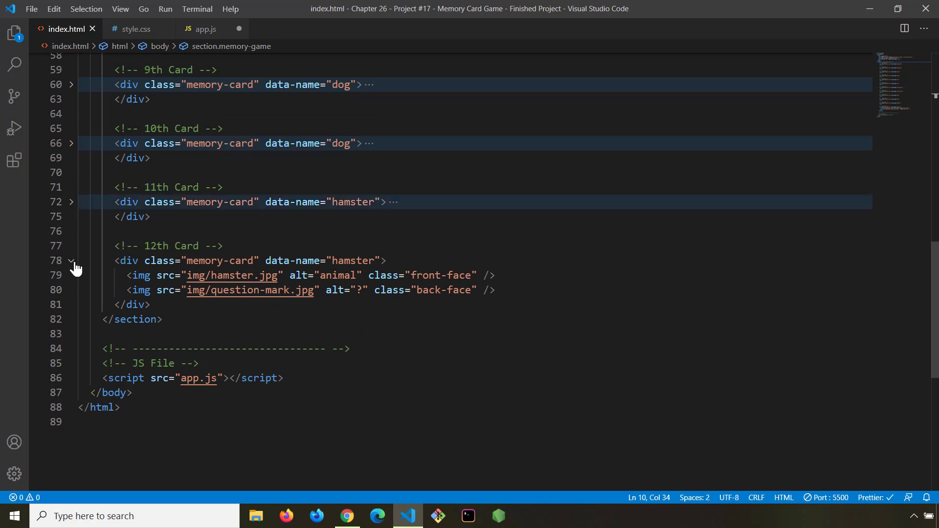
{"action": "scroll", "scroll_direction": "up", "scroll_amount": 3}
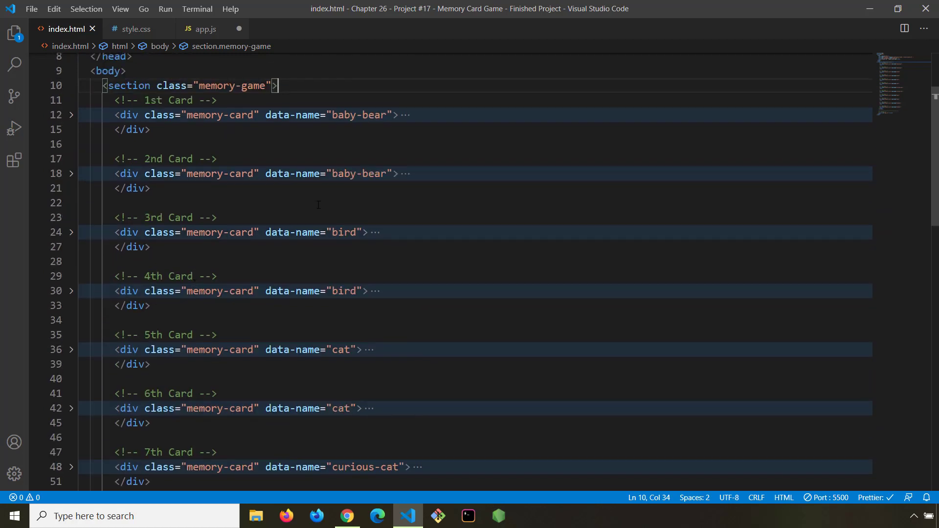
{"action": "scroll", "scroll_direction": "up", "scroll_amount": 3}
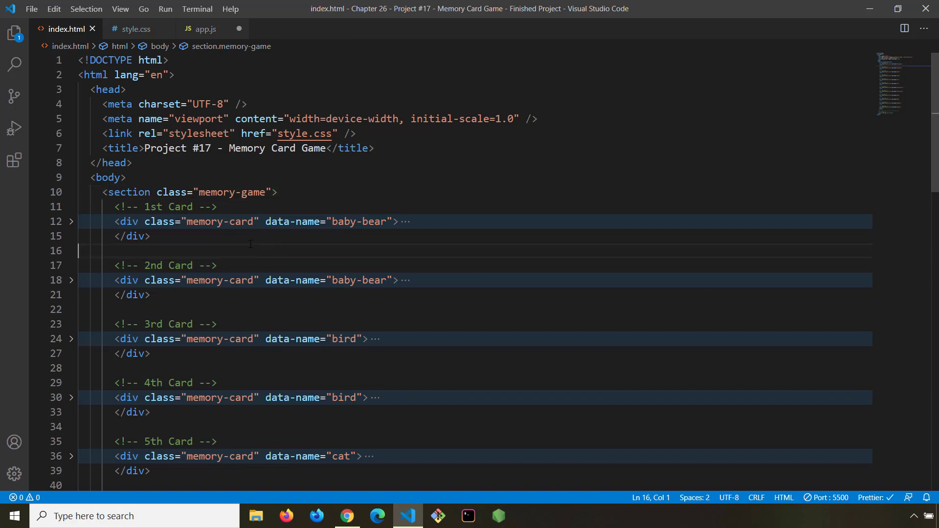
Open style.css and select the display: flex rule of .memory-game.
{"action": "left_click", "coordinate": [134, 28]}
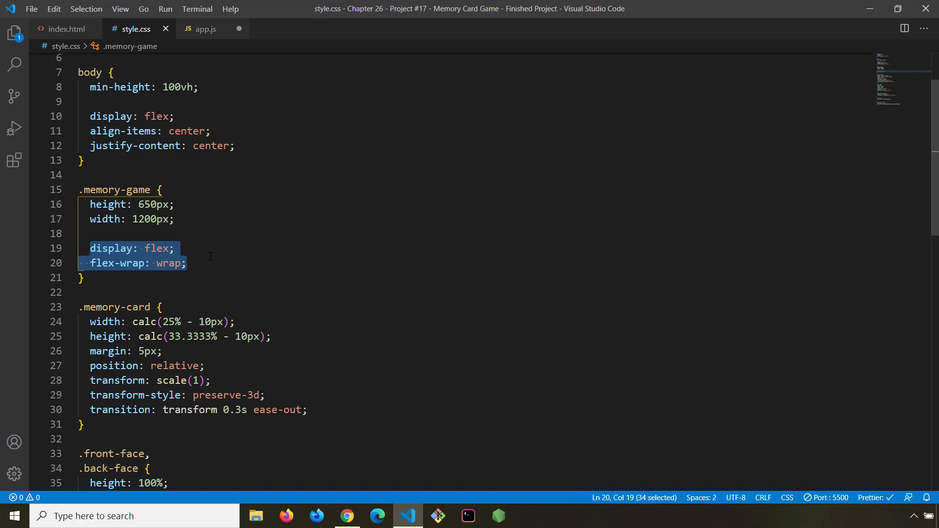
{"action": "left_click", "coordinate": [186, 264]}
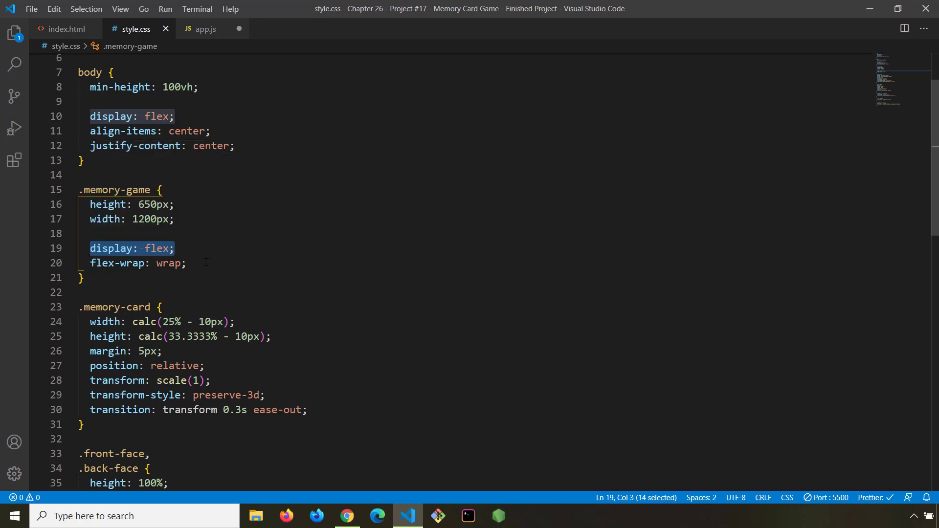
{"action": "left_click", "coordinate": [188, 263]}
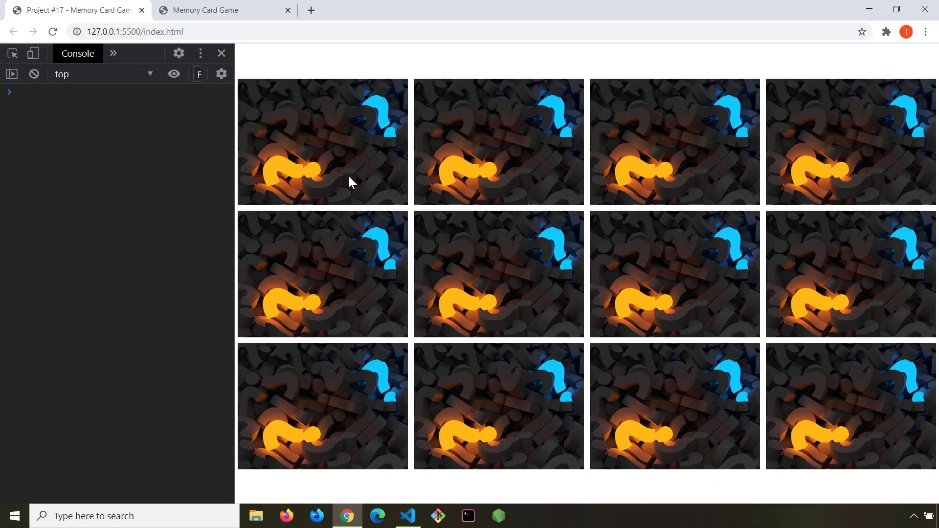
{"action": "mouse_move", "coordinate": [680, 135]}
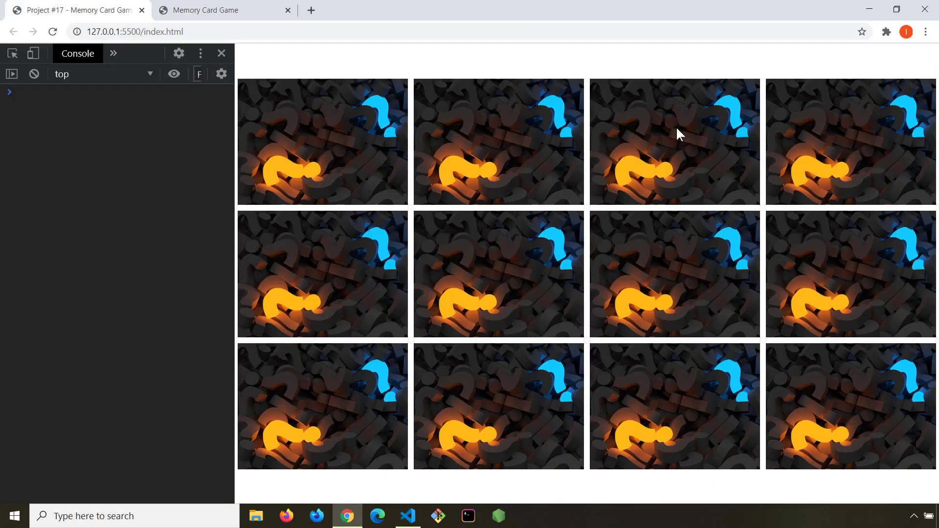
{"action": "mouse_move", "coordinate": [822, 139]}
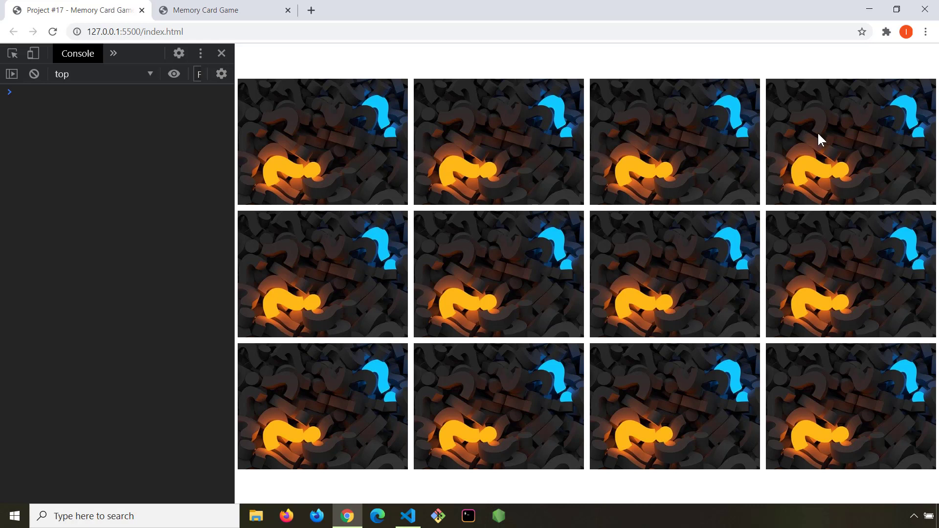
{"action": "mouse_move", "coordinate": [454, 280]}
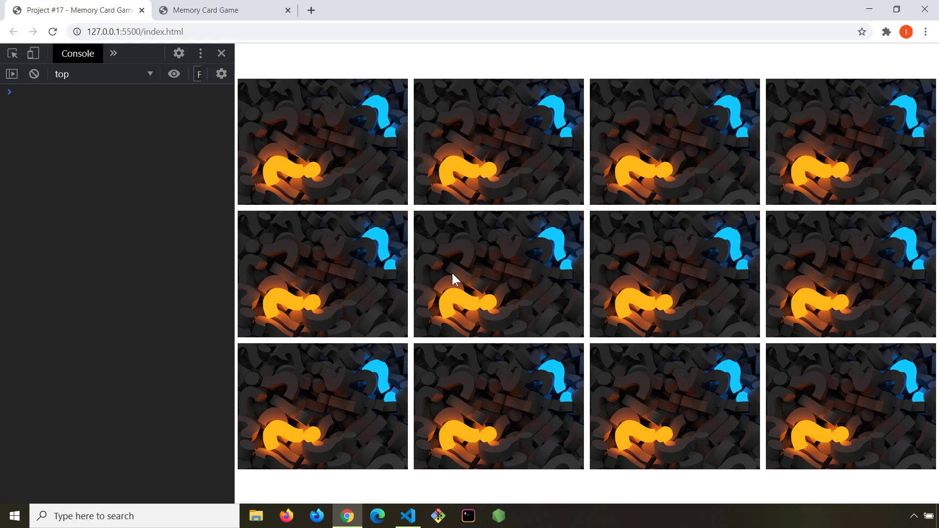
{"action": "mouse_move", "coordinate": [478, 334]}
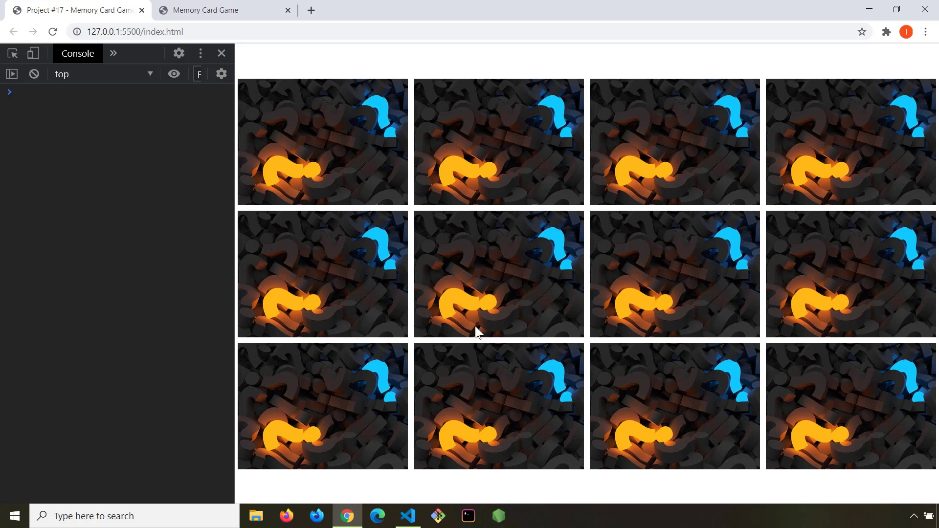
{"action": "mouse_move", "coordinate": [528, 254]}
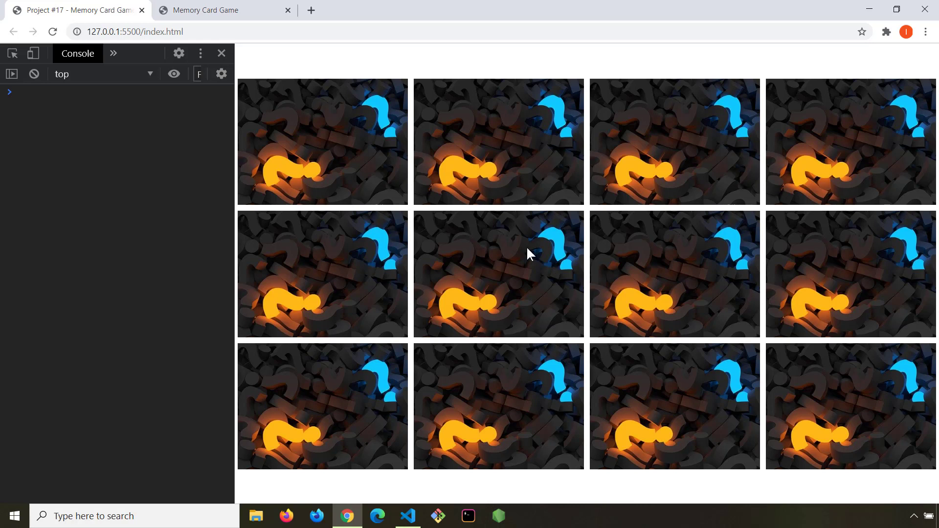
{"action": "mouse_move", "coordinate": [316, 143]}
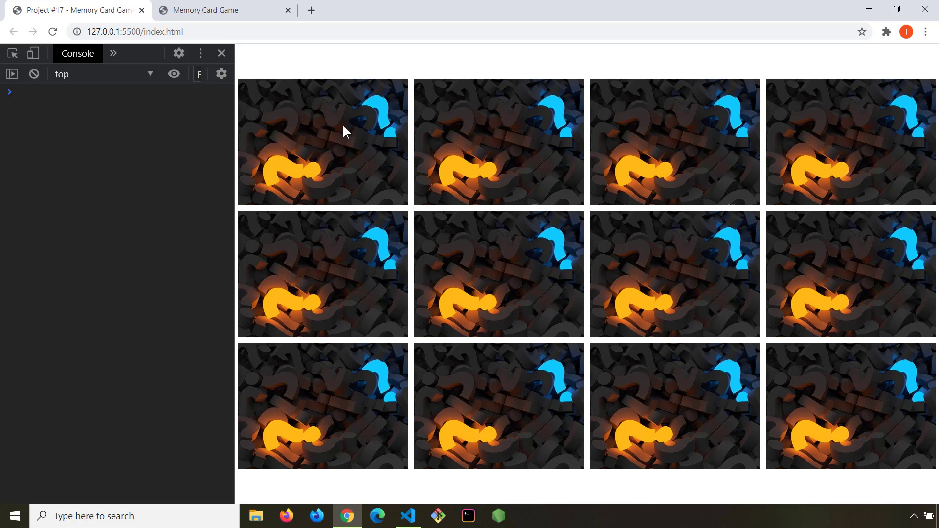
{"action": "mouse_move", "coordinate": [318, 130]}
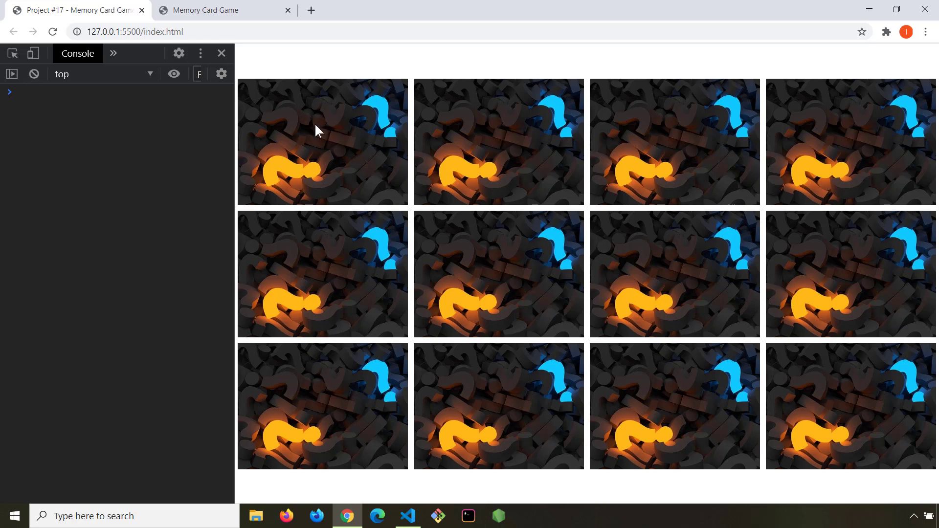
{"action": "mouse_move", "coordinate": [435, 173]}
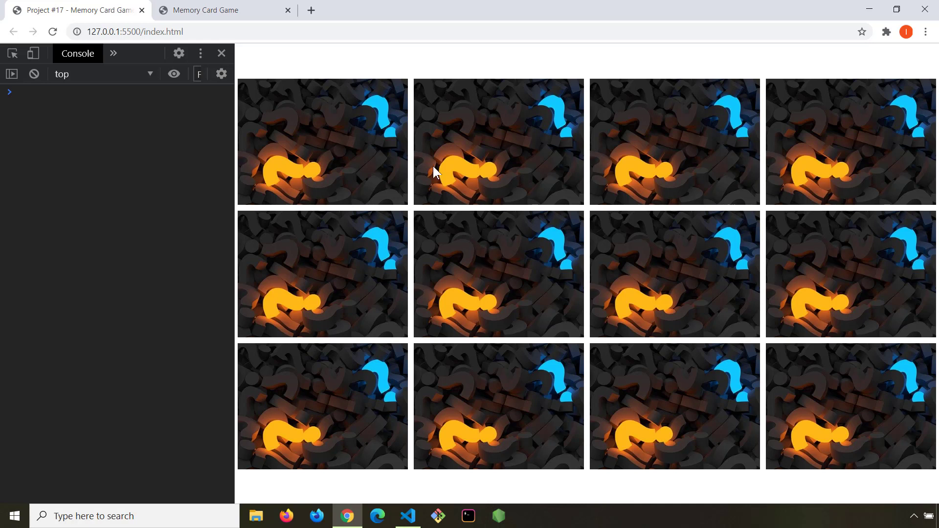
{"action": "mouse_move", "coordinate": [865, 224]}
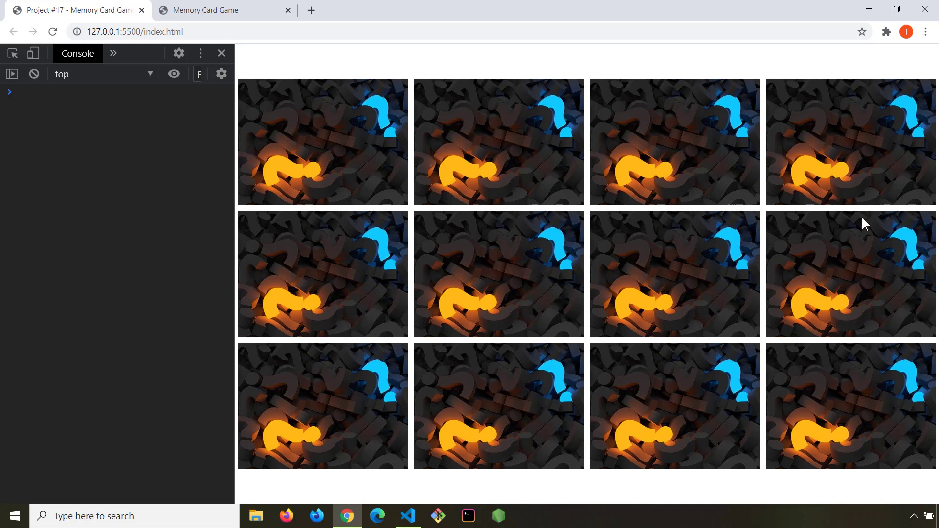
{"action": "mouse_move", "coordinate": [808, 432]}
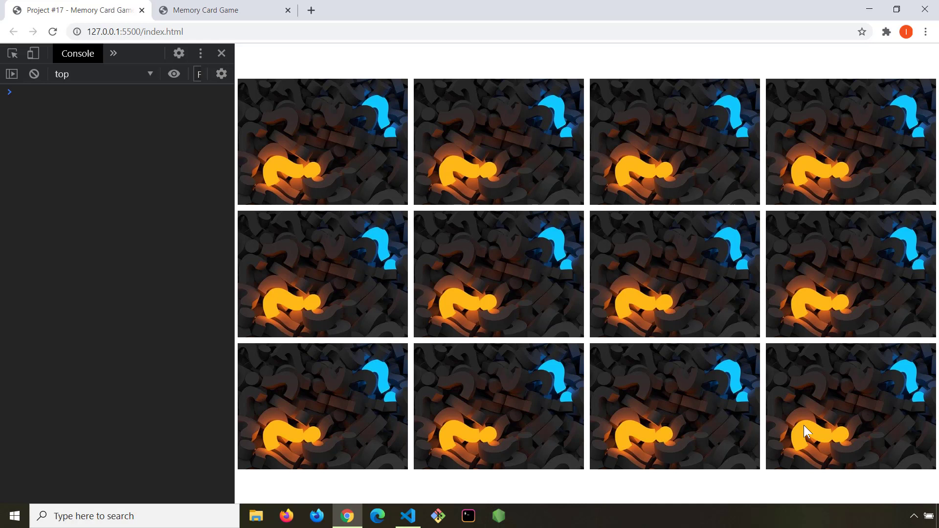
{"action": "mouse_move", "coordinate": [500, 281]}
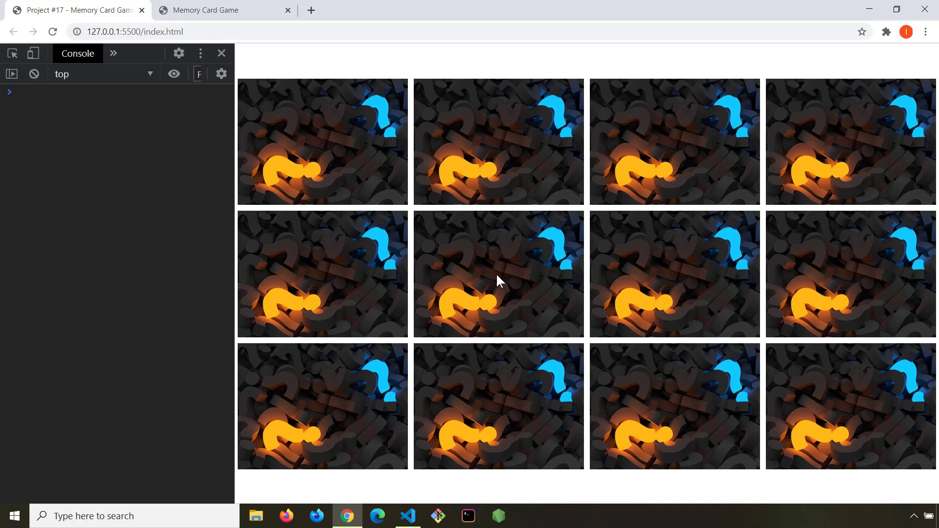
{"action": "mouse_move", "coordinate": [360, 170]}
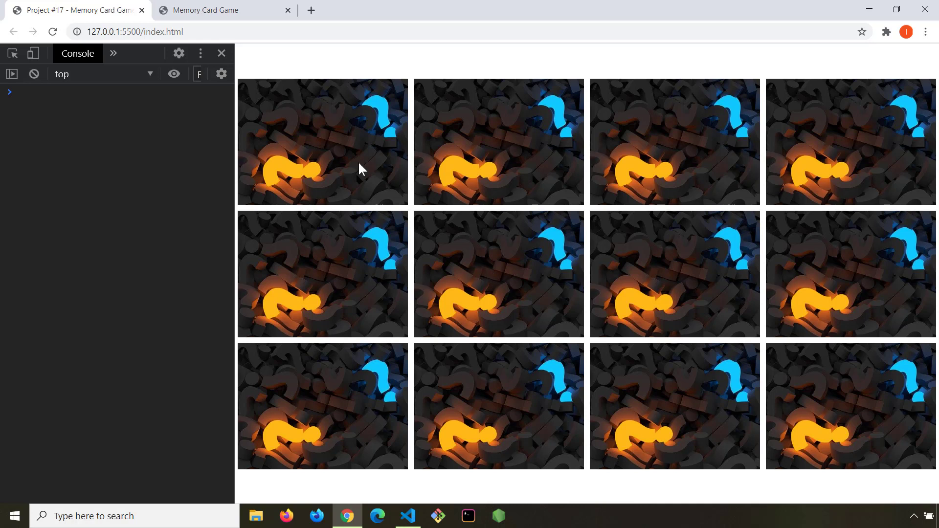
{"action": "mouse_move", "coordinate": [343, 165]}
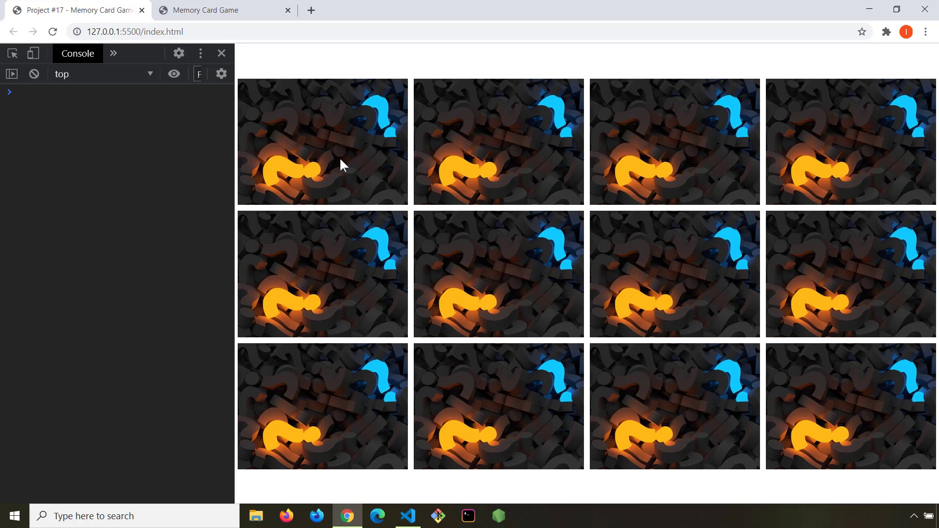
Flip non-matching cards, including the cat and polar bear, and watch them turn back.
{"action": "left_click", "coordinate": [322, 142]}
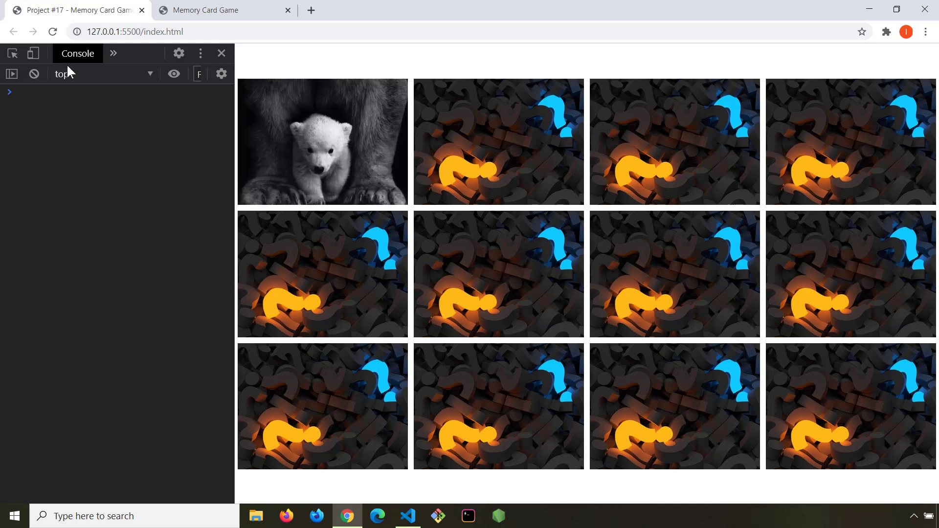
{"action": "left_click", "coordinate": [498, 274]}
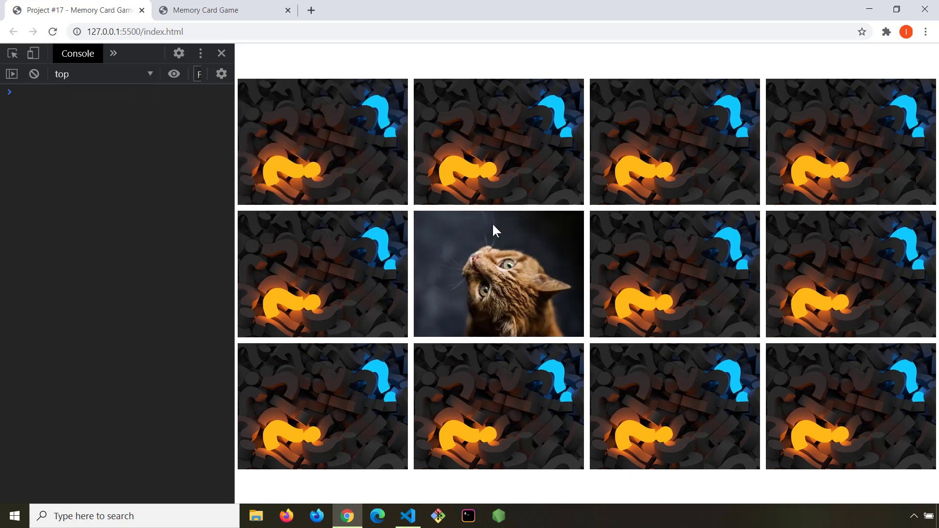
{"action": "mouse_move", "coordinate": [526, 302]}
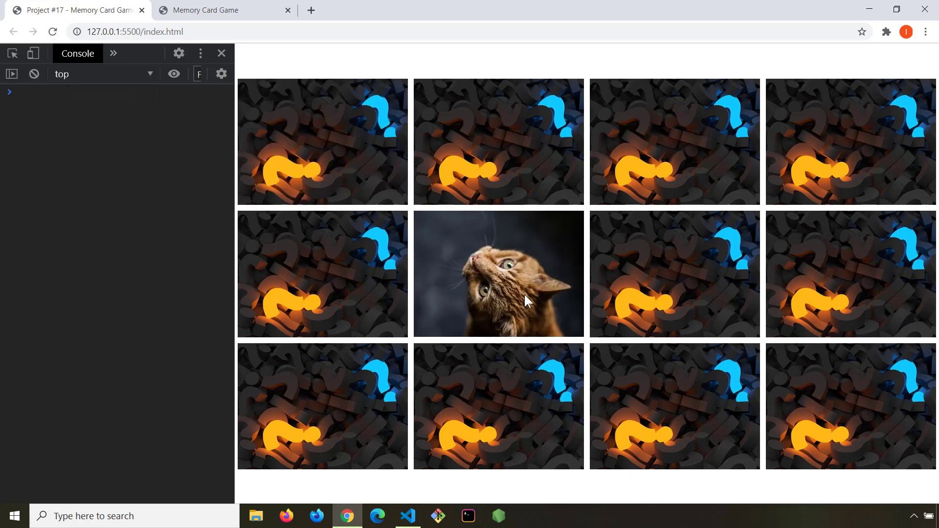
{"action": "mouse_move", "coordinate": [473, 257]}
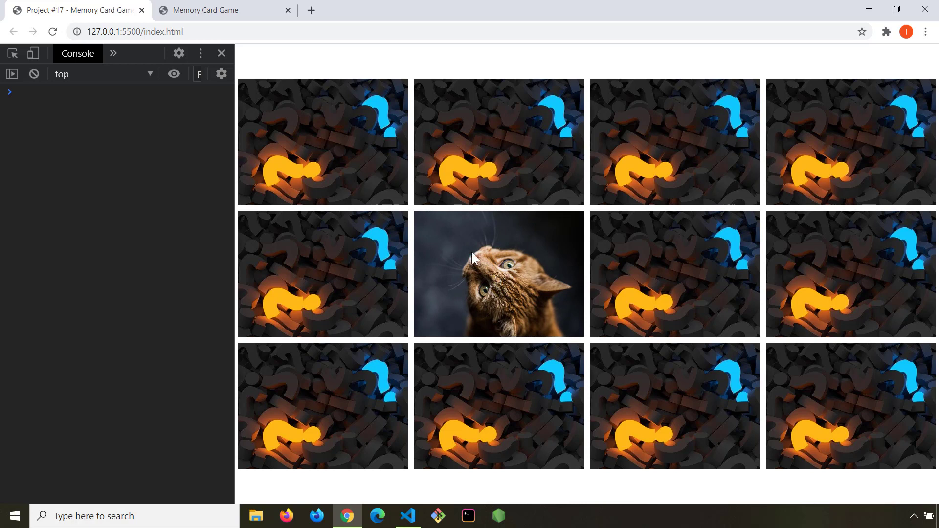
{"action": "mouse_move", "coordinate": [342, 137]}
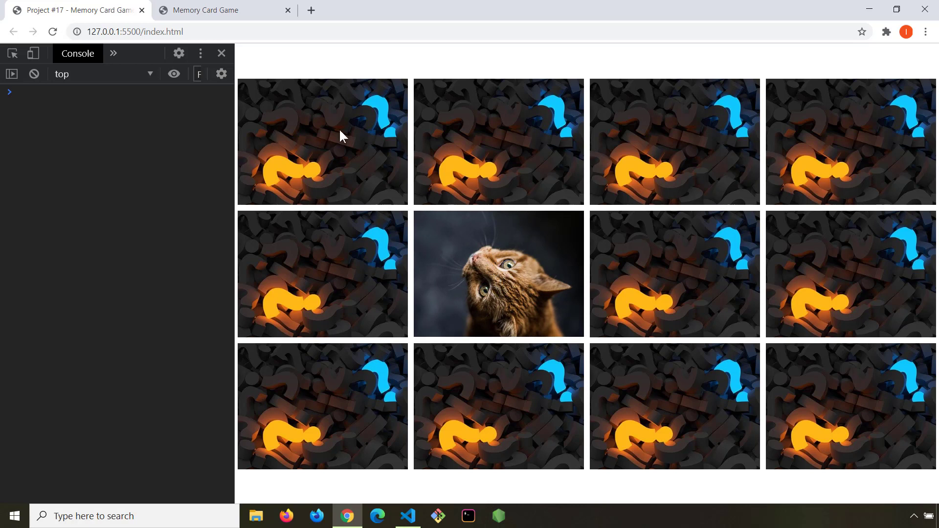
{"action": "mouse_move", "coordinate": [685, 286]}
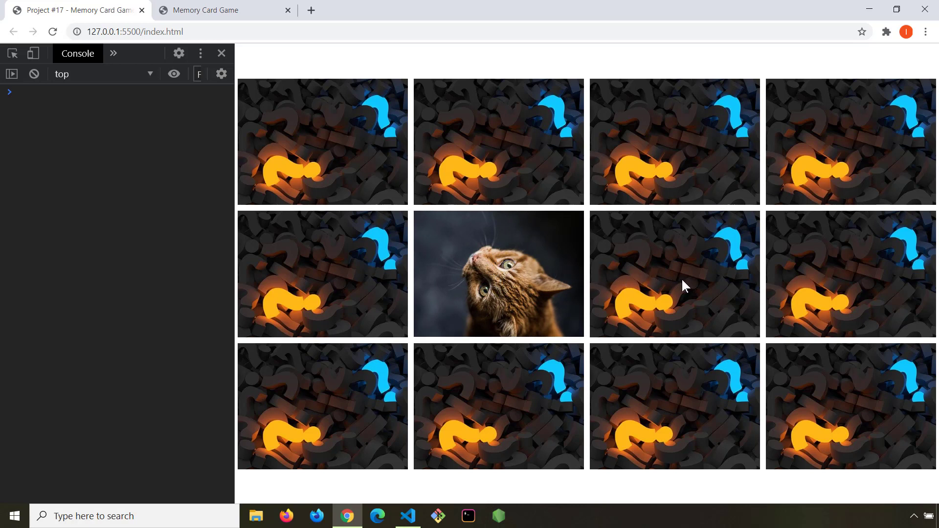
{"action": "left_click", "coordinate": [675, 406]}
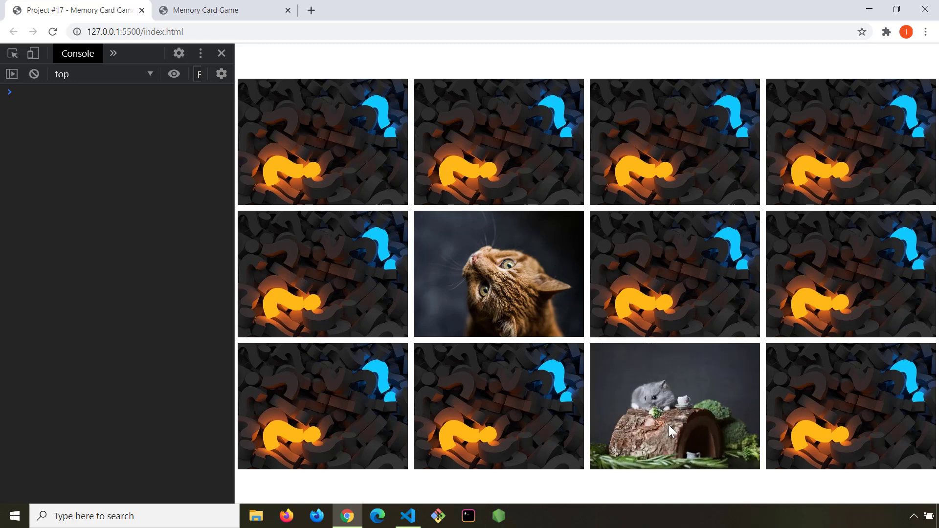
{"action": "left_click", "coordinate": [498, 142]}
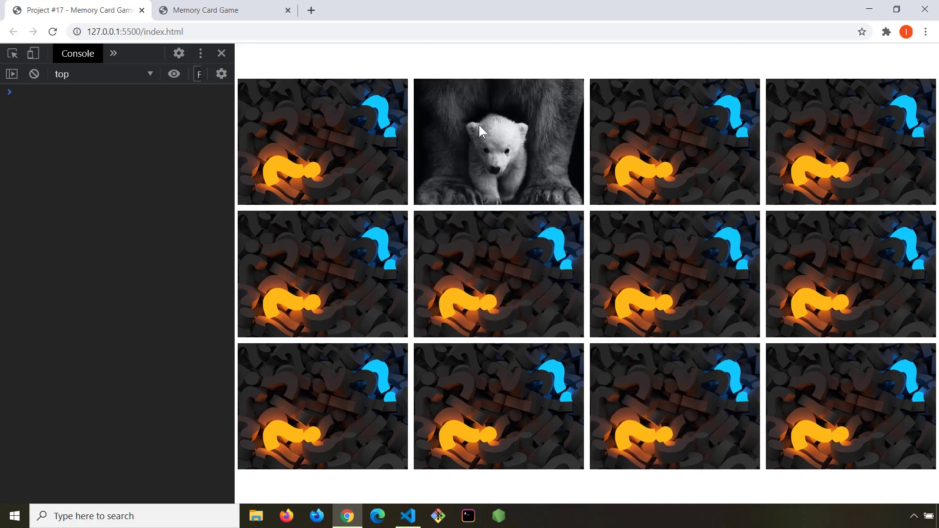
{"action": "mouse_move", "coordinate": [522, 144]}
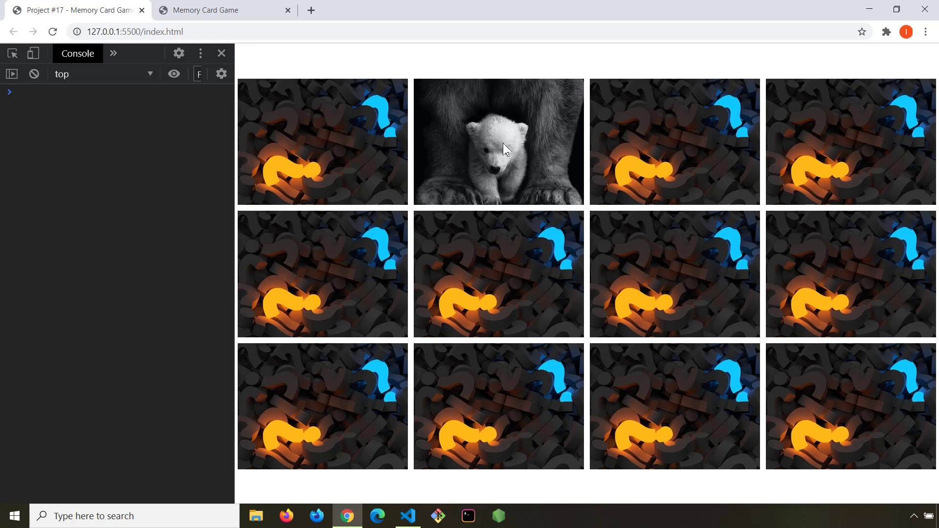
{"action": "mouse_move", "coordinate": [487, 135]}
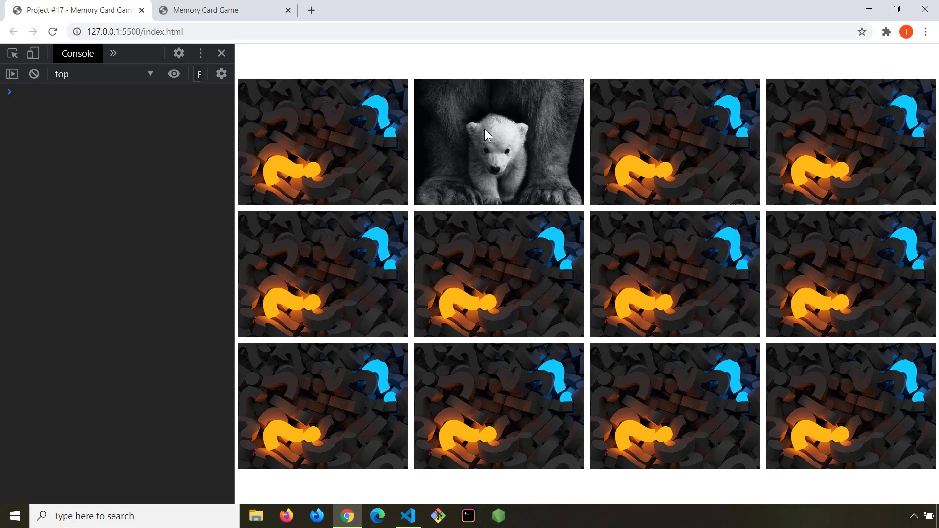
{"action": "mouse_move", "coordinate": [467, 186]}
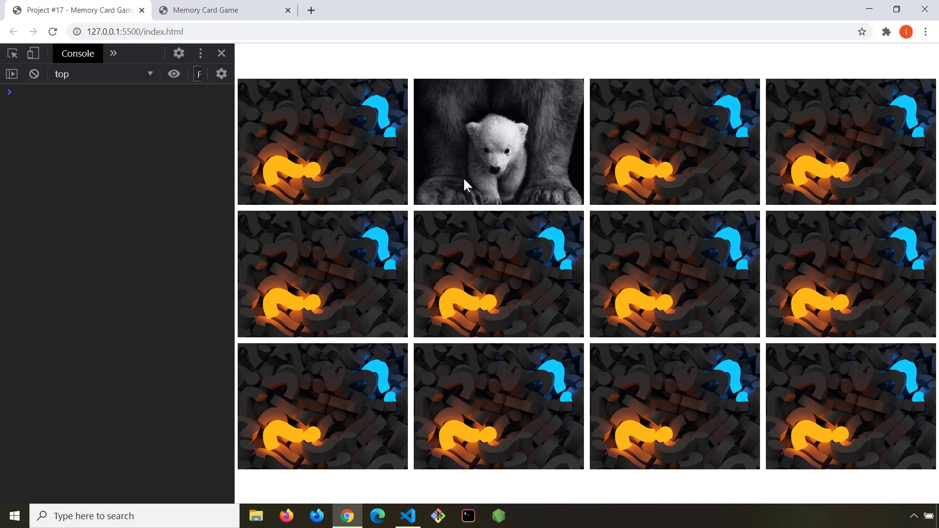
{"action": "mouse_move", "coordinate": [542, 197]}
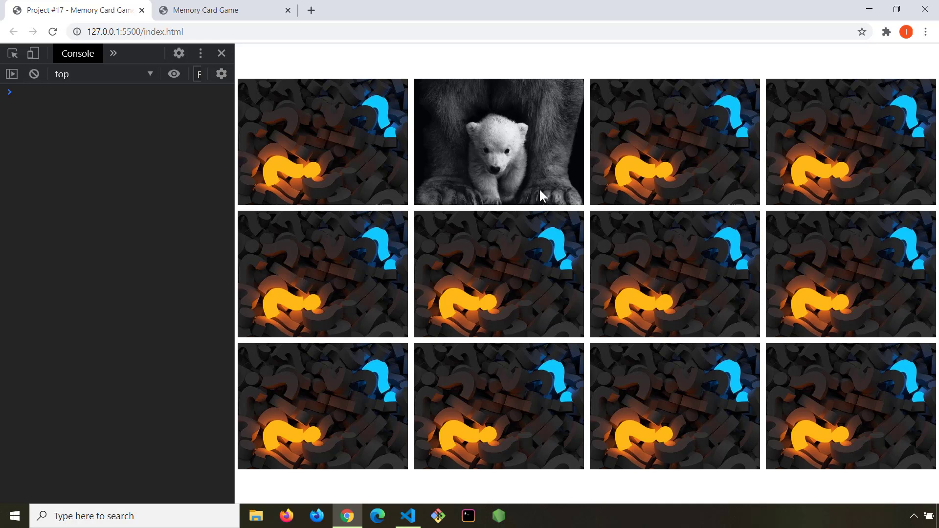
{"action": "mouse_move", "coordinate": [865, 409]}
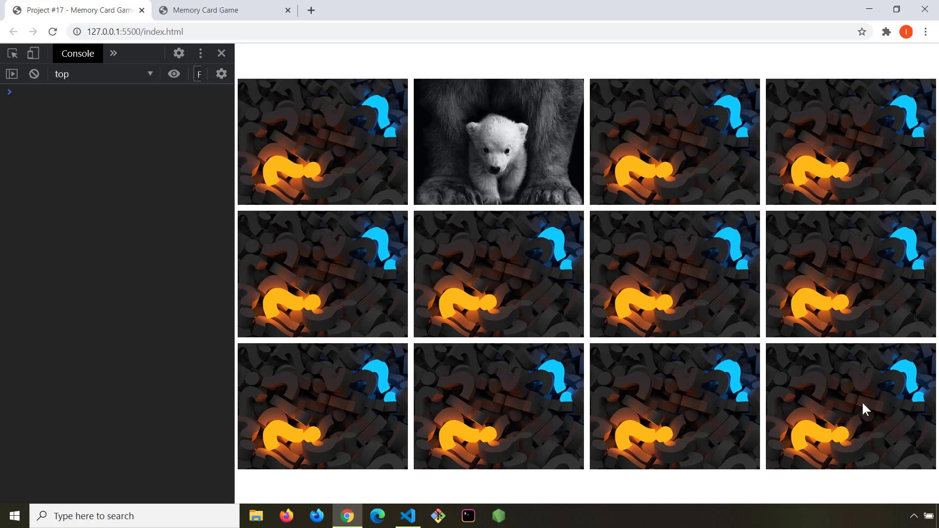
{"action": "mouse_move", "coordinate": [262, 127]}
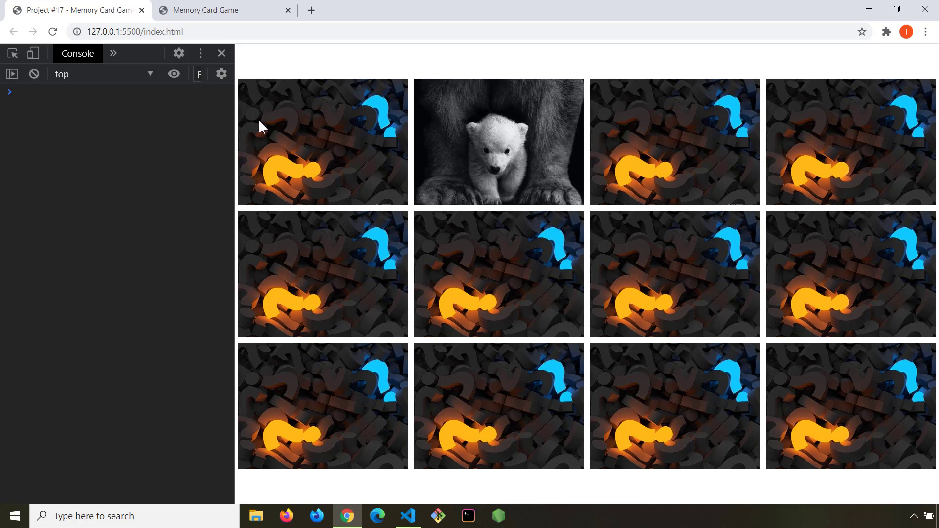
{"action": "mouse_move", "coordinate": [274, 124]}
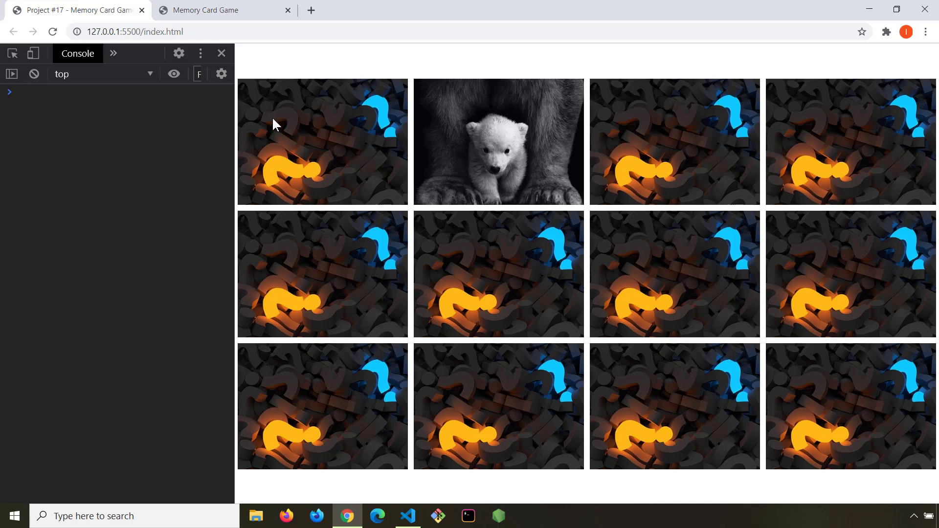
{"action": "mouse_move", "coordinate": [426, 199]}
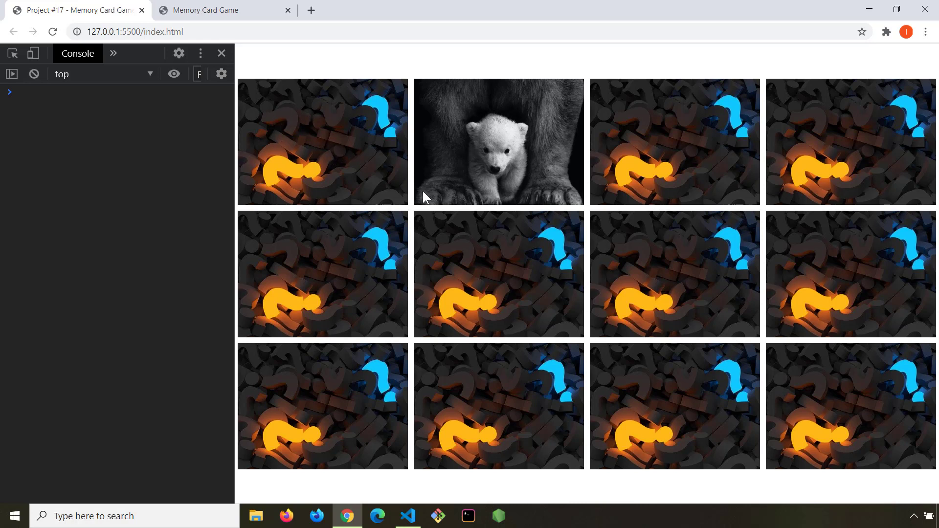
{"action": "mouse_move", "coordinate": [371, 186]}
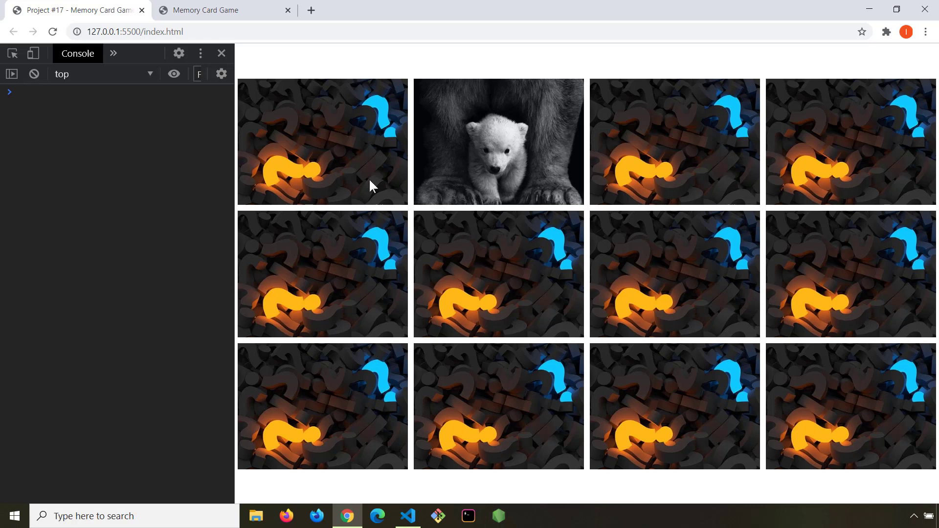
{"action": "mouse_move", "coordinate": [328, 233]}
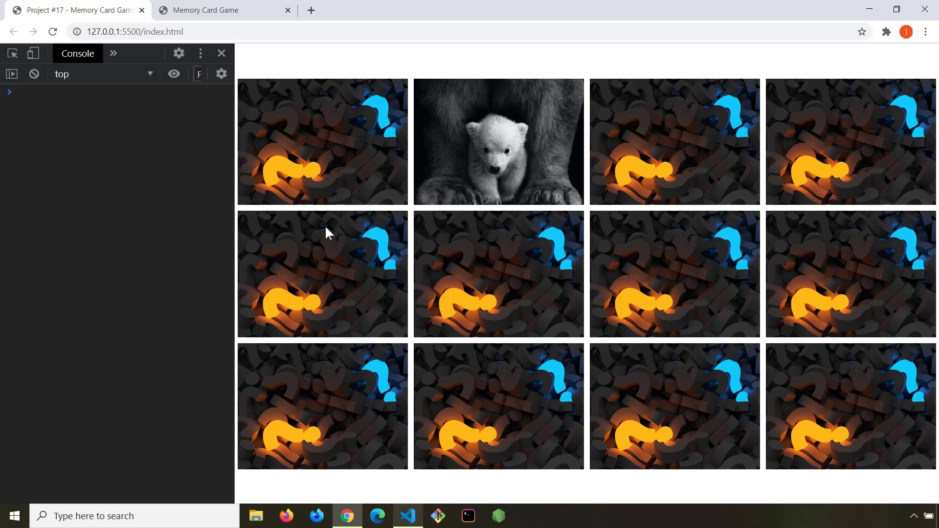
{"action": "left_click", "coordinate": [498, 141]}
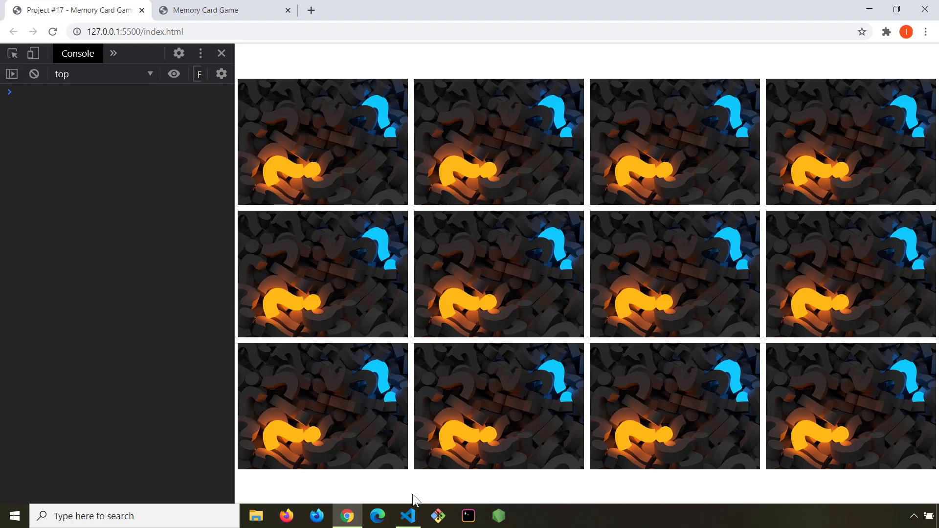
In shuffle's loop in app.js, add let randomPositions = Math.floor(Math.random() * 12).
{"action": "left_click", "coordinate": [407, 516]}
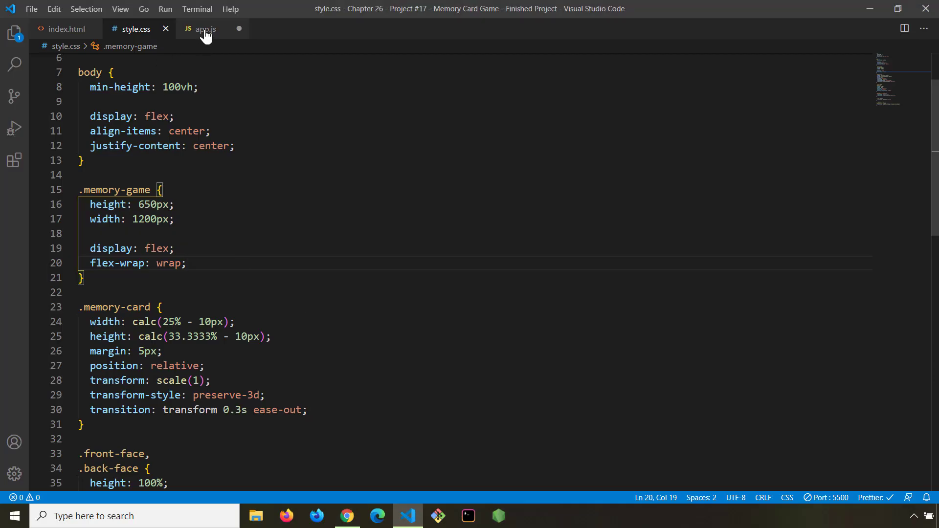
{"action": "left_click", "coordinate": [205, 29]}
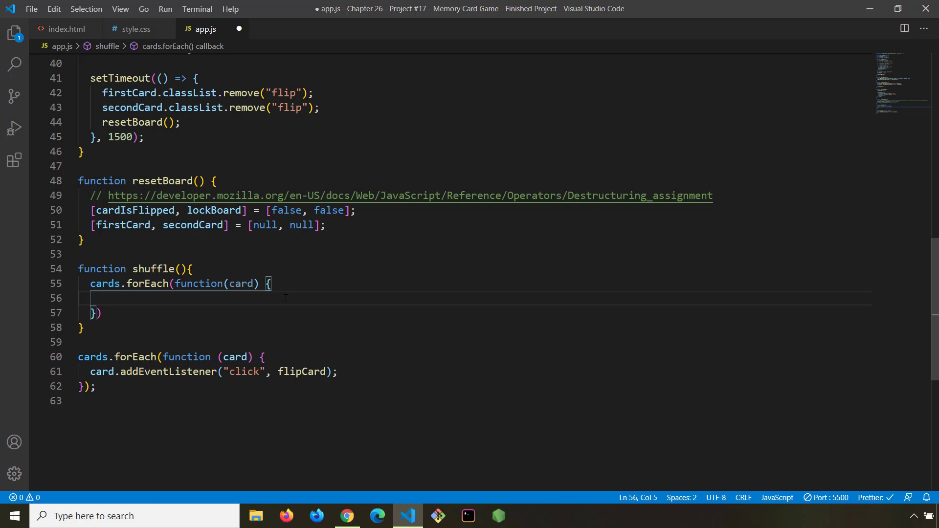
{"action": "type", "text": "let"}
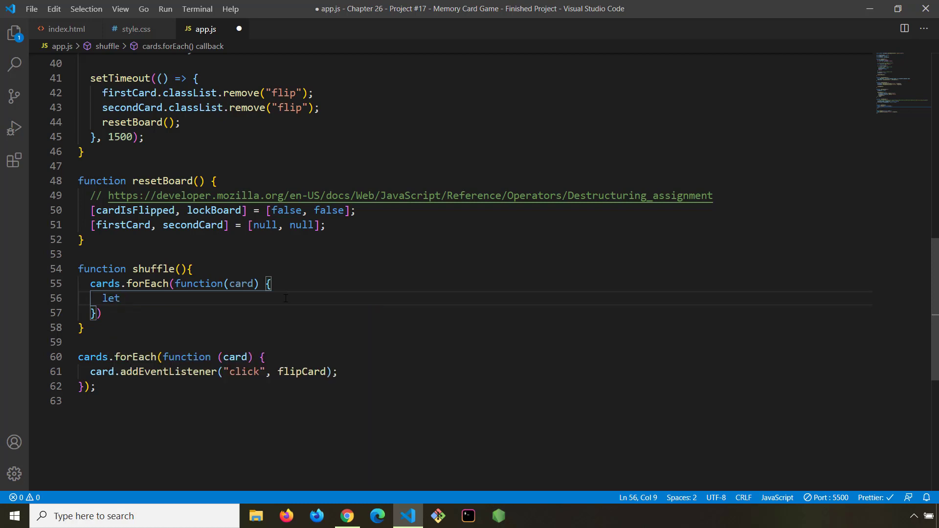
{"action": "type", "text": "randdo"}
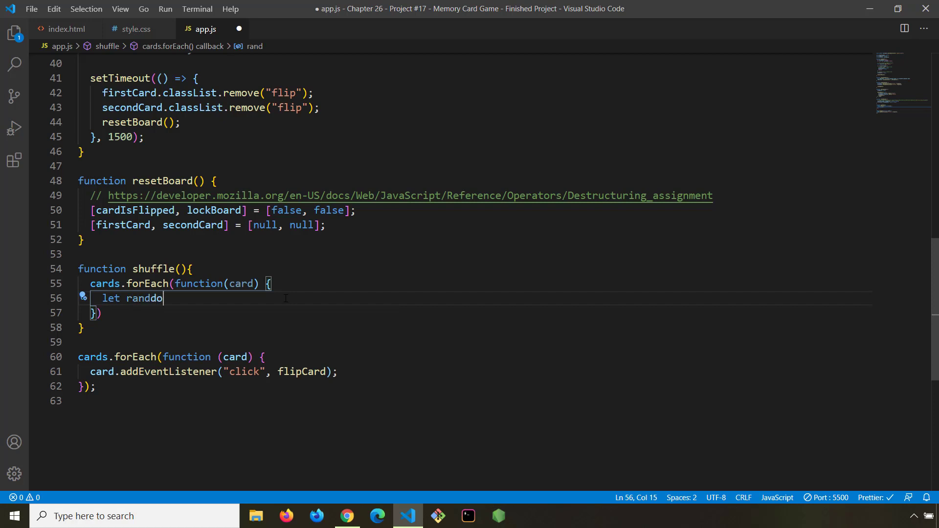
{"action": "type", "text": "m"}
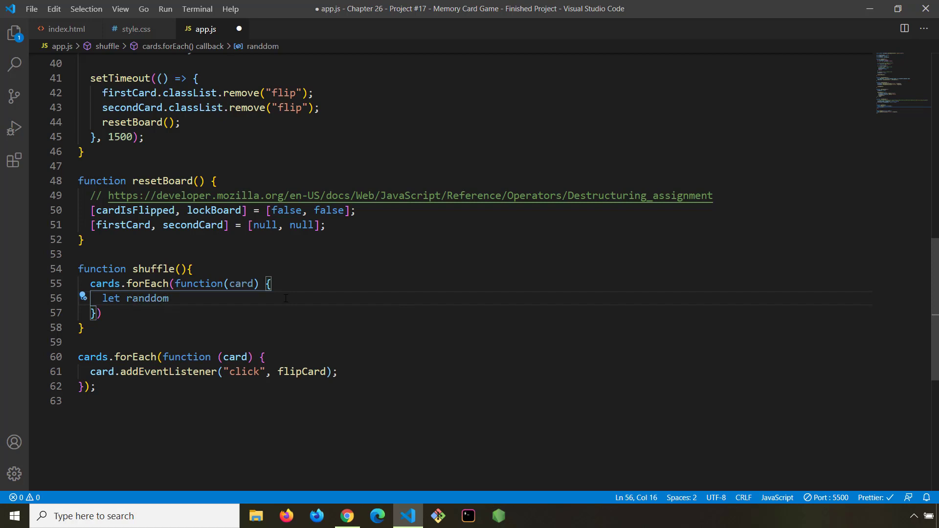
{"action": "key", "text": "Backspace"}
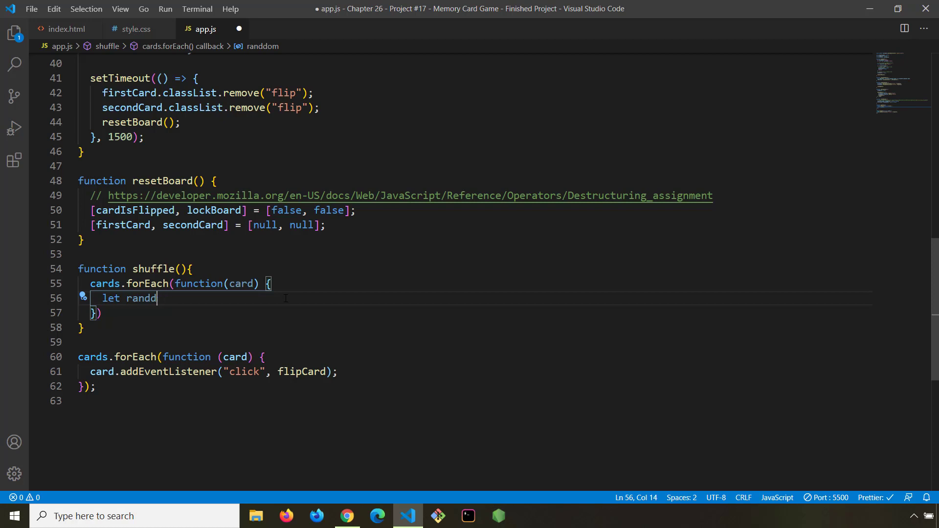
{"action": "type", "text": "om"}
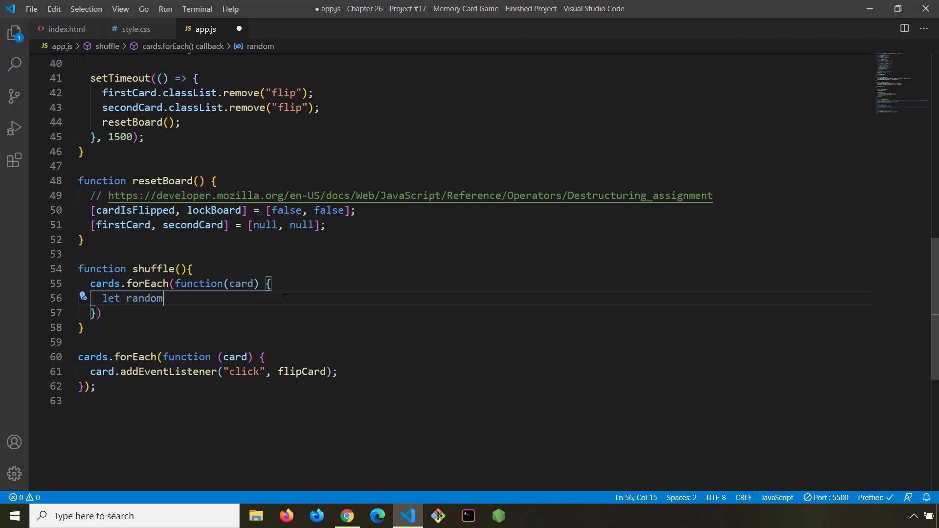
{"action": "type", "text": "Posi"}
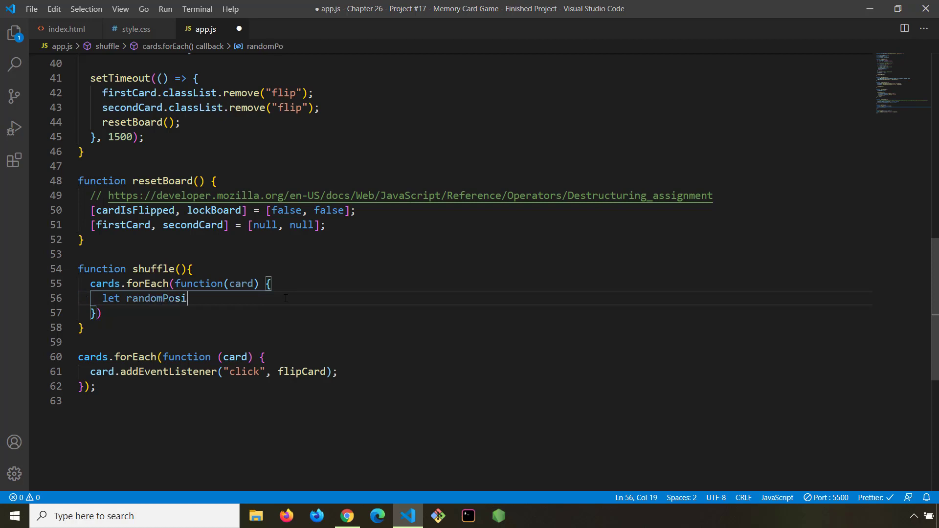
{"action": "type", "text": "tions ="}
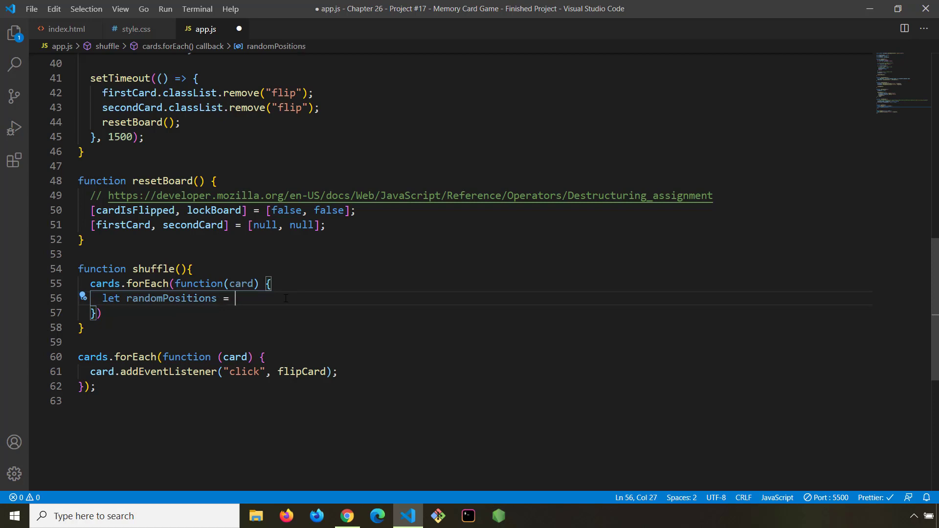
{"action": "type", "text": "Math"}
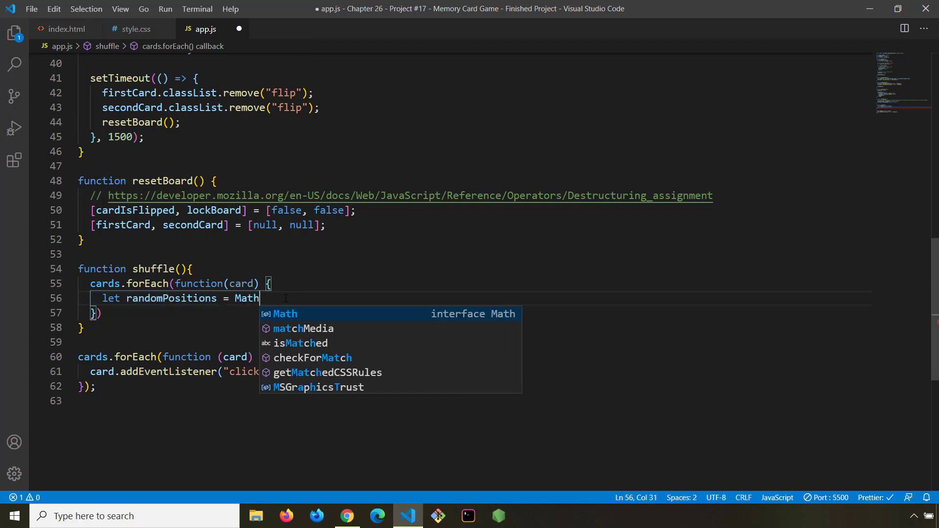
{"action": "type", "text": ".floor("}
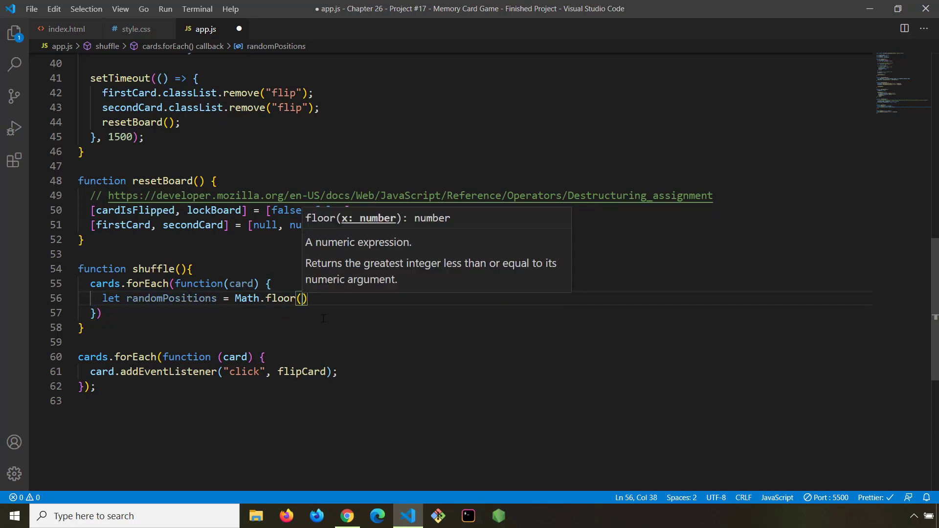
{"action": "mouse_move", "coordinate": [323, 335]}
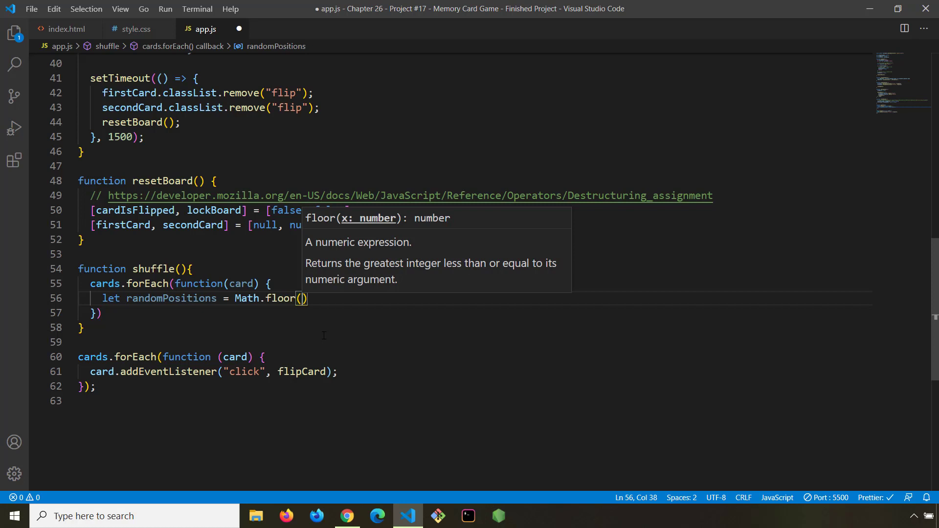
{"action": "type", "text": "Math"}
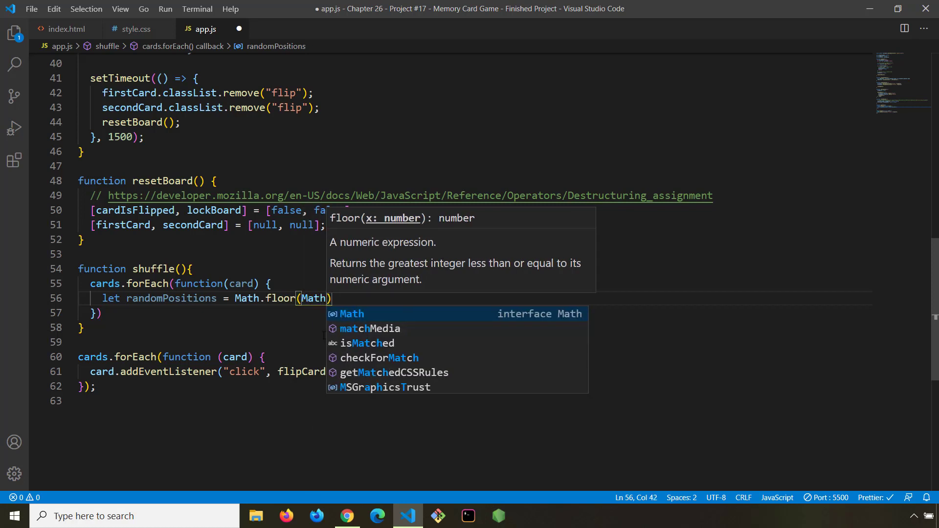
{"action": "type", "text": "."}
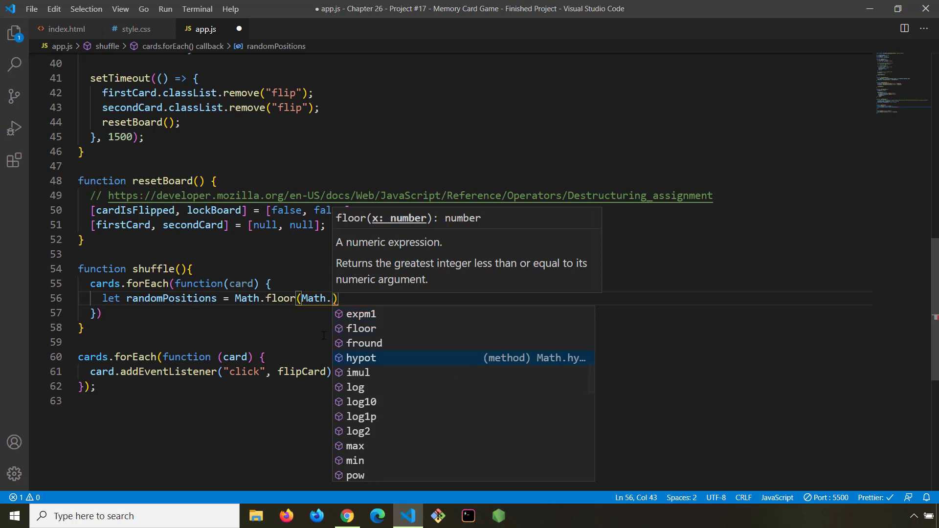
{"action": "scroll", "scroll_direction": "down", "scroll_amount": 3}
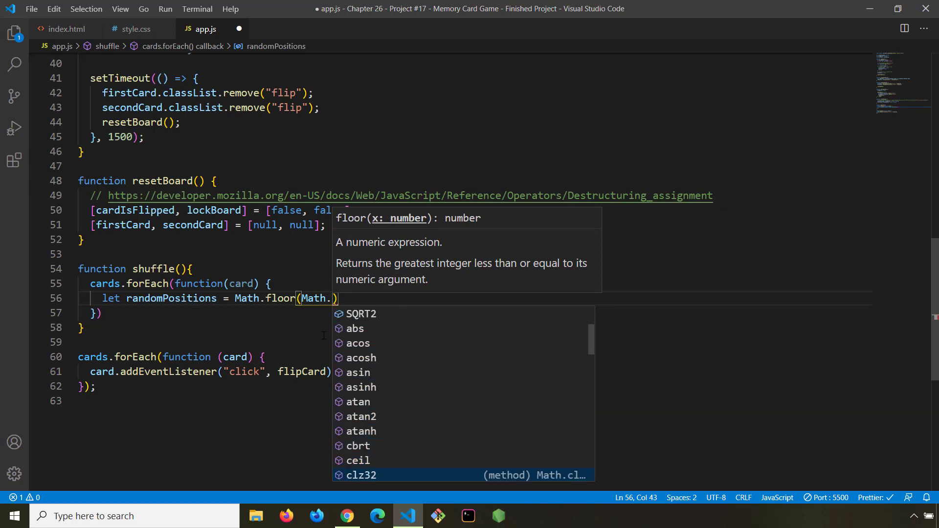
{"action": "scroll", "scroll_direction": "down", "scroll_amount": 3}
{"action": "type", "text": "random"}
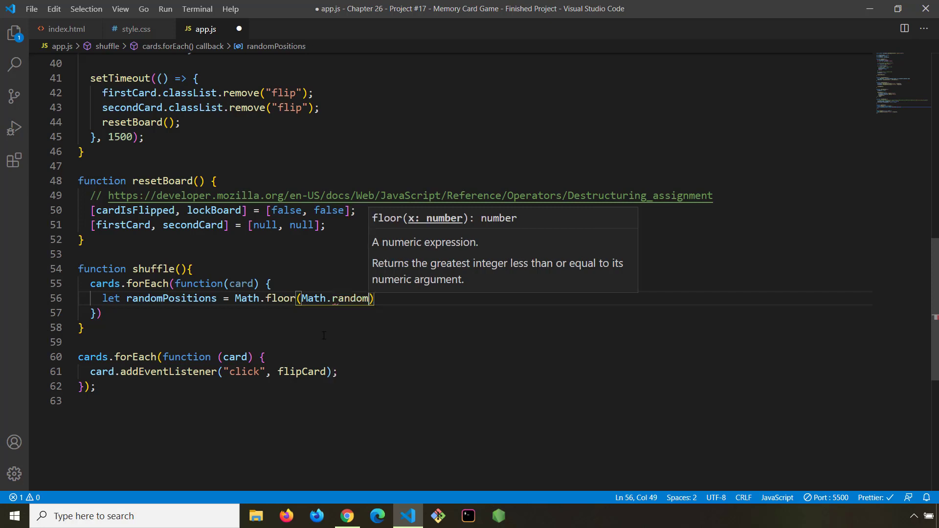
{"action": "type", "text": "("}
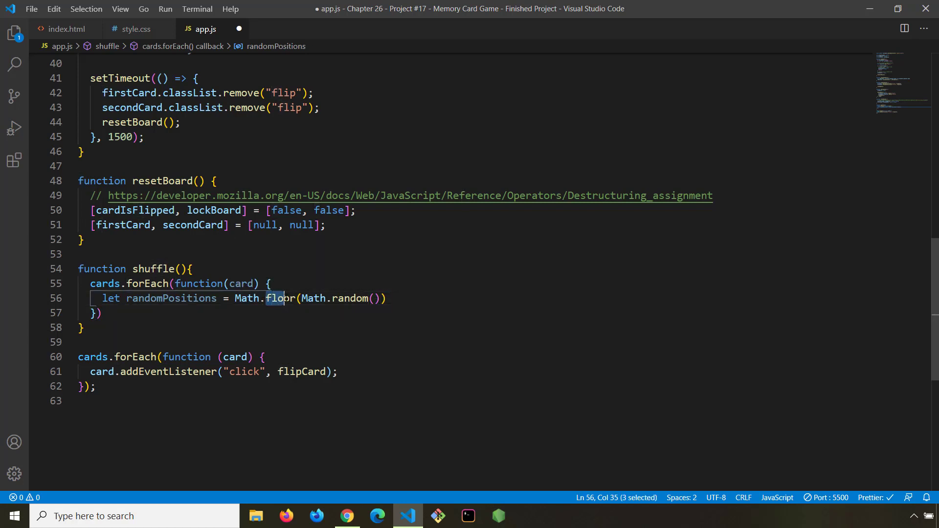
{"action": "left_click", "coordinate": [383, 298]}
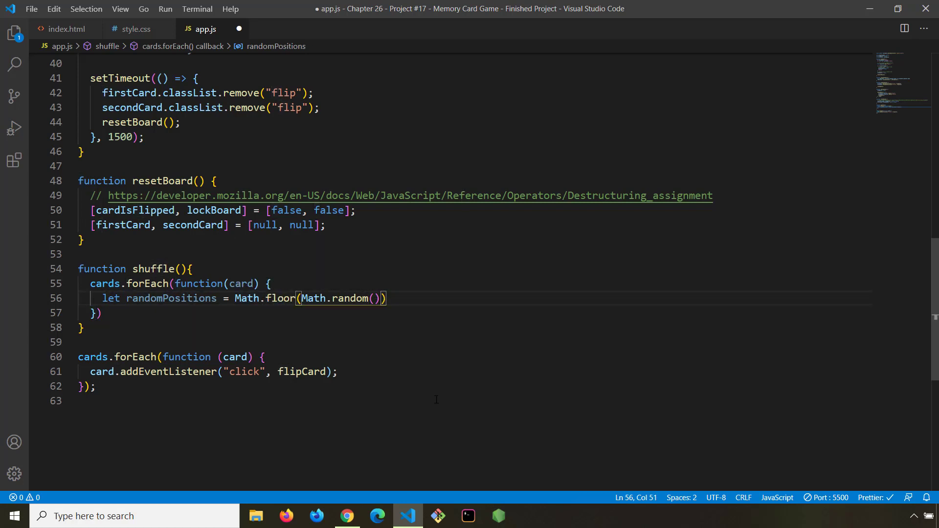
{"action": "type", "text": "* 12"}
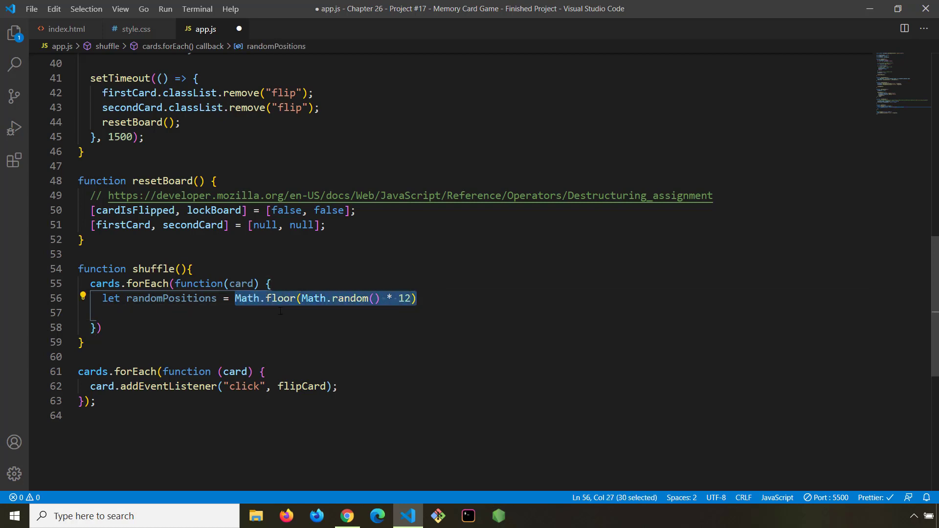
Add console.log(randomPositions) inside the loop.
{"action": "double_click", "coordinate": [159, 299]}
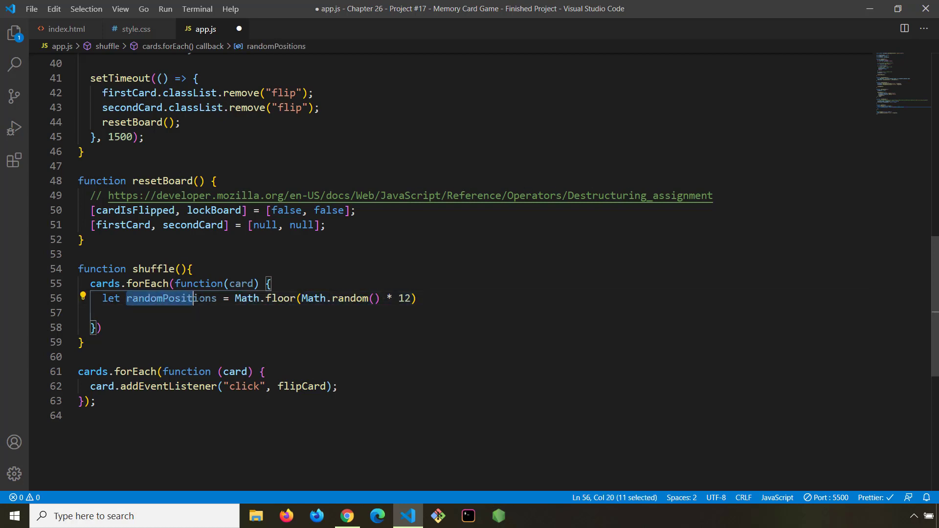
{"action": "left_click", "coordinate": [204, 313]}
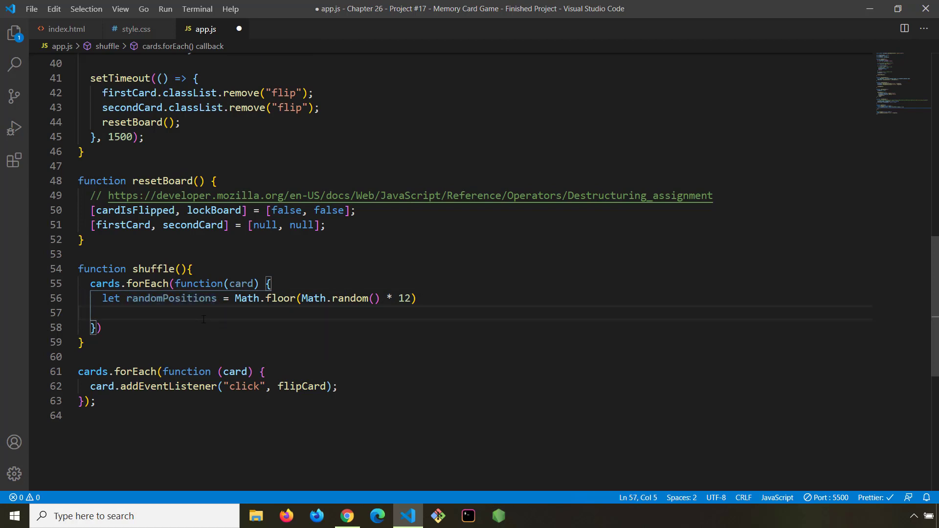
{"action": "type", "text": "console.log("}
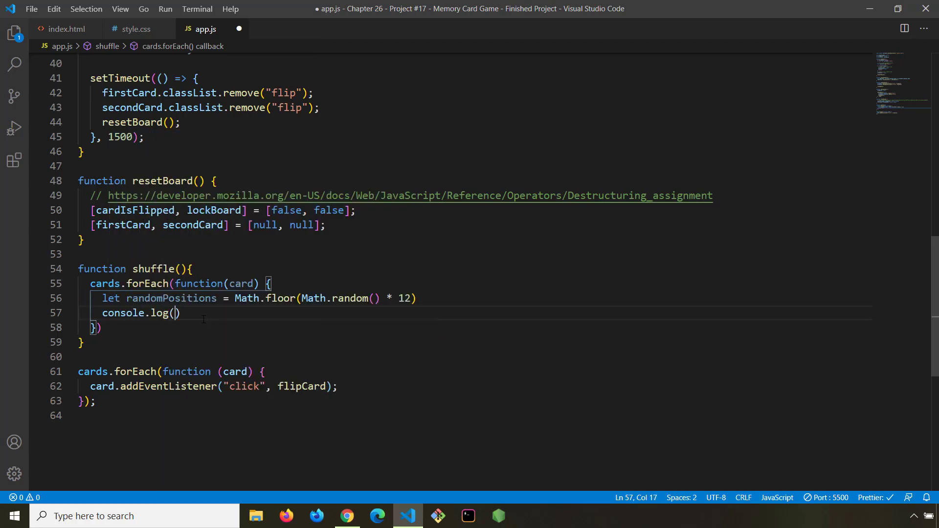
{"action": "type", "text": "randomPositions"}
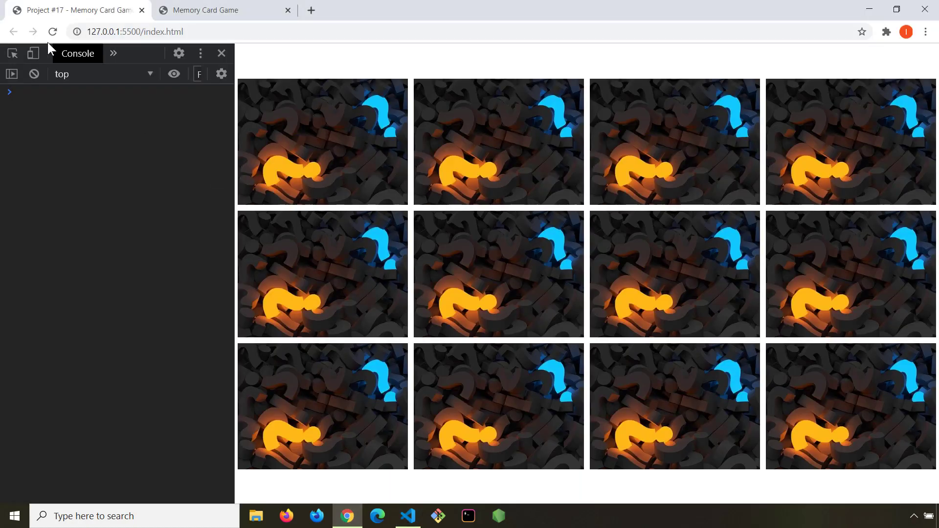
{"action": "left_click", "coordinate": [52, 32]}
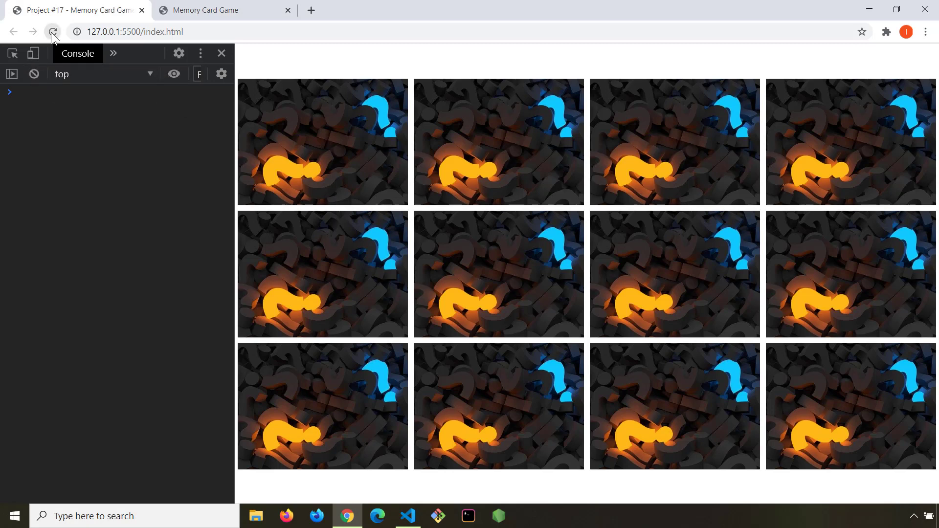
{"action": "left_click", "coordinate": [408, 515]}
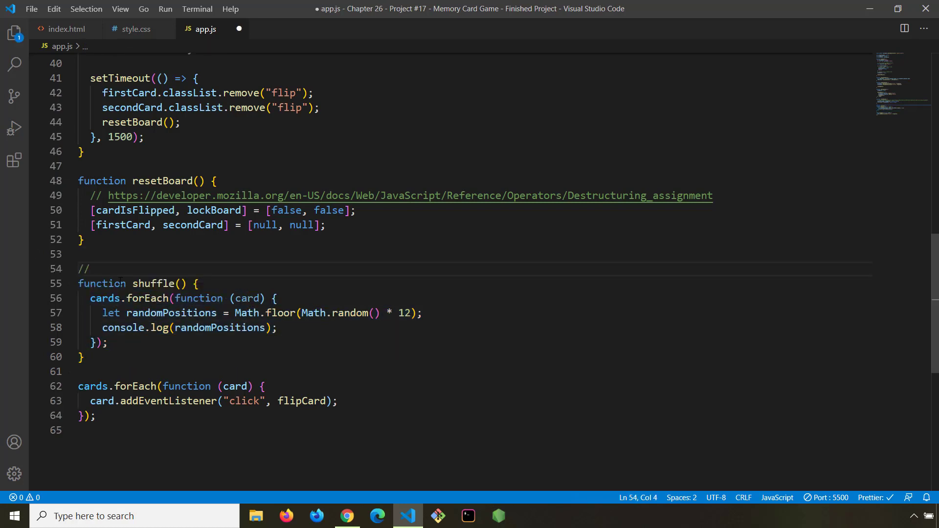
Add an IIFE comment, append () after the shuffle function, and save.
{"action": "type", "text": "IIFE ->"}
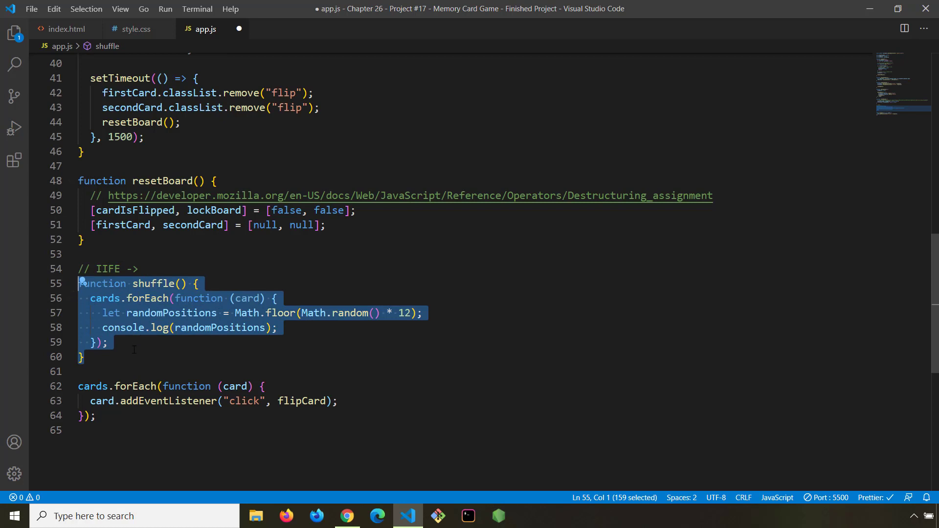
{"action": "left_click", "coordinate": [84, 358]}
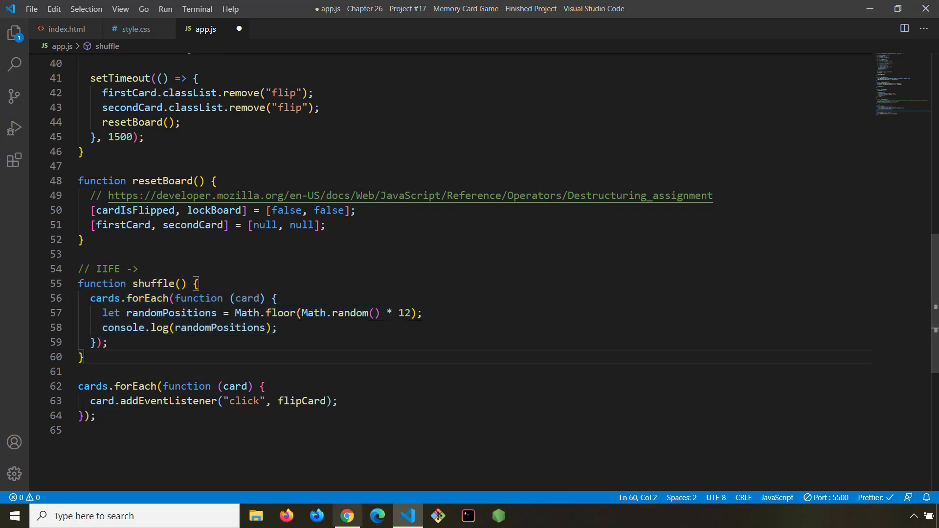
{"action": "mouse_move", "coordinate": [109, 358]}
{"action": "type", "text": ")"}
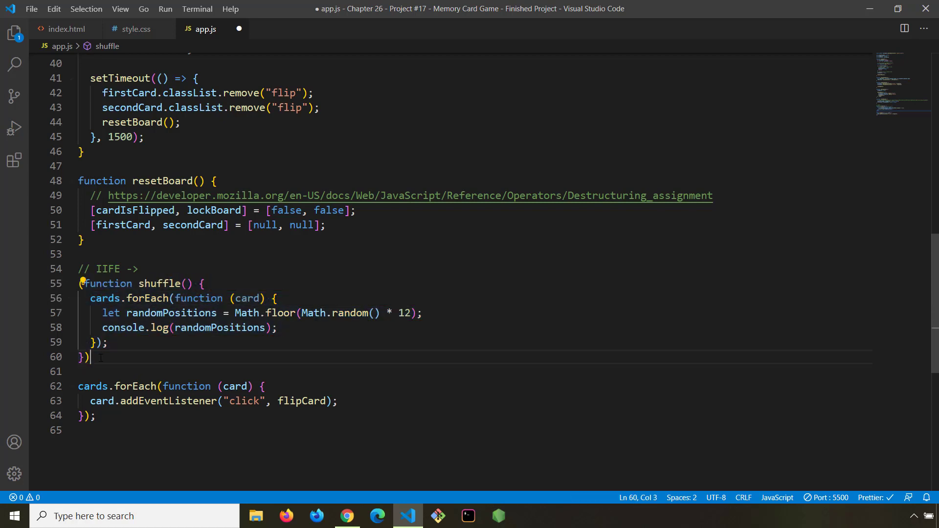
{"action": "type", "text": "()"}
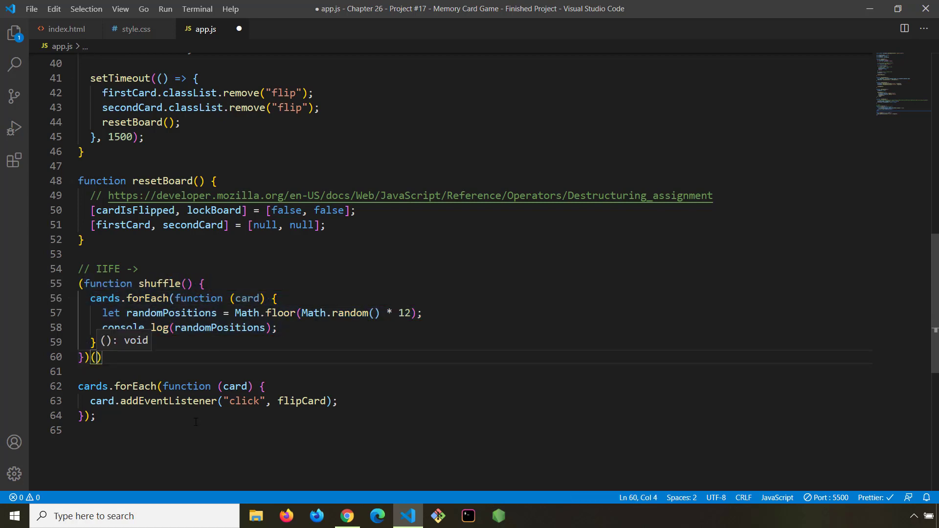
{"action": "key", "text": "ctrl+s"}
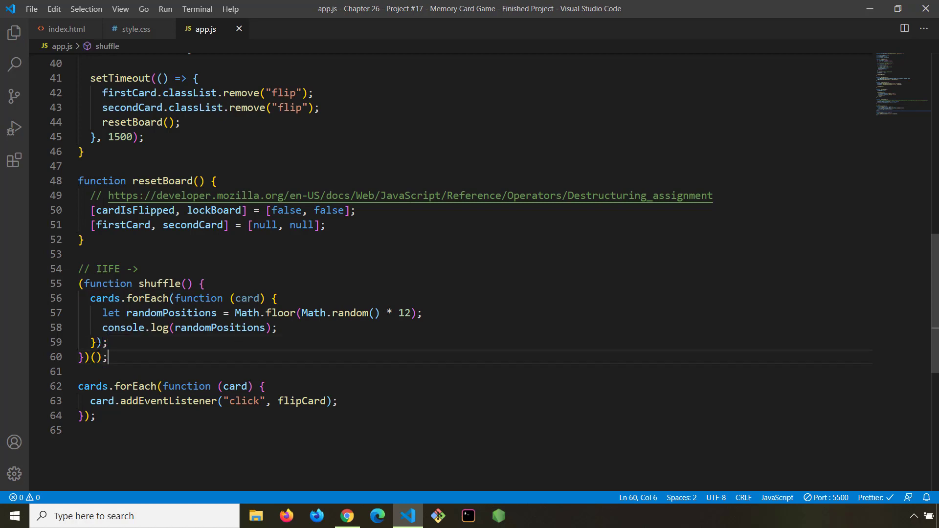
Extend the comment: 'Immediately Invoked Function Expression => function is called immediately after its definition'.
{"action": "left_click", "coordinate": [108, 269]}
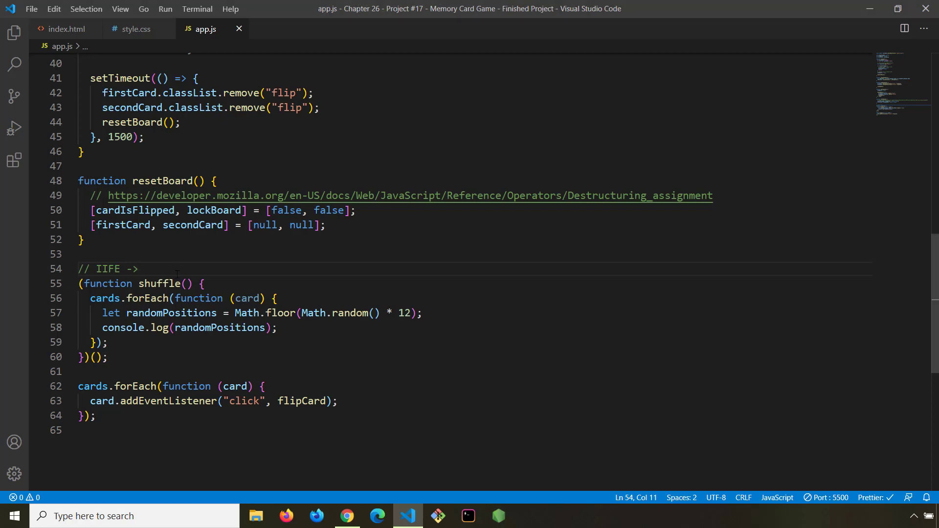
{"action": "type", "text": "Immediately Invoked Function Expression => function is called immediately after its definition"}
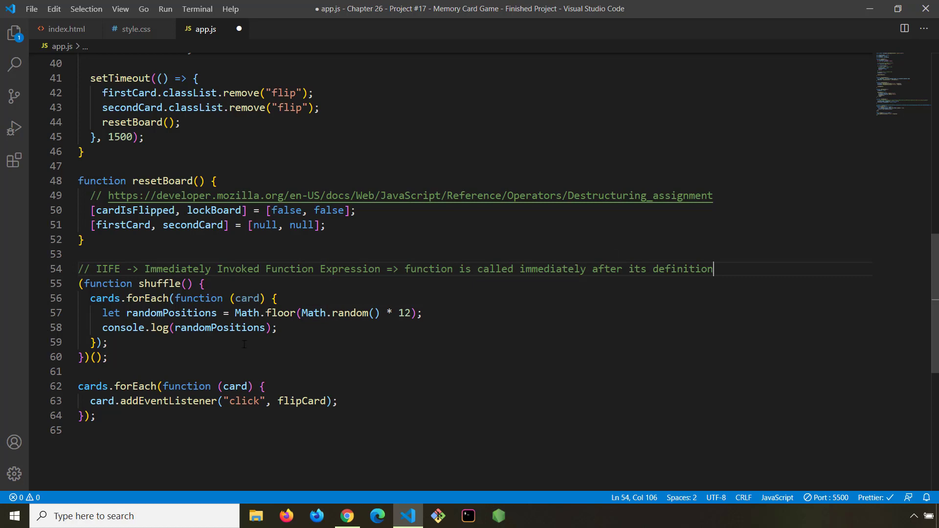
{"action": "double_click", "coordinate": [670, 269]}
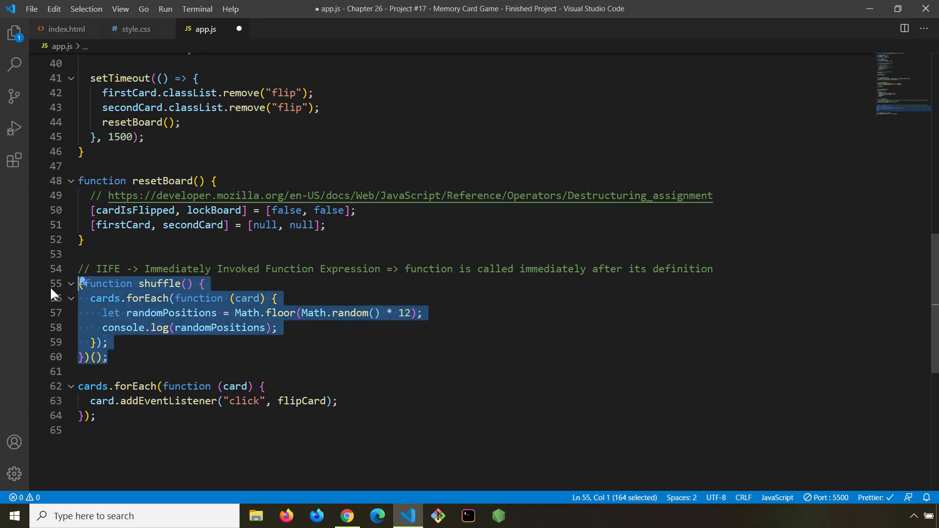
{"action": "left_click", "coordinate": [144, 269]}
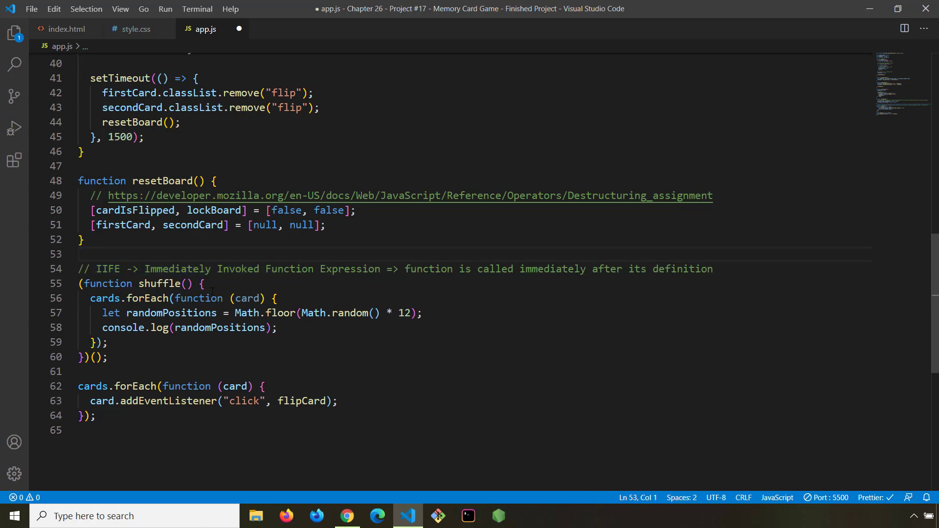
{"action": "double_click", "coordinate": [167, 269]}
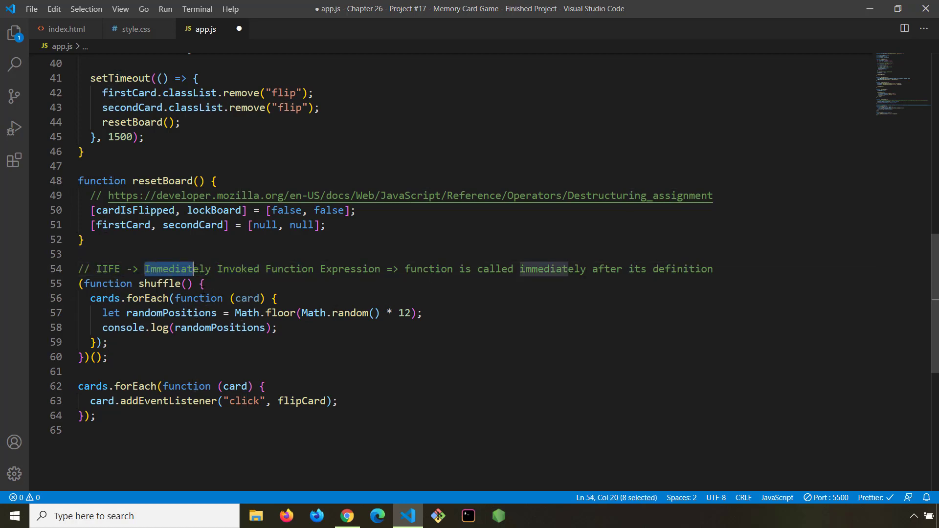
{"action": "left_click", "coordinate": [347, 269]}
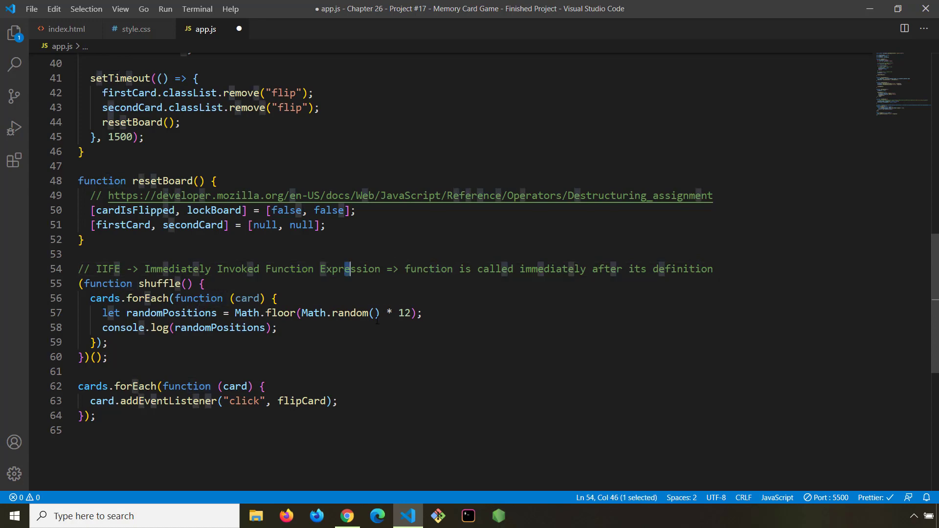
{"action": "left_click", "coordinate": [96, 415]}
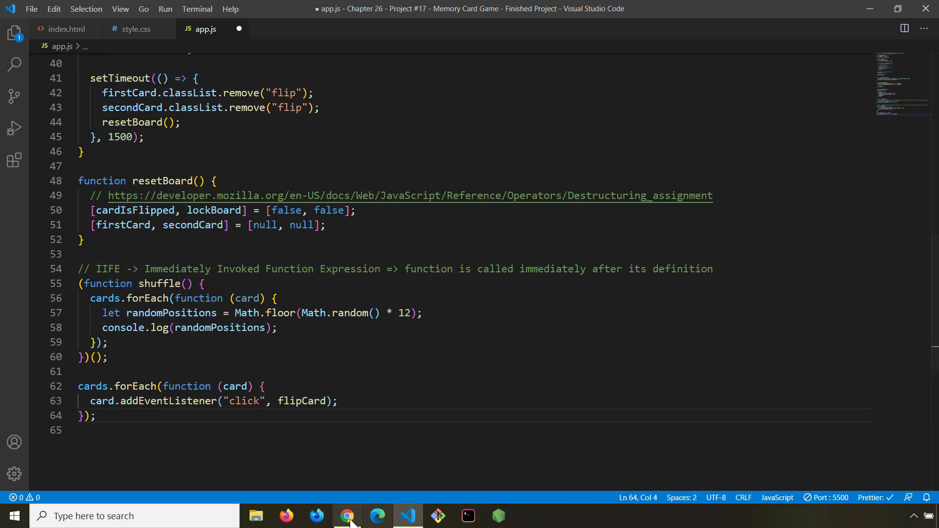
Reload the game eight times in Chrome, comparing the logged random positions, then return to VS Code.
{"action": "left_click", "coordinate": [346, 516]}
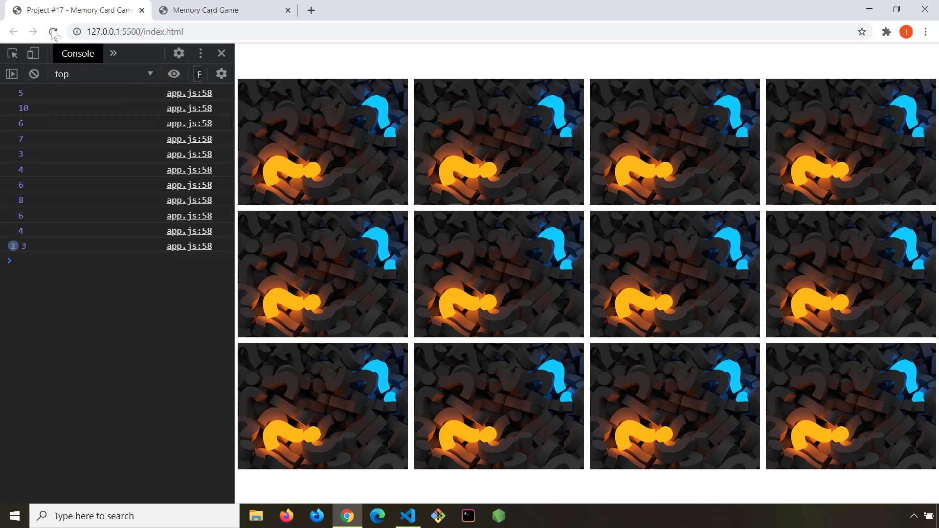
{"action": "left_click", "coordinate": [53, 32]}
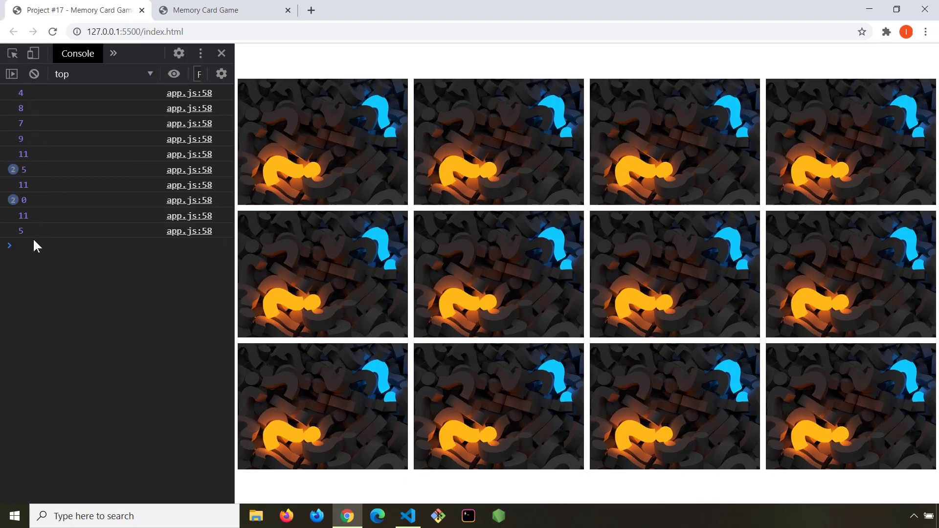
{"action": "left_click", "coordinate": [53, 32]}
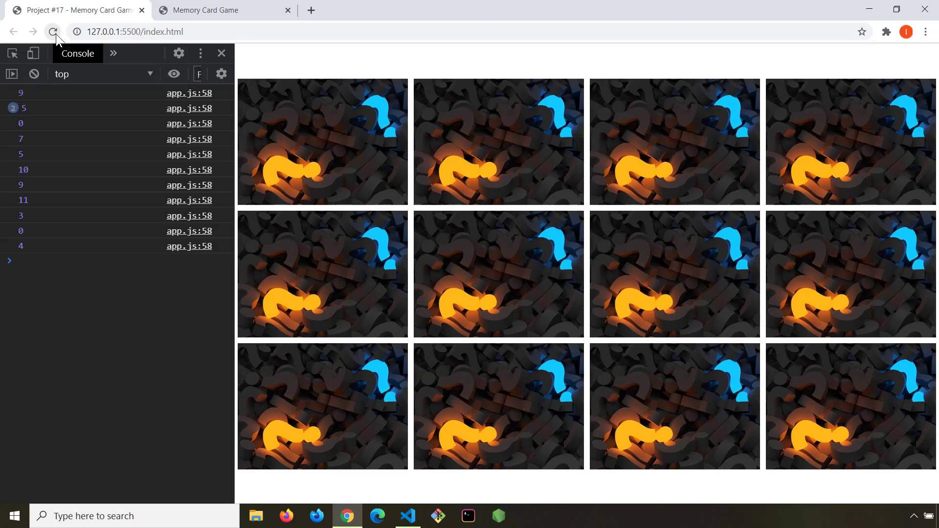
{"action": "left_click", "coordinate": [53, 32]}
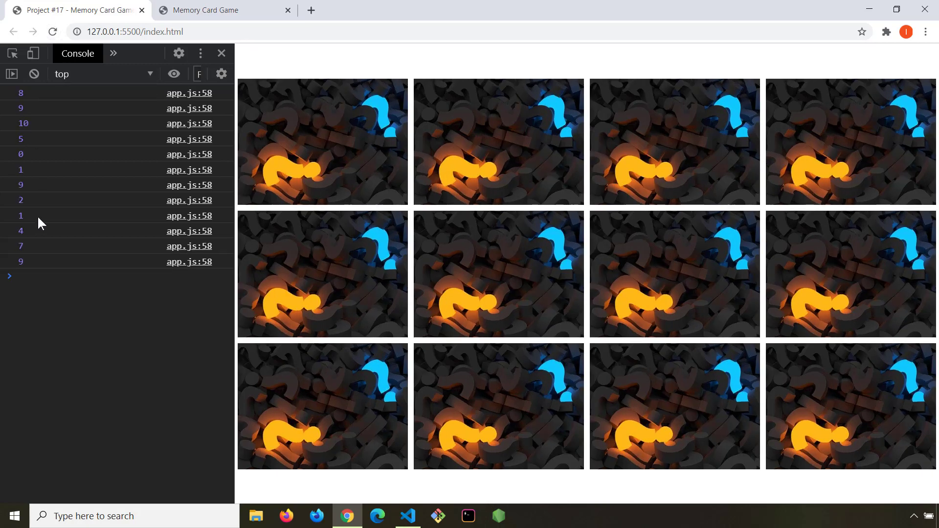
{"action": "mouse_move", "coordinate": [39, 99]}
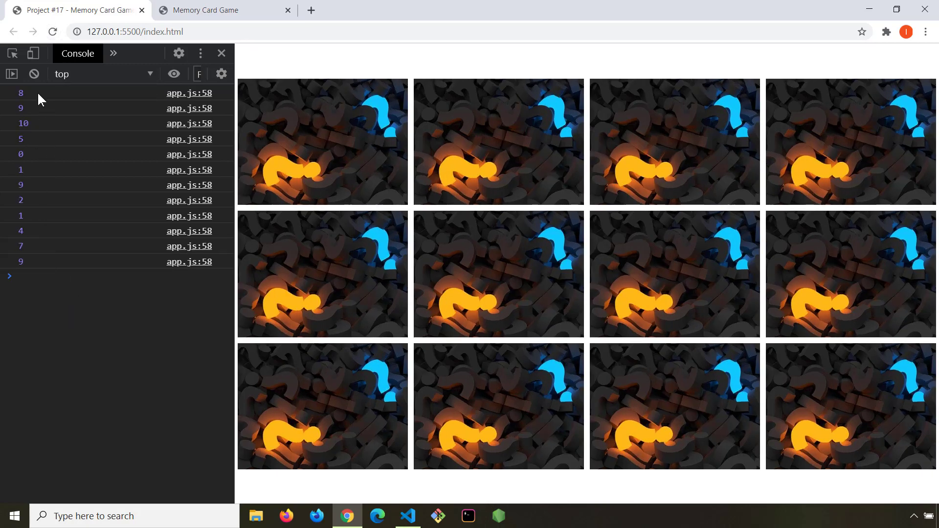
{"action": "mouse_move", "coordinate": [157, 231]}
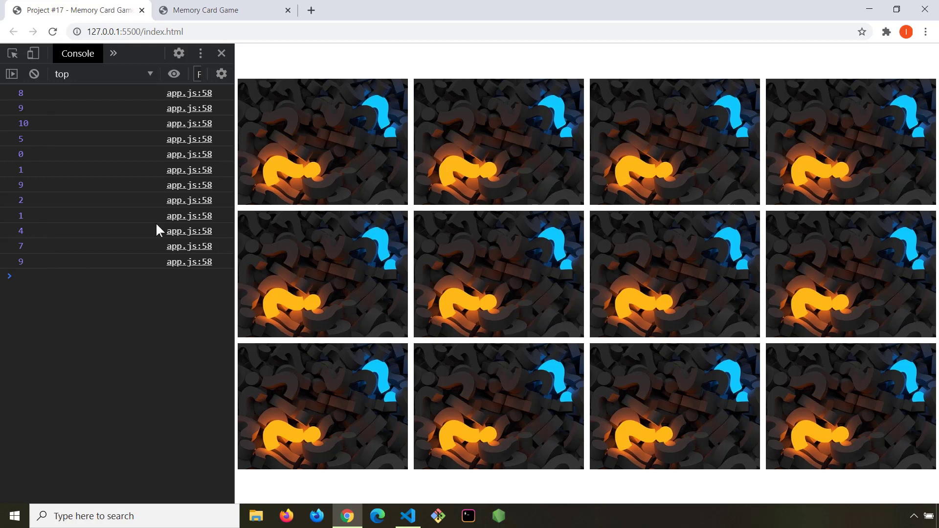
{"action": "mouse_move", "coordinate": [417, 398]}
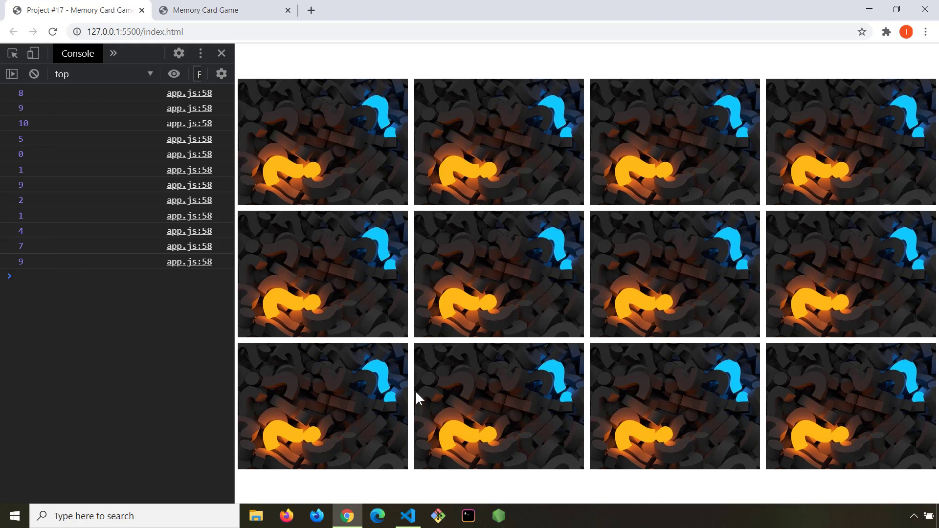
{"action": "mouse_move", "coordinate": [428, 397]}
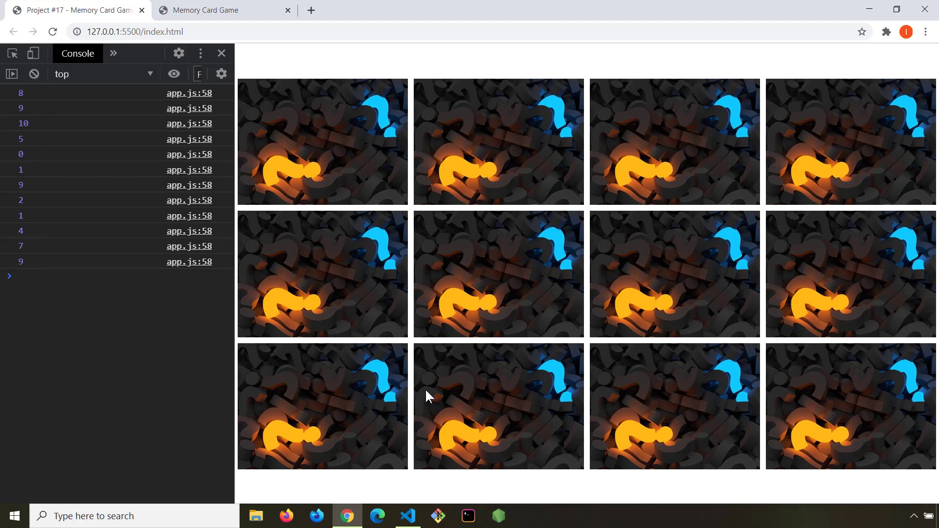
{"action": "mouse_move", "coordinate": [719, 400]}
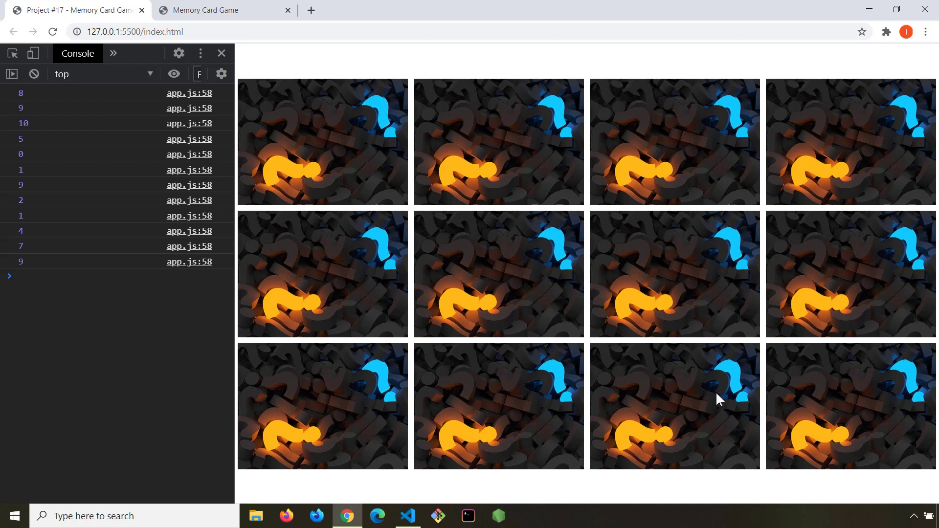
{"action": "mouse_move", "coordinate": [246, 336]}
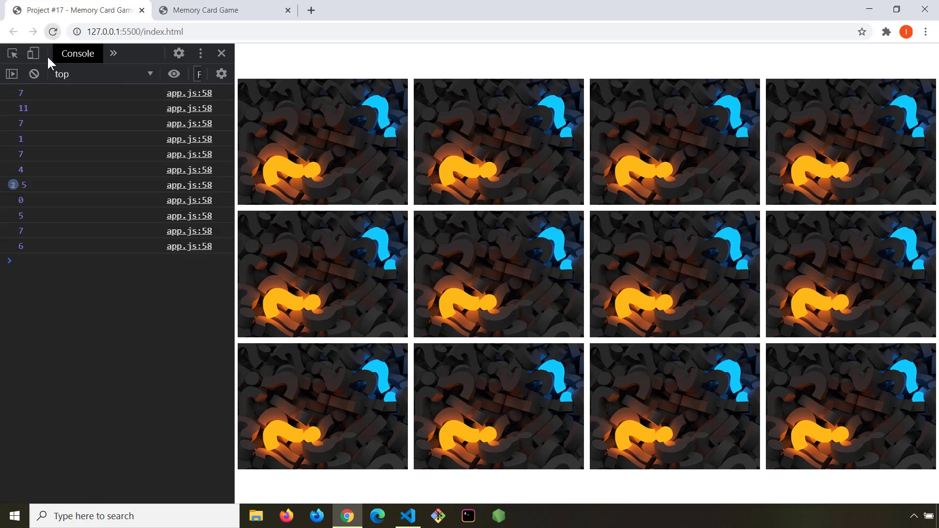
{"action": "left_click", "coordinate": [52, 31]}
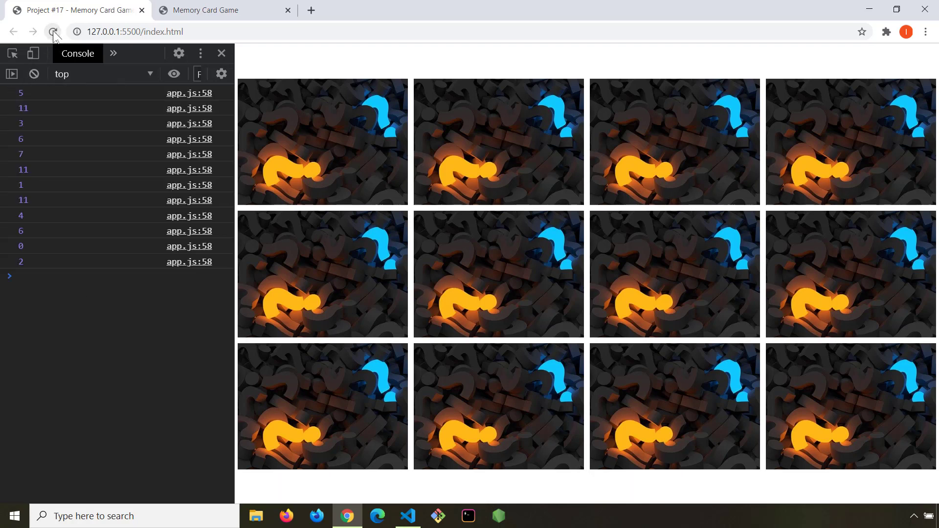
{"action": "left_click", "coordinate": [53, 31]}
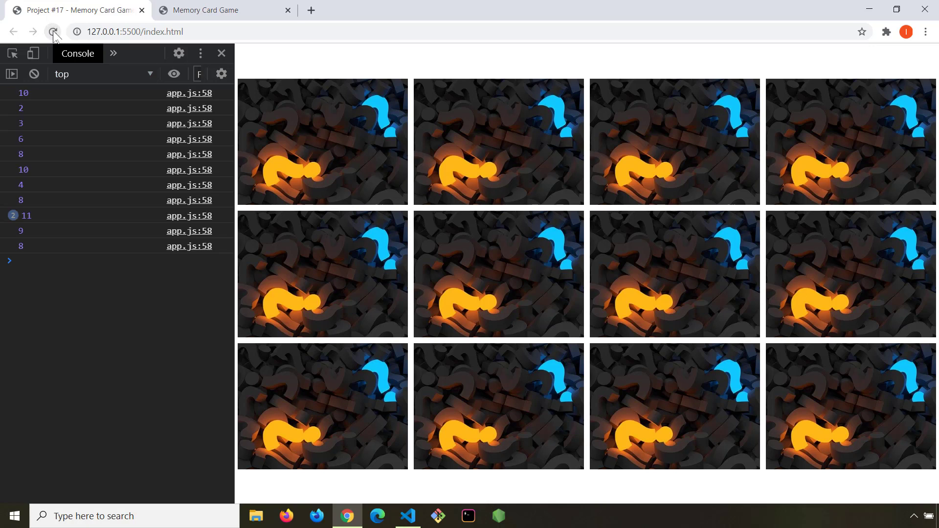
{"action": "left_click", "coordinate": [53, 32]}
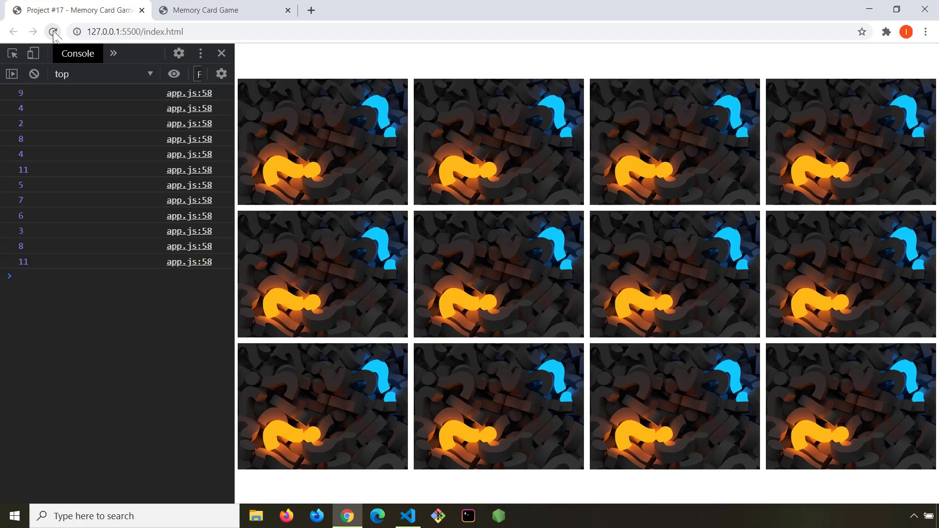
{"action": "left_click", "coordinate": [54, 31]}
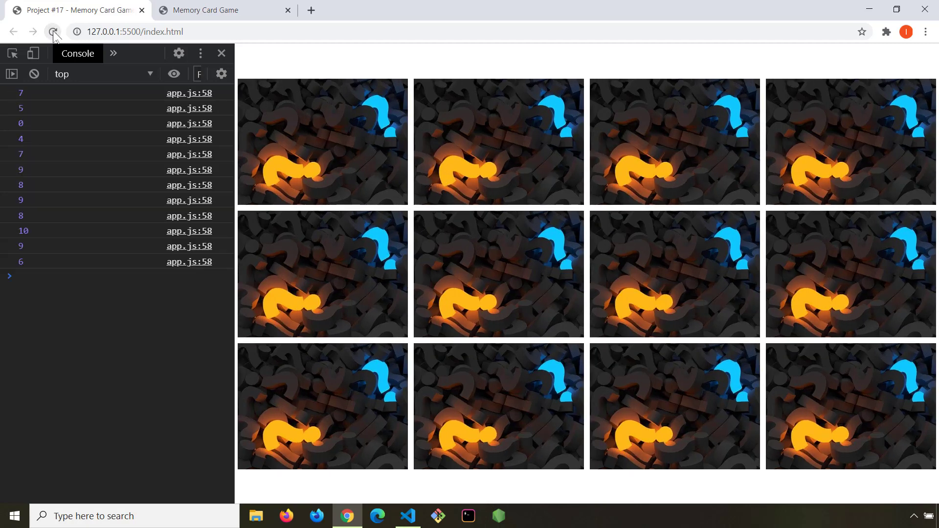
{"action": "left_click", "coordinate": [53, 32]}
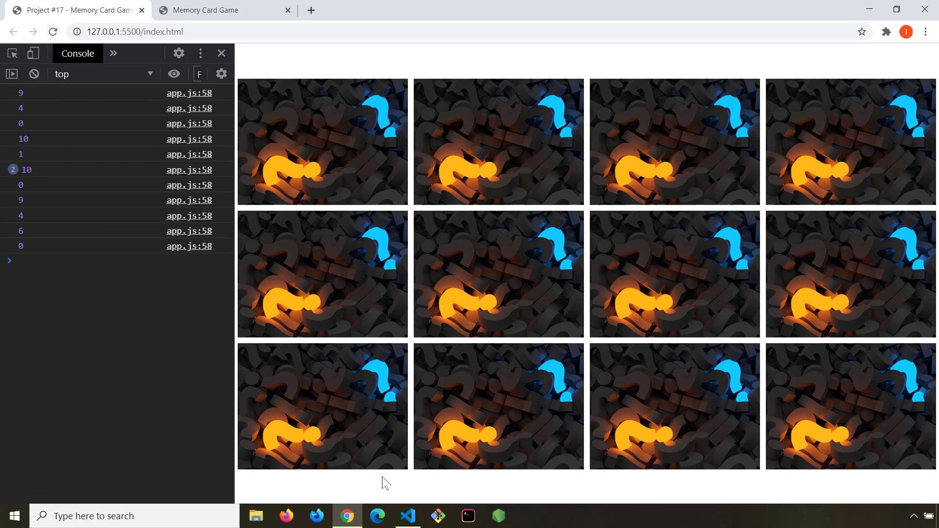
{"action": "left_click", "coordinate": [408, 516]}
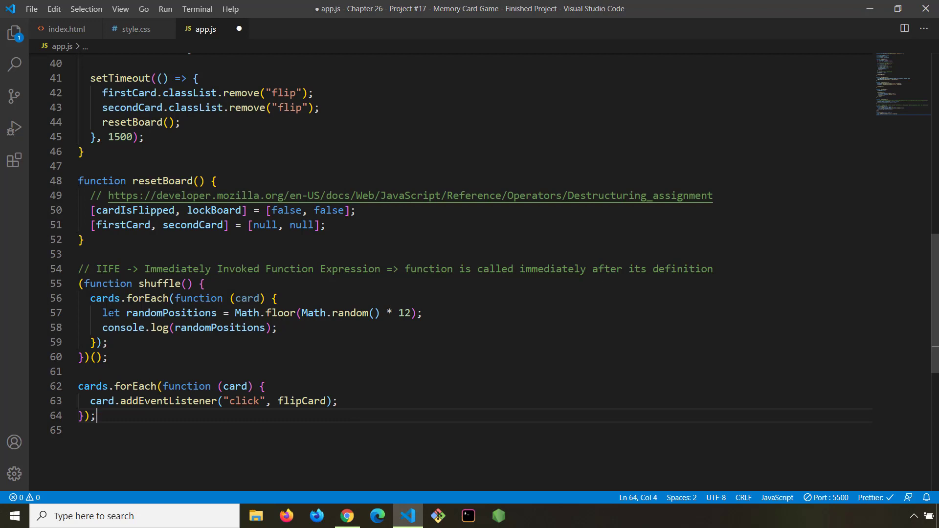
Replace console.log(randomPositions) with card.style.order = randomPositions.
{"action": "left_click", "coordinate": [277, 328]}
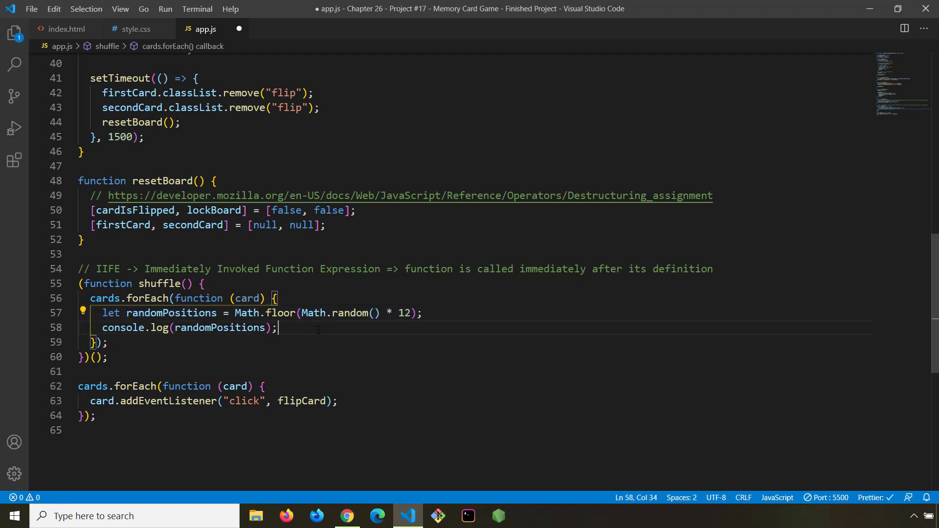
{"action": "double_click", "coordinate": [219, 328]}
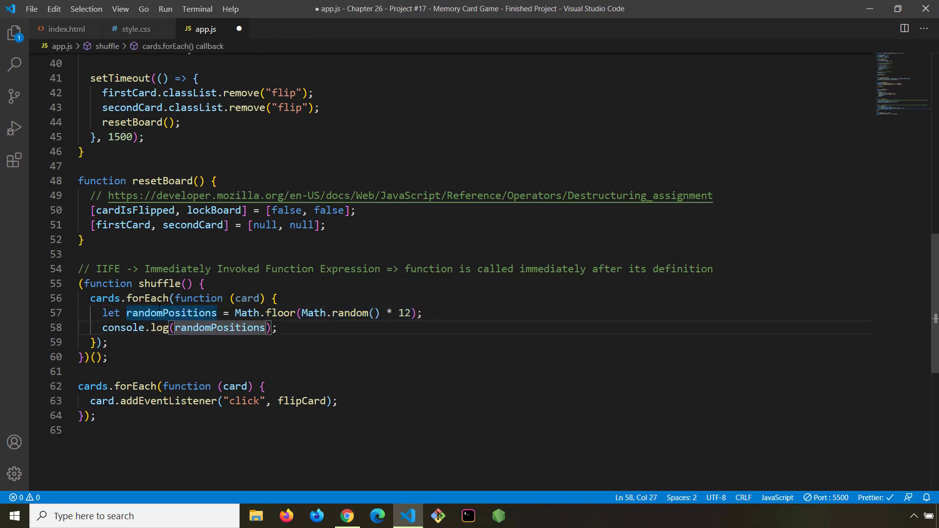
{"action": "left_click", "coordinate": [322, 328]}
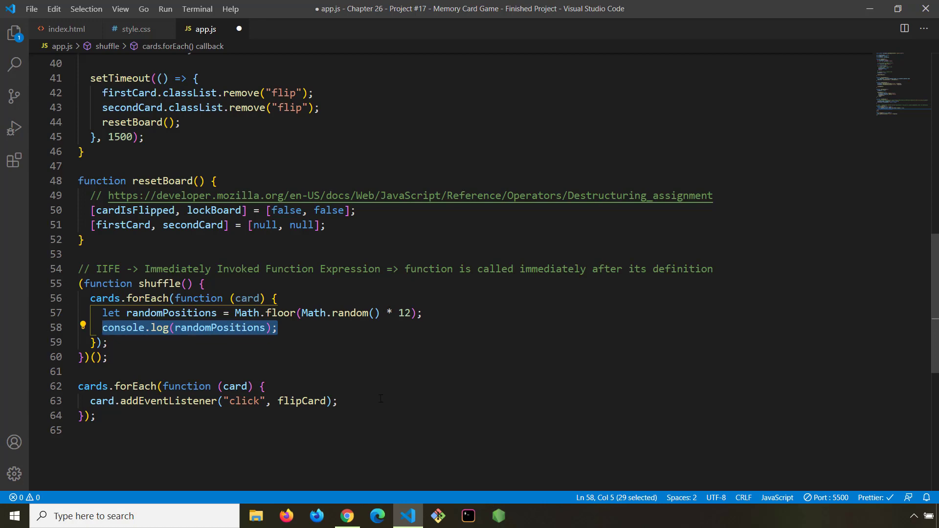
{"action": "type", "text": "card."}
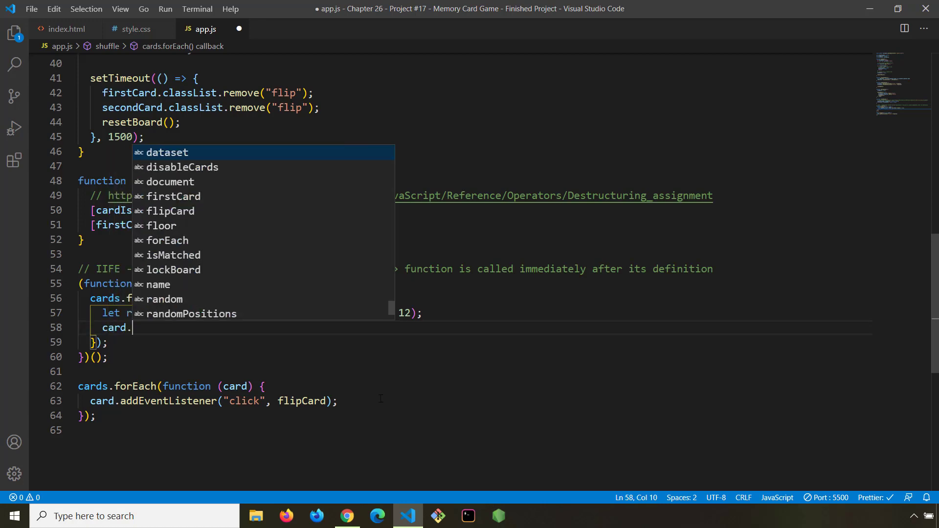
{"action": "type", "text": "style"}
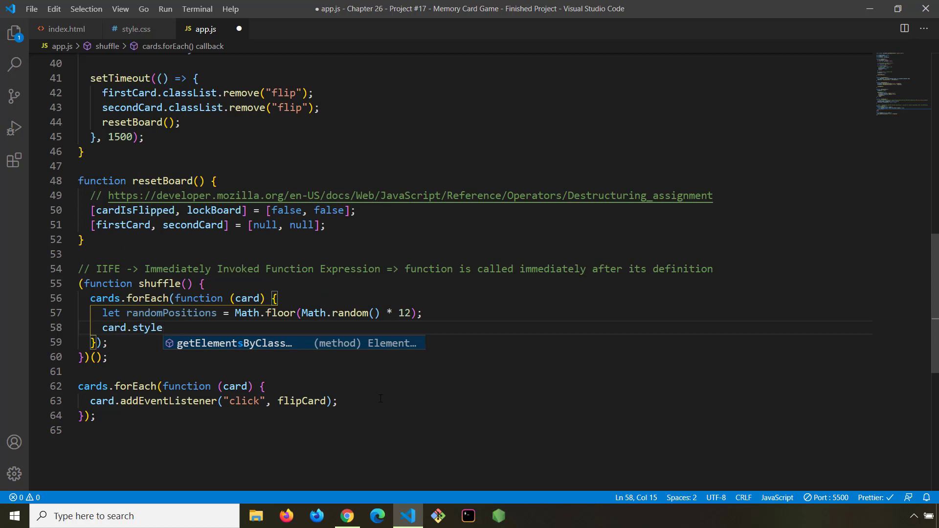
{"action": "key", "text": "Escape"}
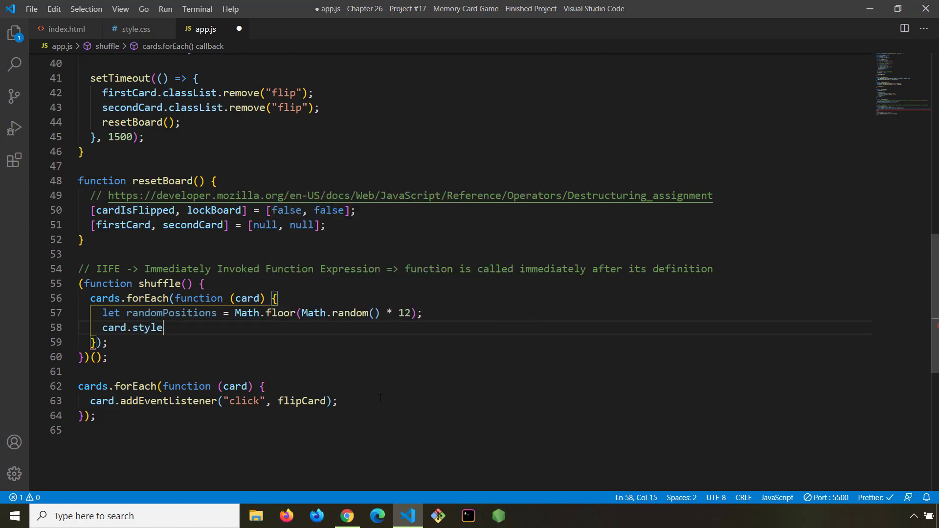
{"action": "type", "text": "."}
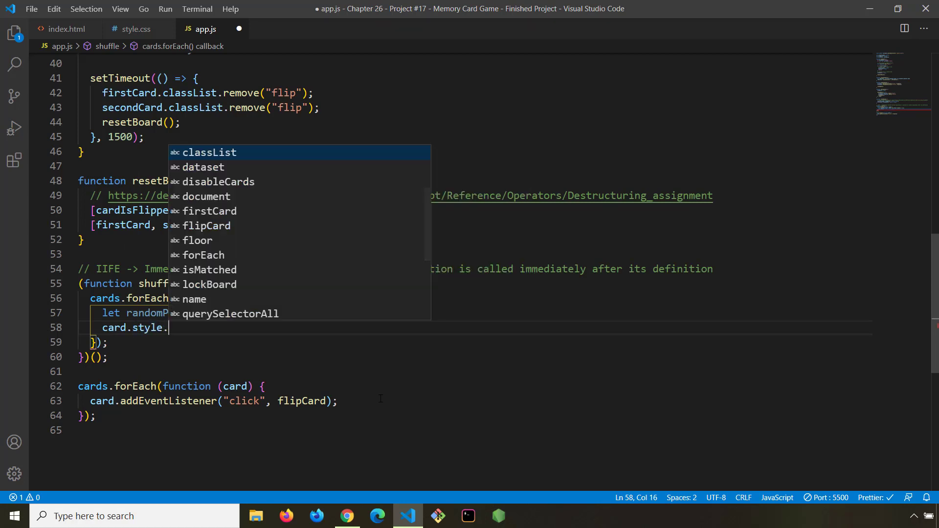
{"action": "type", "text": "order ="}
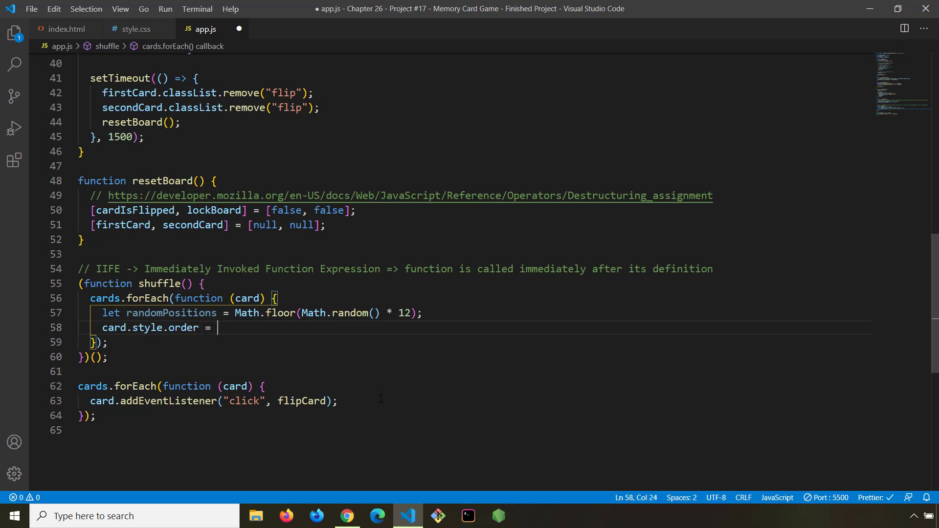
{"action": "type", "text": "randomPositions;"}
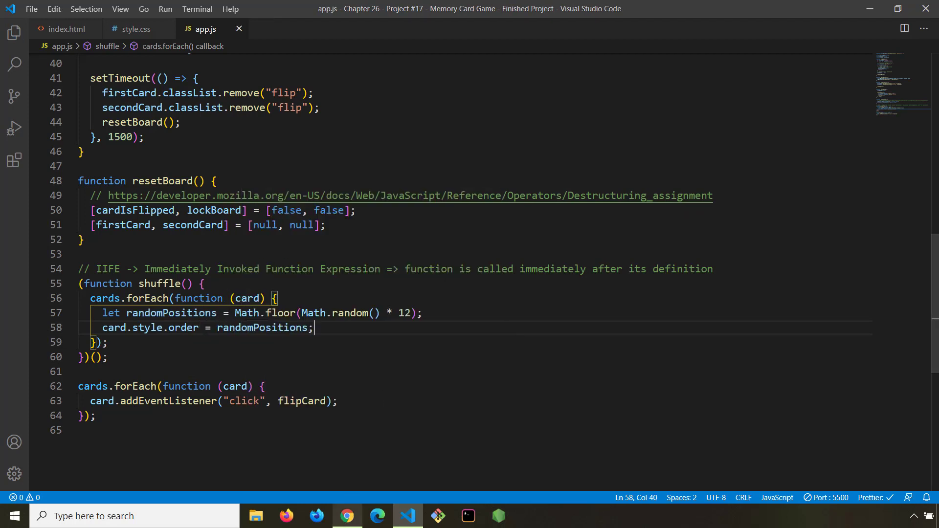
Reload the game in Chrome and close the developer tools.
{"action": "left_click", "coordinate": [347, 516]}
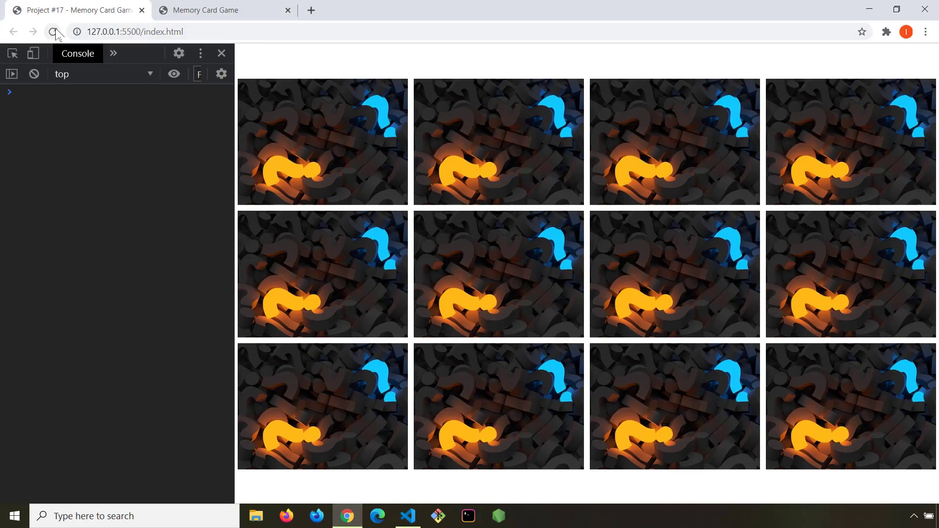
{"action": "left_click", "coordinate": [53, 31]}
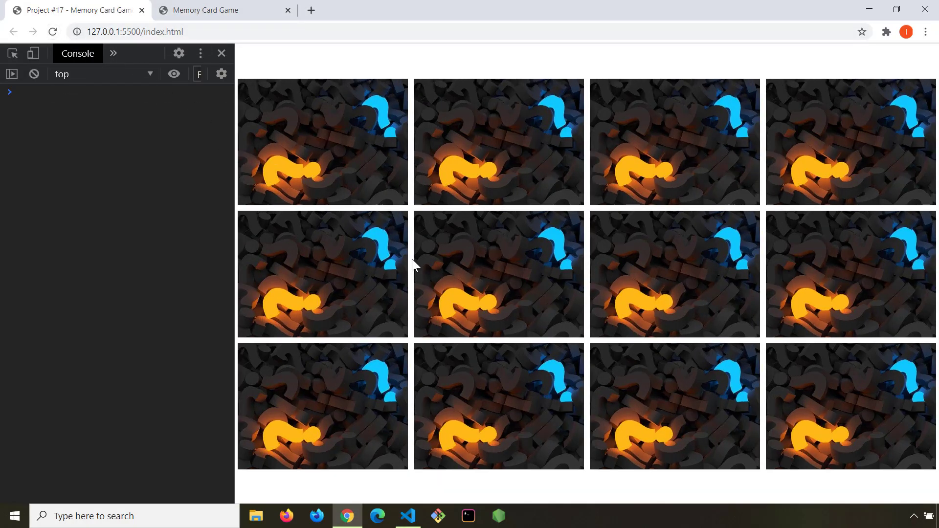
{"action": "left_click", "coordinate": [221, 53]}
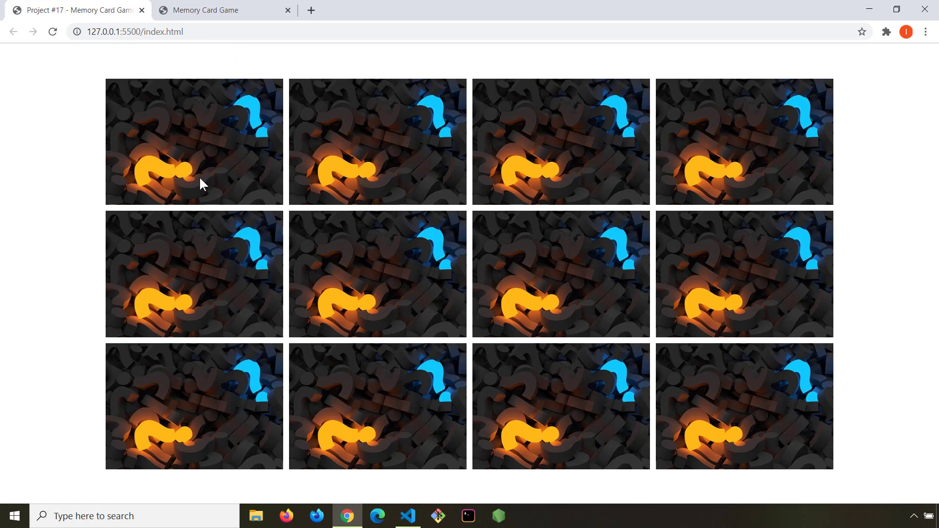
Flip cards, turning up a polar bear, a bird and a matching pair of dogs.
{"action": "left_click", "coordinate": [194, 142]}
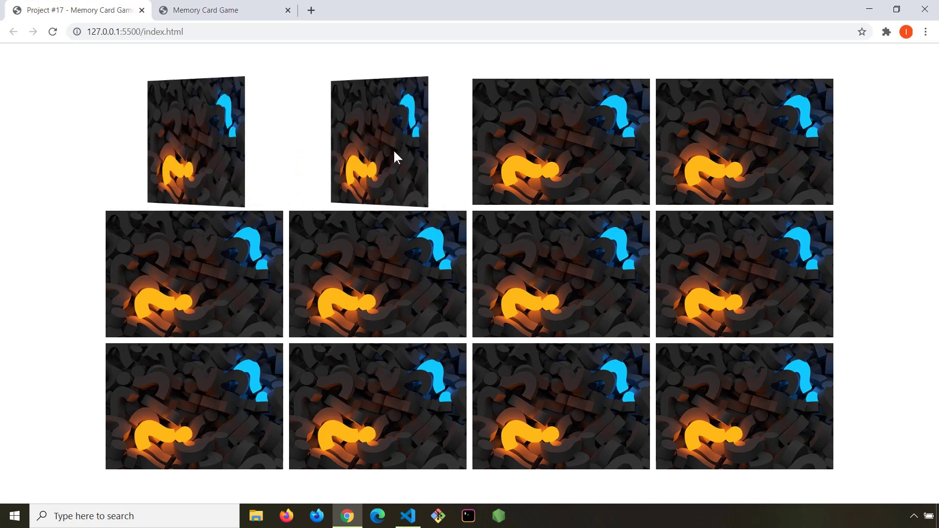
{"action": "left_click", "coordinate": [194, 142]}
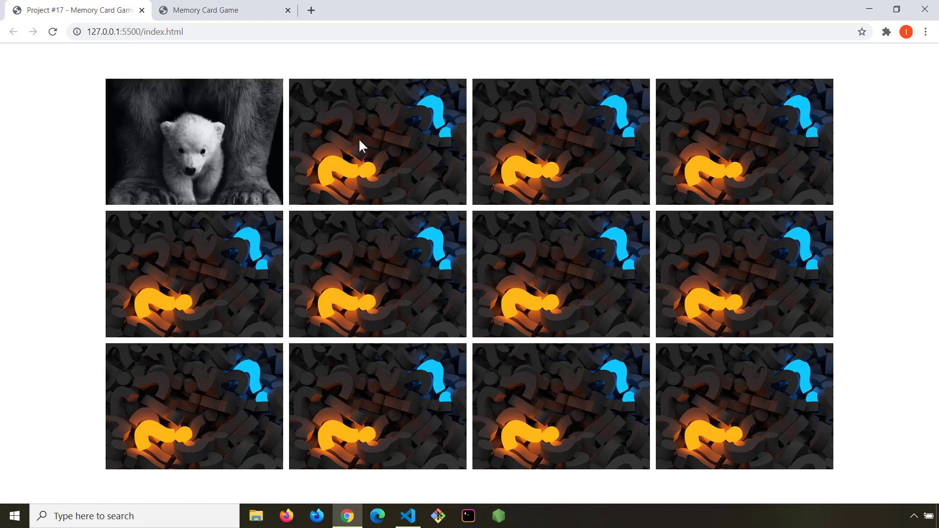
{"action": "left_click", "coordinate": [194, 141]}
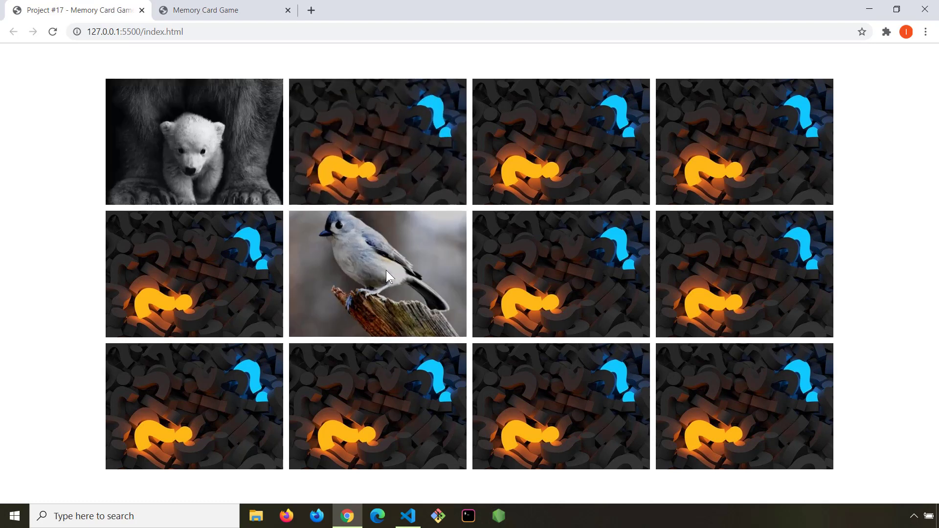
{"action": "left_click", "coordinate": [560, 274]}
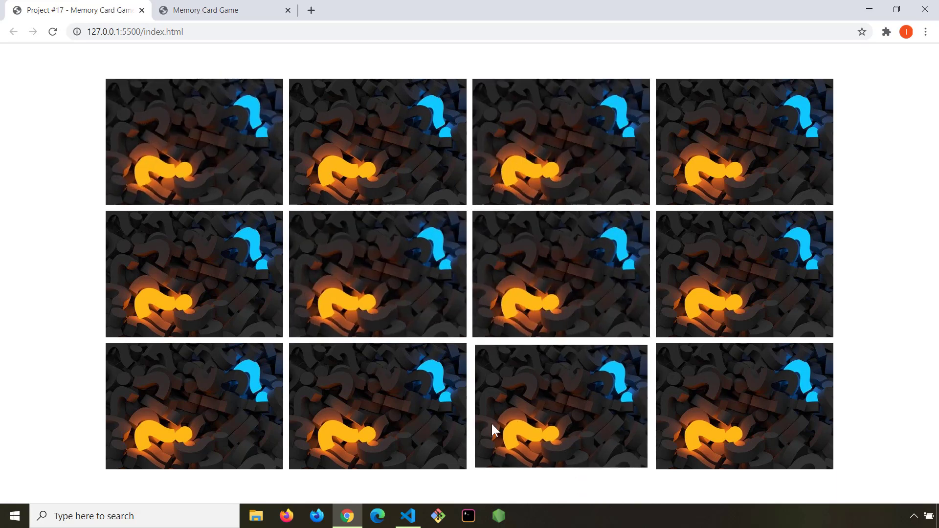
{"action": "left_click", "coordinate": [561, 406]}
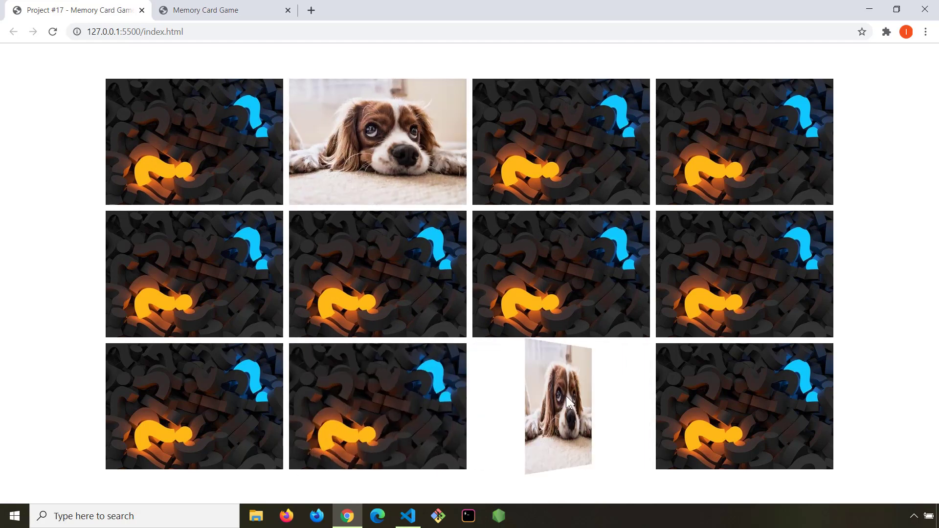
{"action": "left_click", "coordinate": [558, 404]}
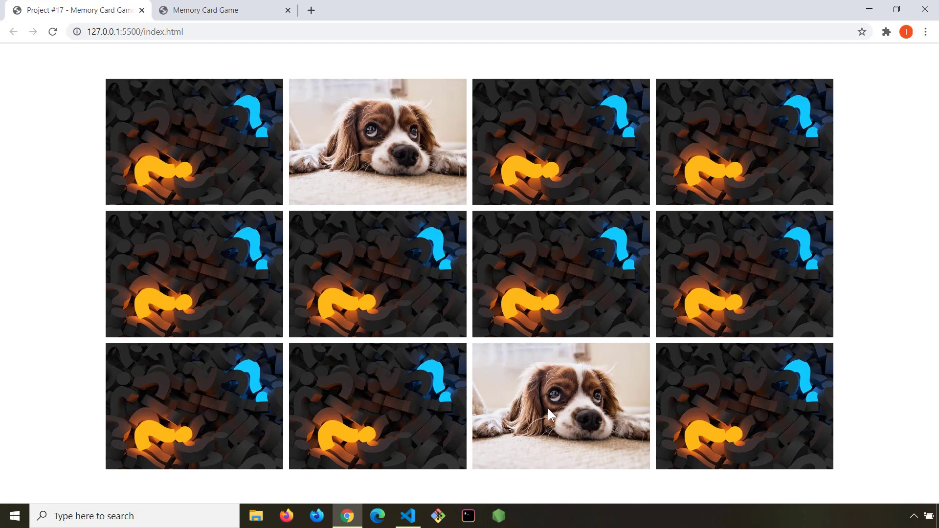
Flip the remaining cards to match the hamster, kitten and polar bear pairs, finishing the grid.
{"action": "left_click", "coordinate": [561, 274]}
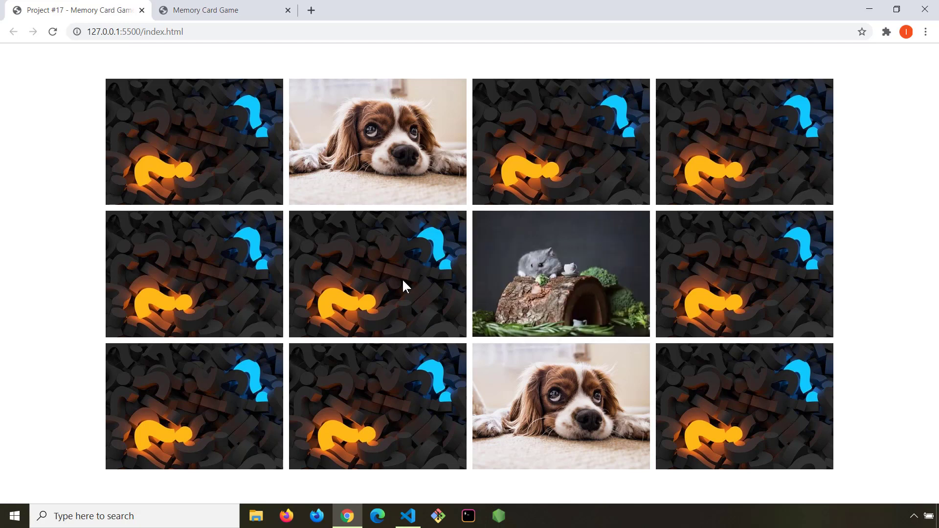
{"action": "left_click", "coordinate": [377, 407]}
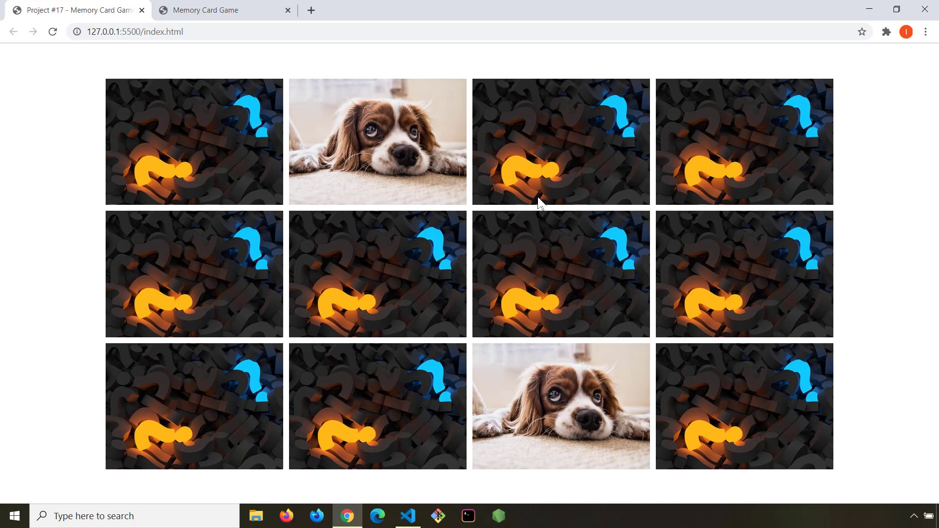
{"action": "left_click", "coordinate": [560, 142]}
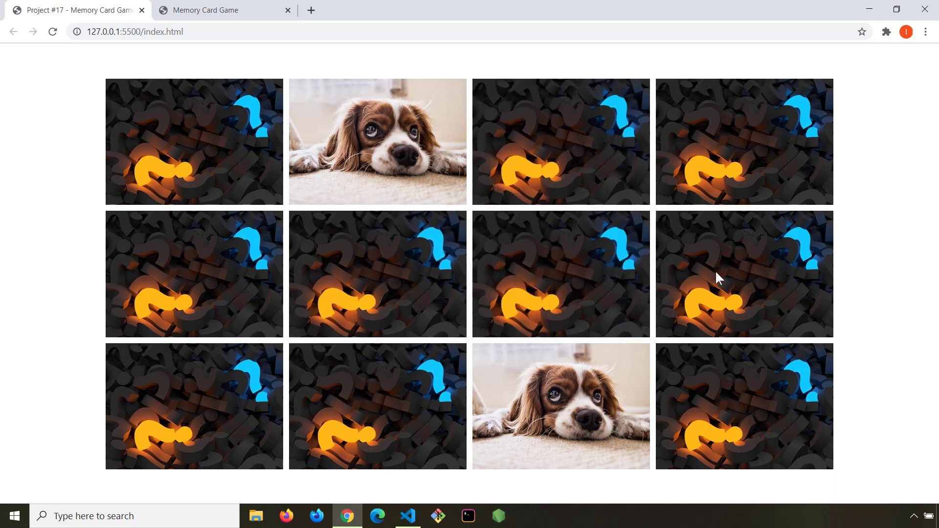
{"action": "left_click", "coordinate": [745, 274]}
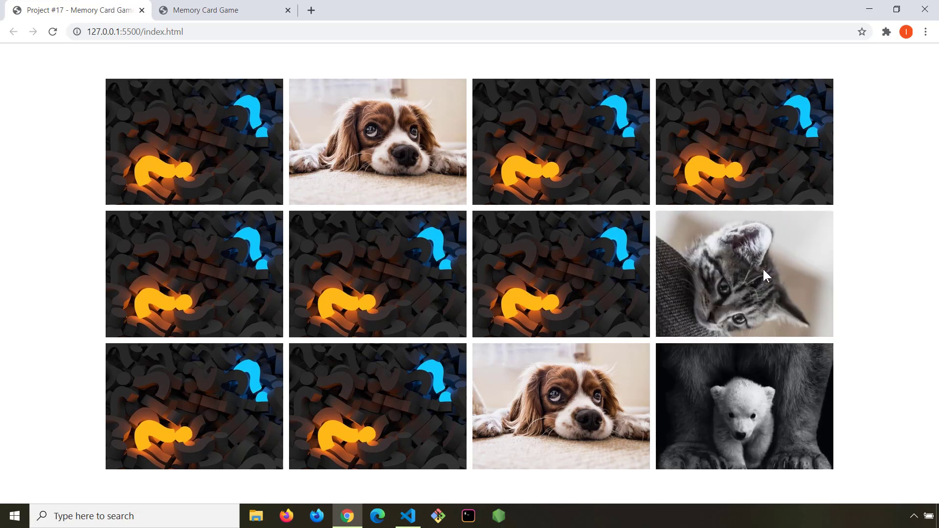
{"action": "left_click", "coordinate": [377, 406]}
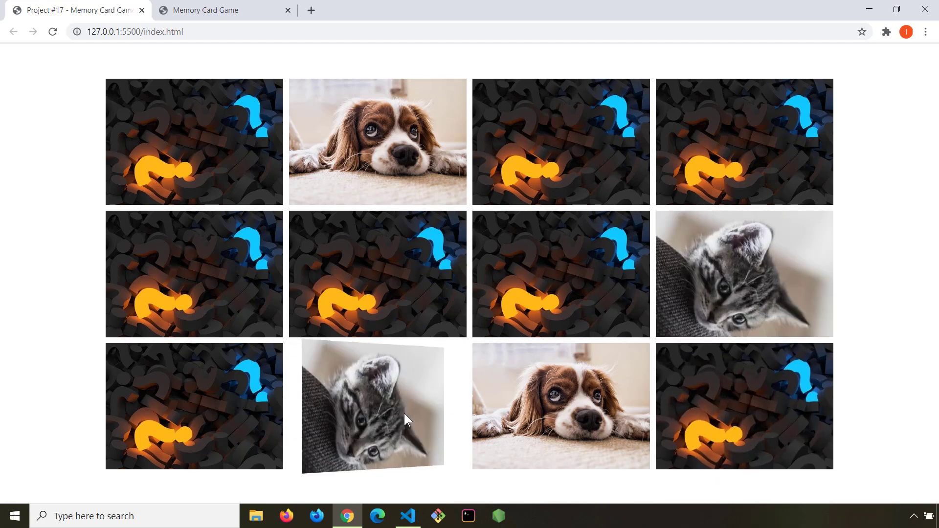
{"action": "left_click", "coordinate": [192, 142]}
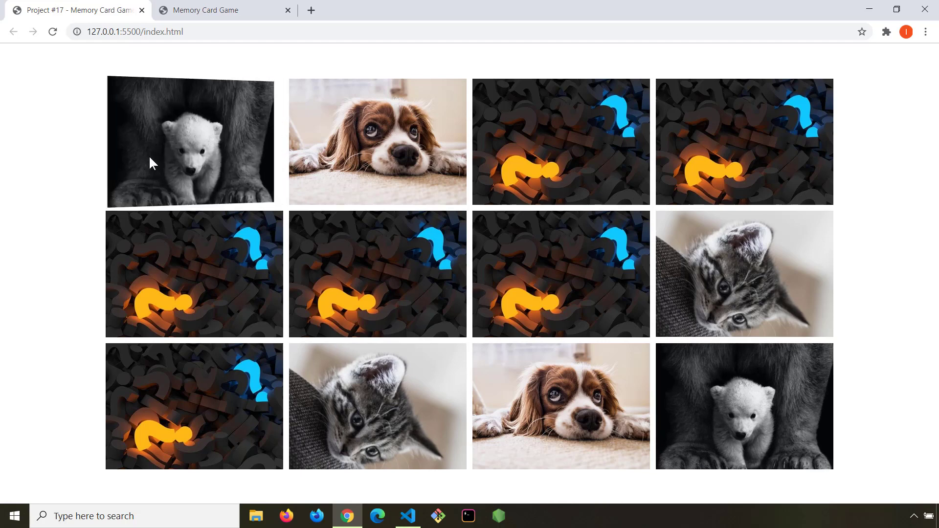
{"action": "left_click", "coordinate": [744, 141]}
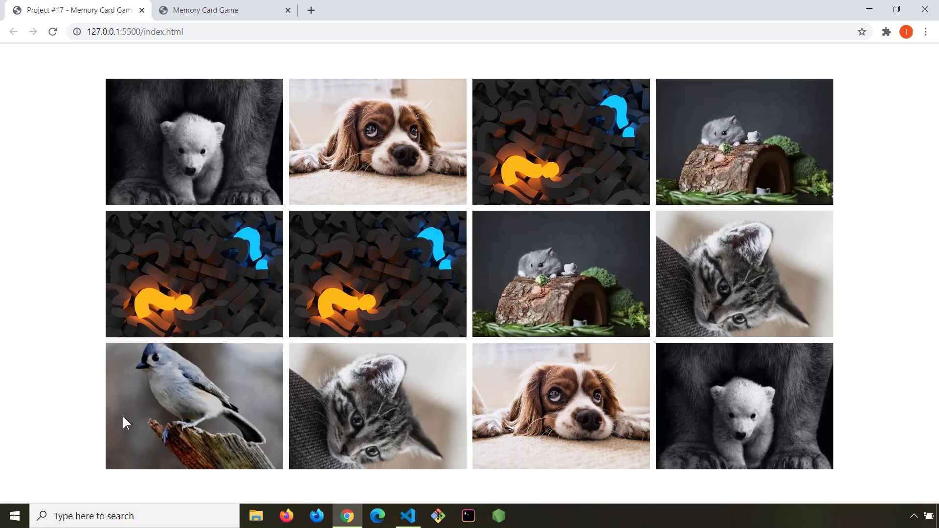
{"action": "left_click", "coordinate": [561, 141]}
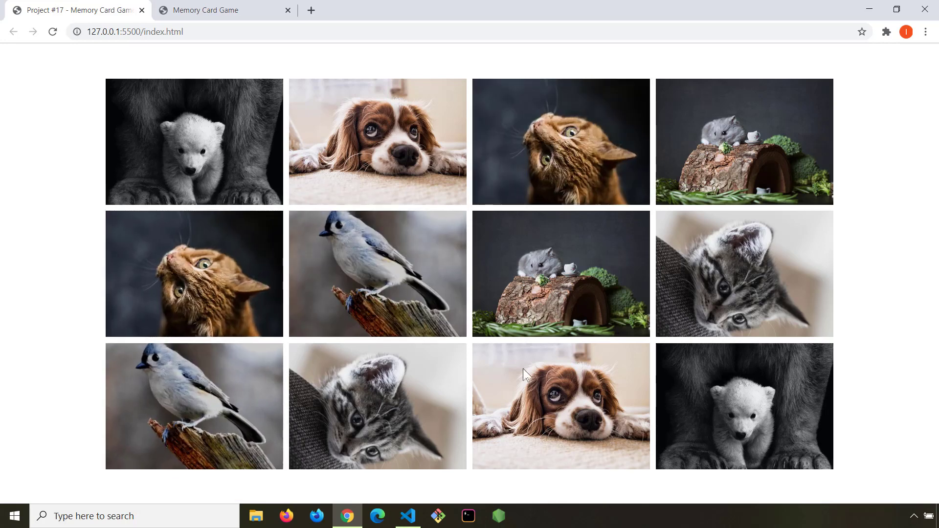
{"action": "mouse_move", "coordinate": [192, 159]}
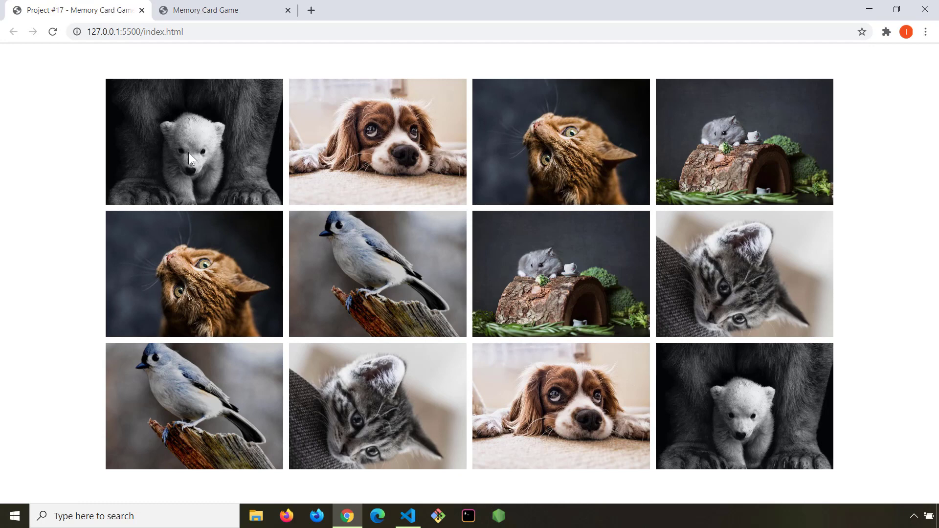
{"action": "mouse_move", "coordinate": [793, 157]}
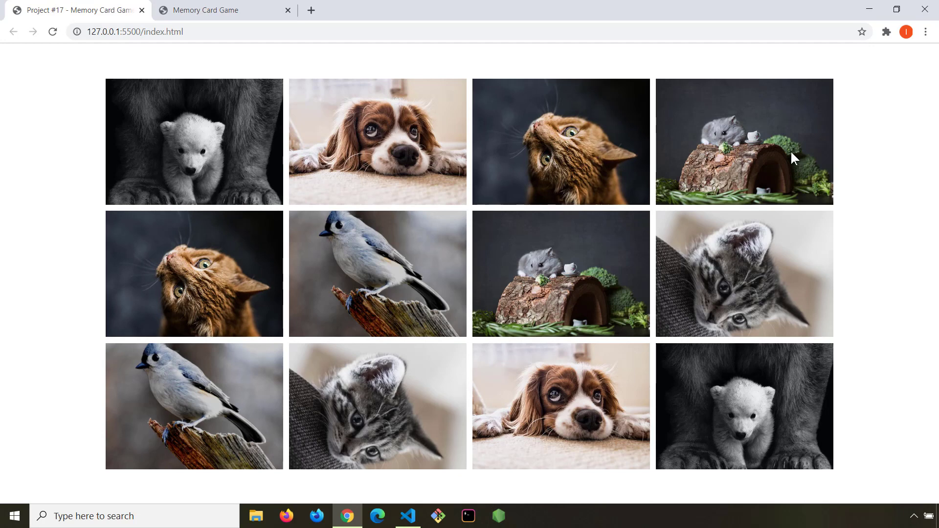
Reload the page and flip the top-row cards, revealing bird, dog and hamster in new positions.
{"action": "left_click", "coordinate": [53, 32]}
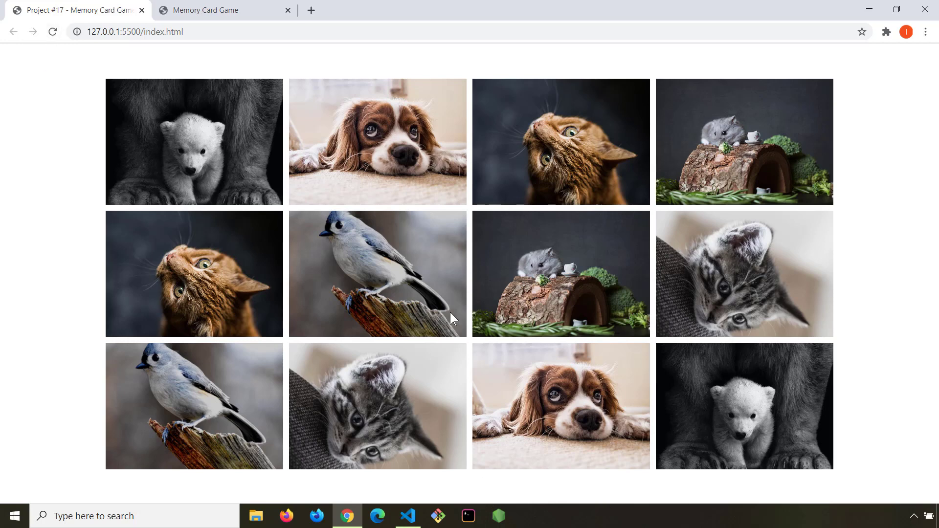
{"action": "mouse_move", "coordinate": [283, 136]}
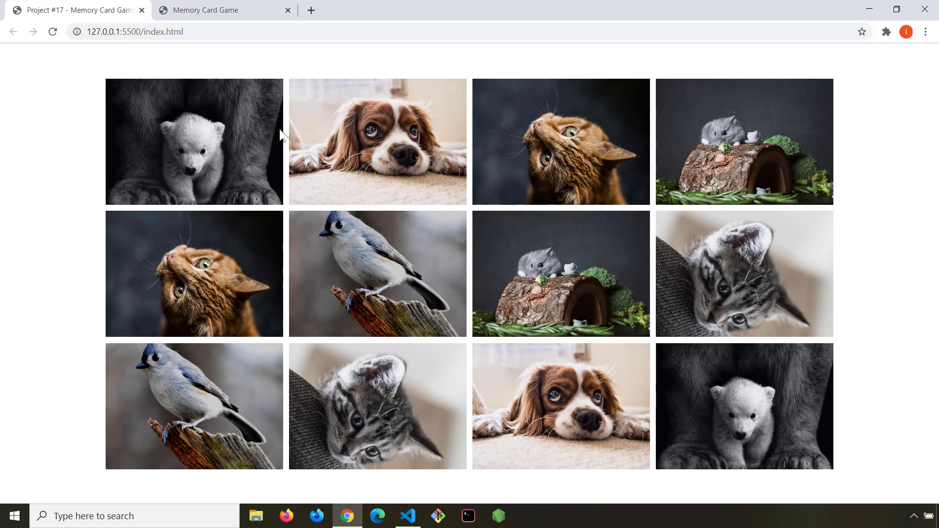
{"action": "mouse_move", "coordinate": [277, 142]}
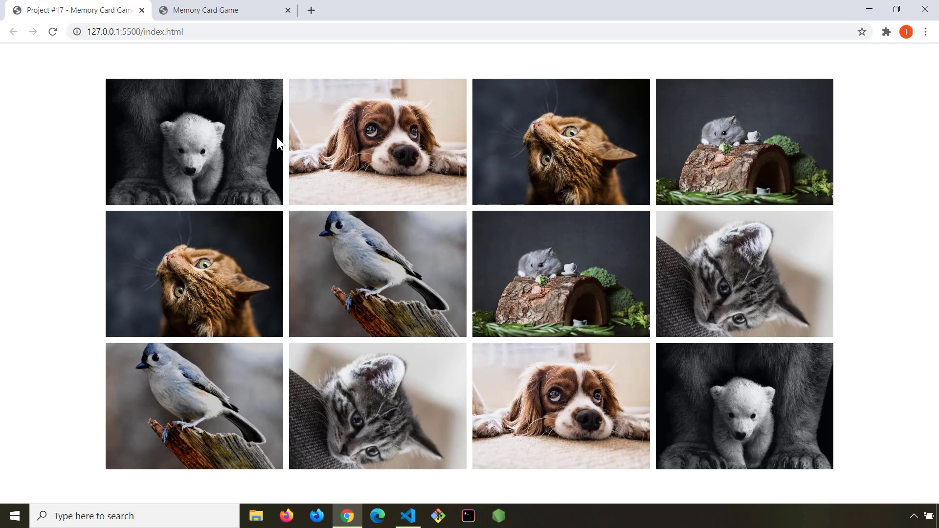
{"action": "left_click", "coordinate": [192, 141]}
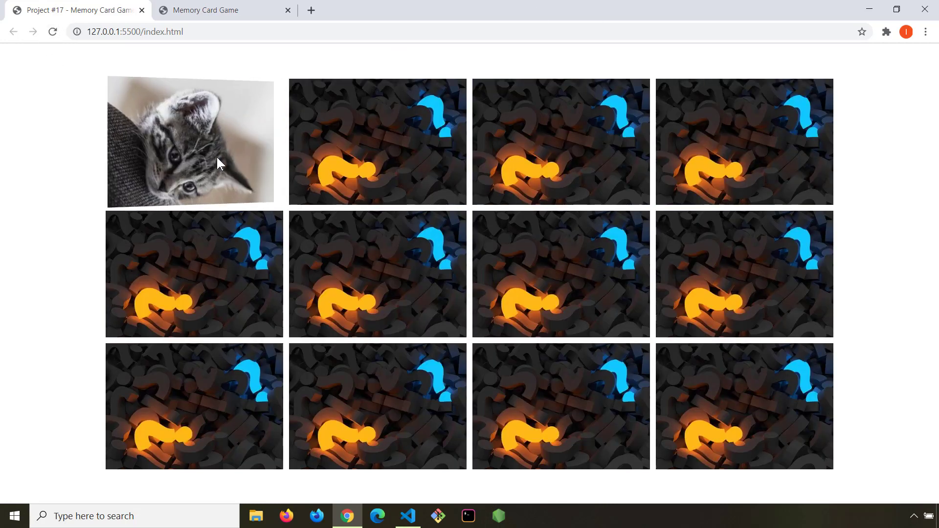
{"action": "left_click", "coordinate": [376, 141]}
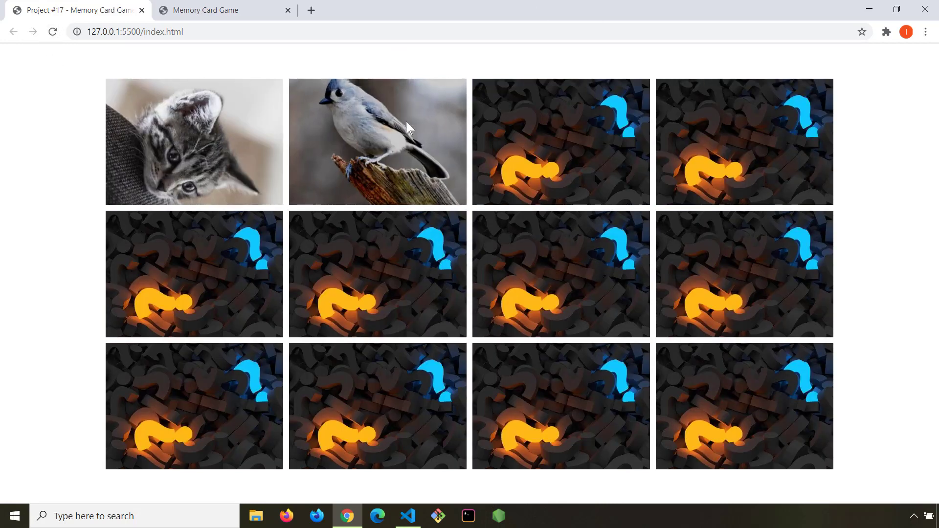
{"action": "left_click", "coordinate": [561, 141]}
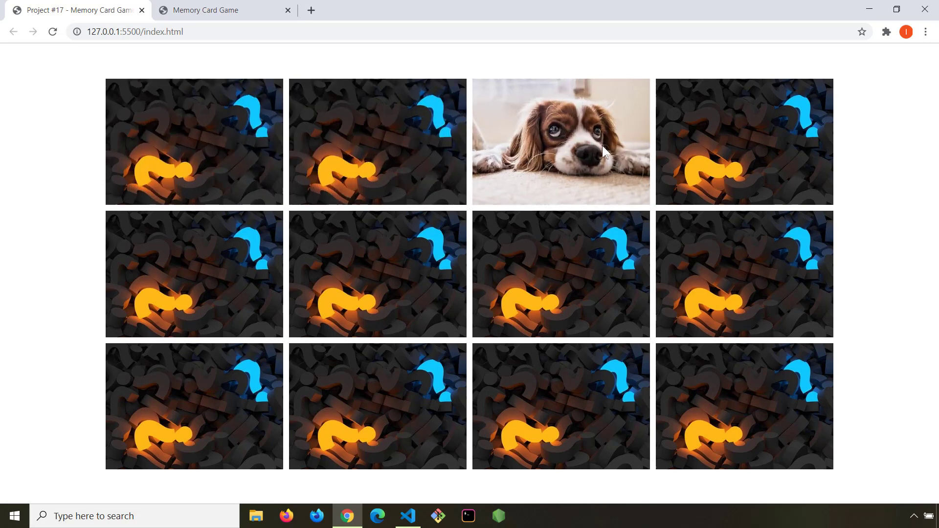
{"action": "left_click", "coordinate": [745, 142]}
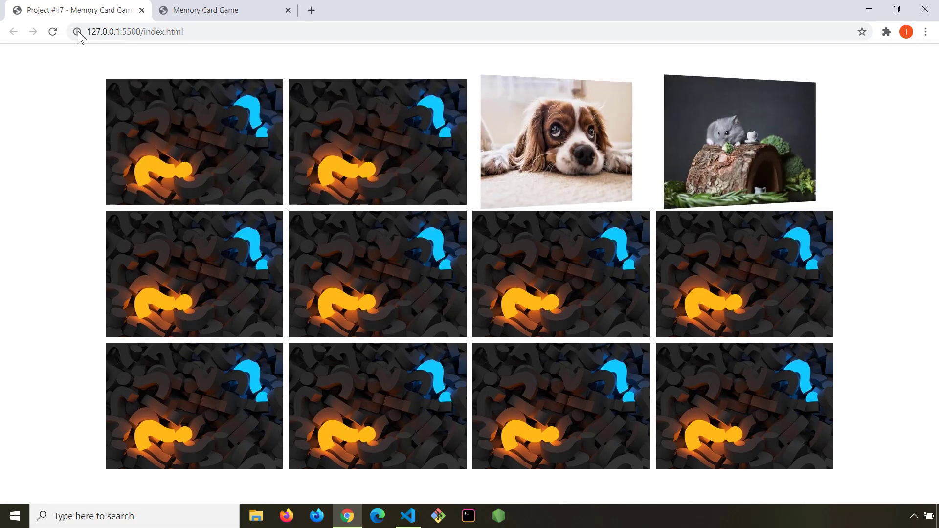
Match the two dog cards, then turn up a cat and a polar bear card.
{"action": "left_click", "coordinate": [555, 142]}
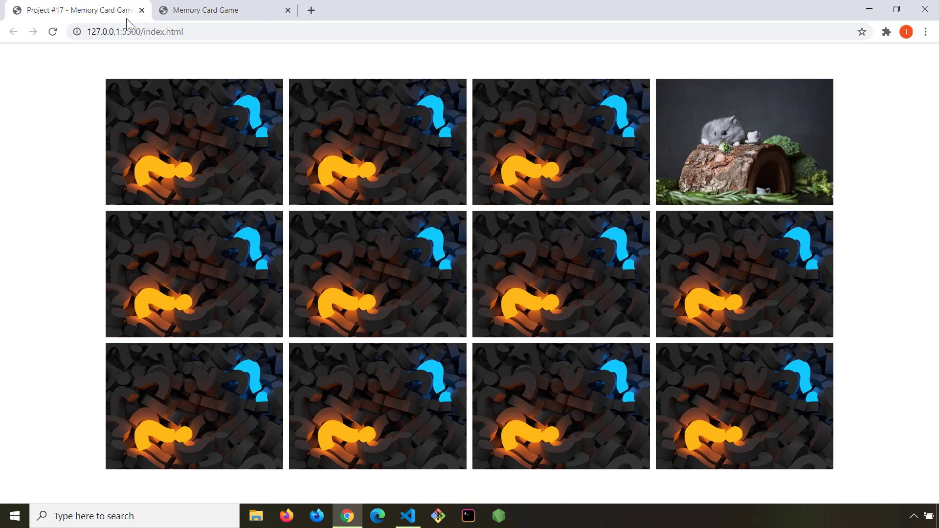
{"action": "left_click", "coordinate": [744, 141]}
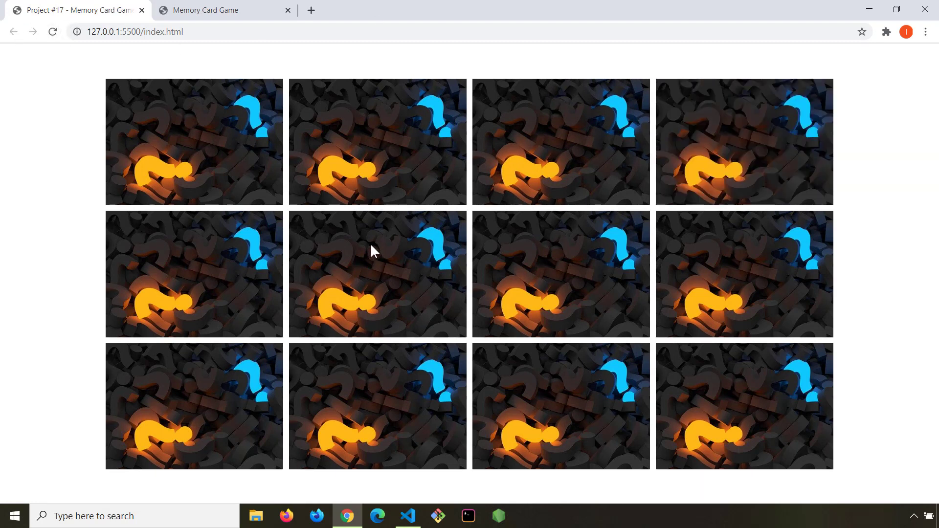
{"action": "left_click", "coordinate": [377, 405]}
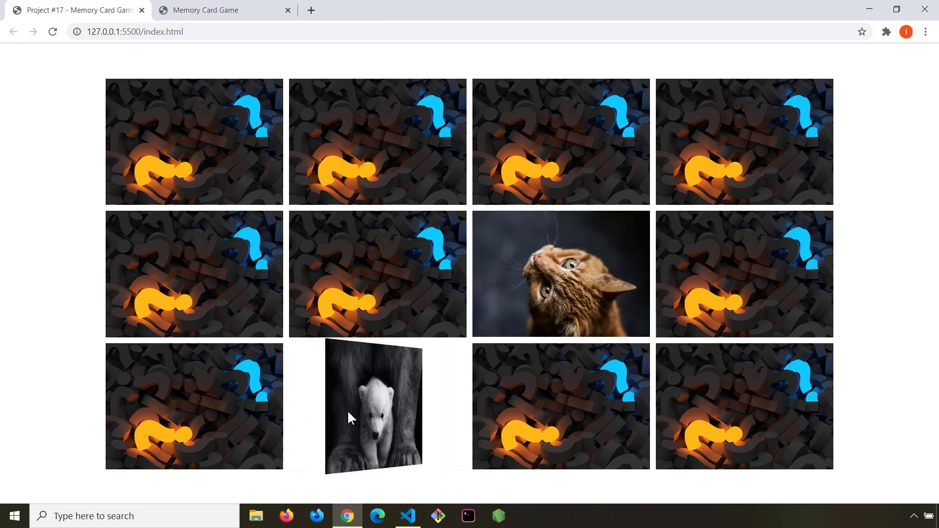
{"action": "left_click", "coordinate": [408, 516]}
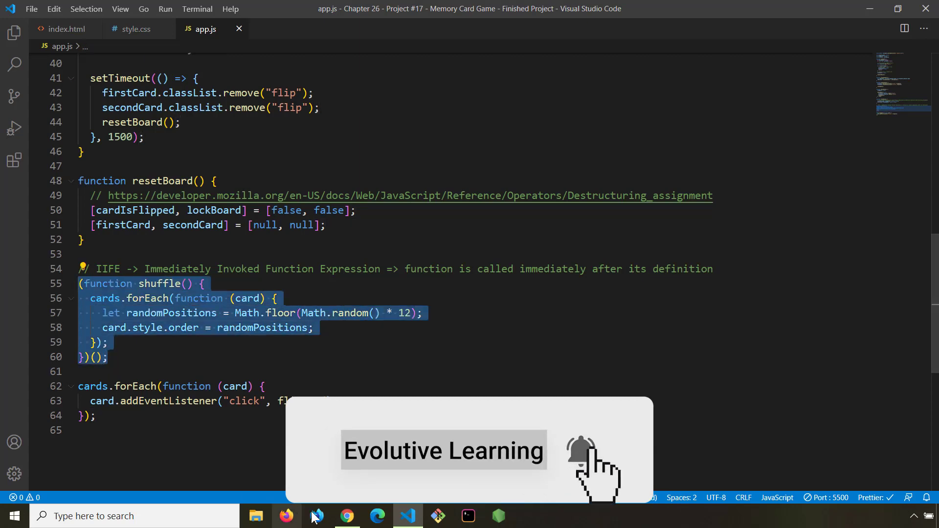
{"action": "left_click", "coordinate": [346, 516]}
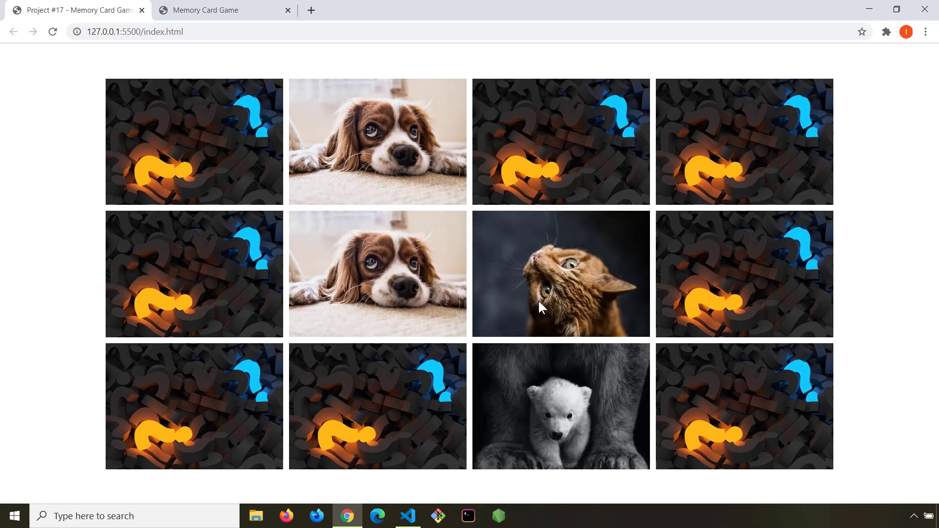
Flip two more cards so the unmatched cat and polar bear turn back face down.
{"action": "left_click", "coordinate": [560, 273]}
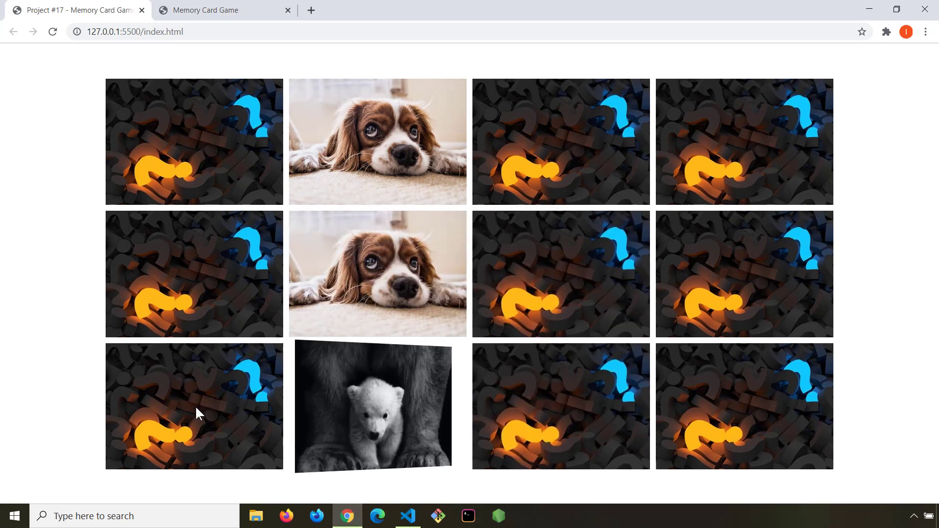
{"action": "left_click", "coordinate": [373, 406]}
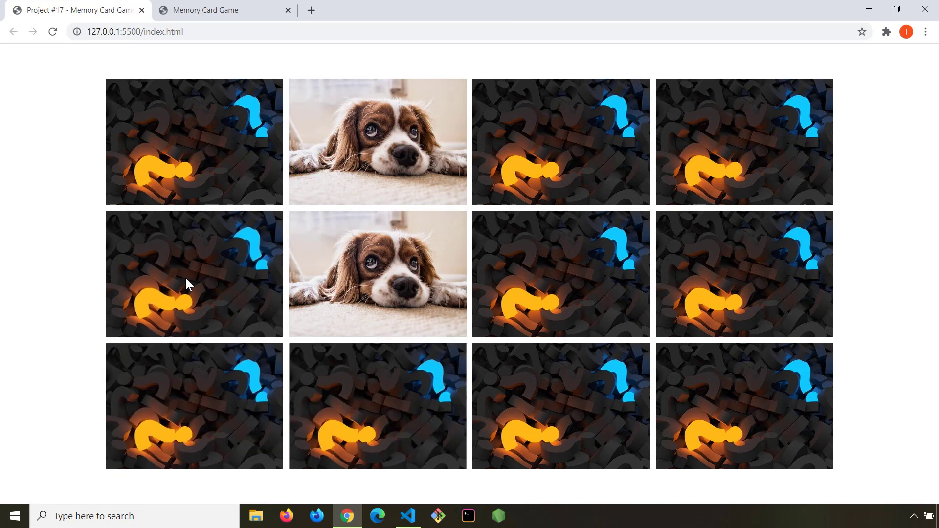